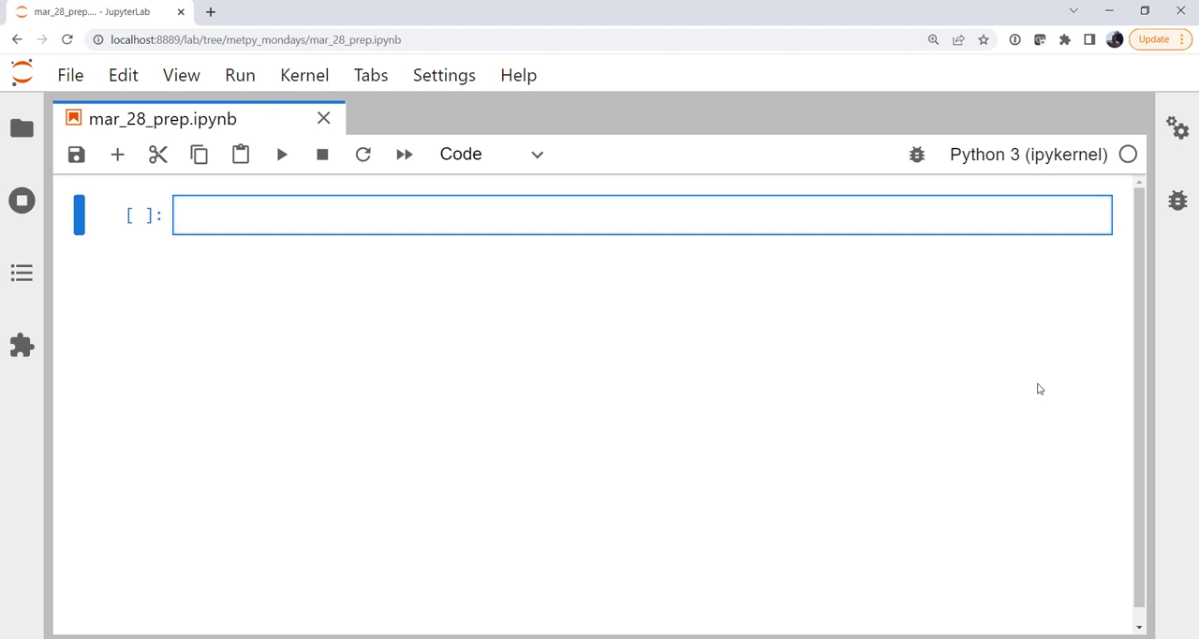
# Step: Import metpy.calc as mpcalc, matplotlib.pyplot as plt, numpy as np and datetime's datetime
pyautogui.write('import metpy.ca')
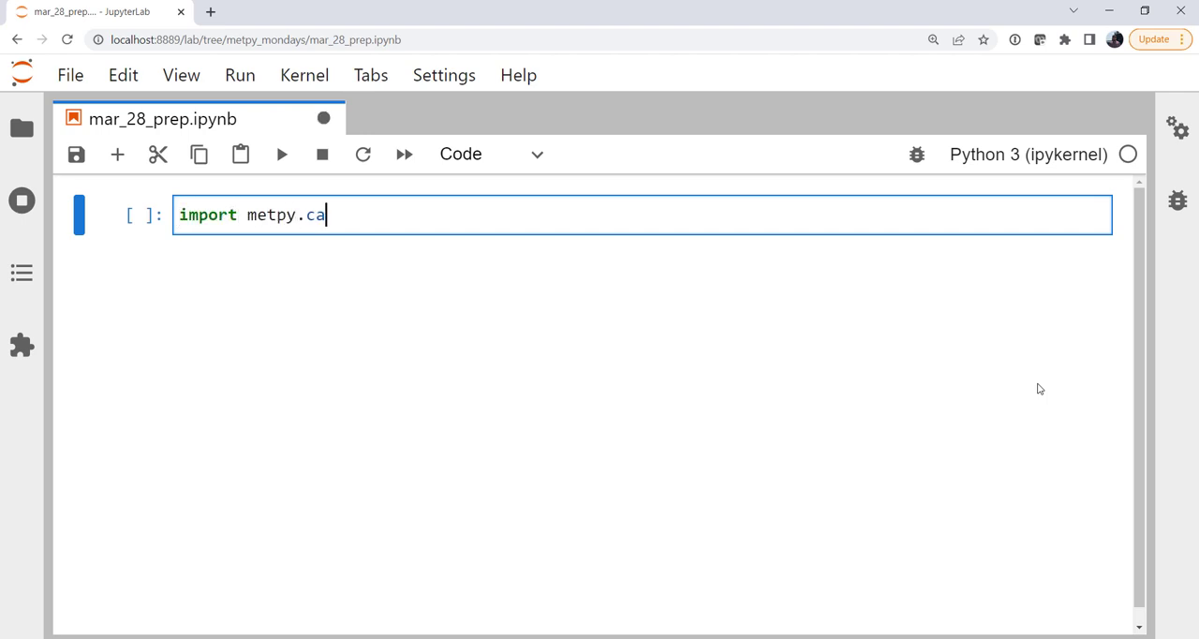
pyautogui.write('lc as mpcalc')
pyautogui.write('import ma')
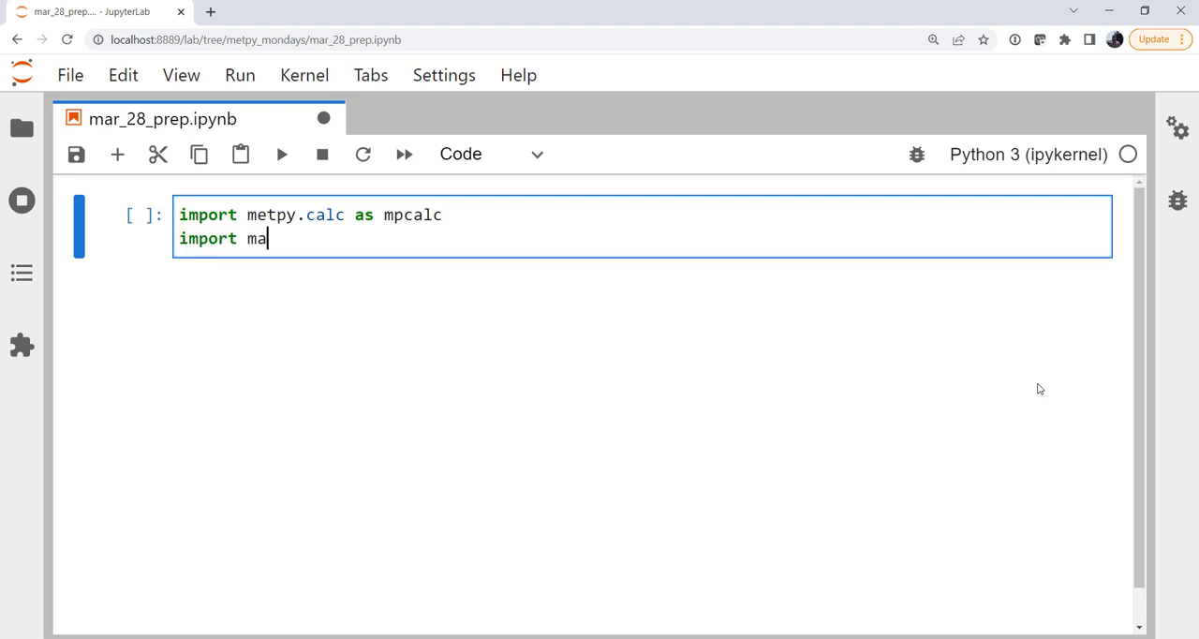
pyautogui.write('tplotlib.pyplot')
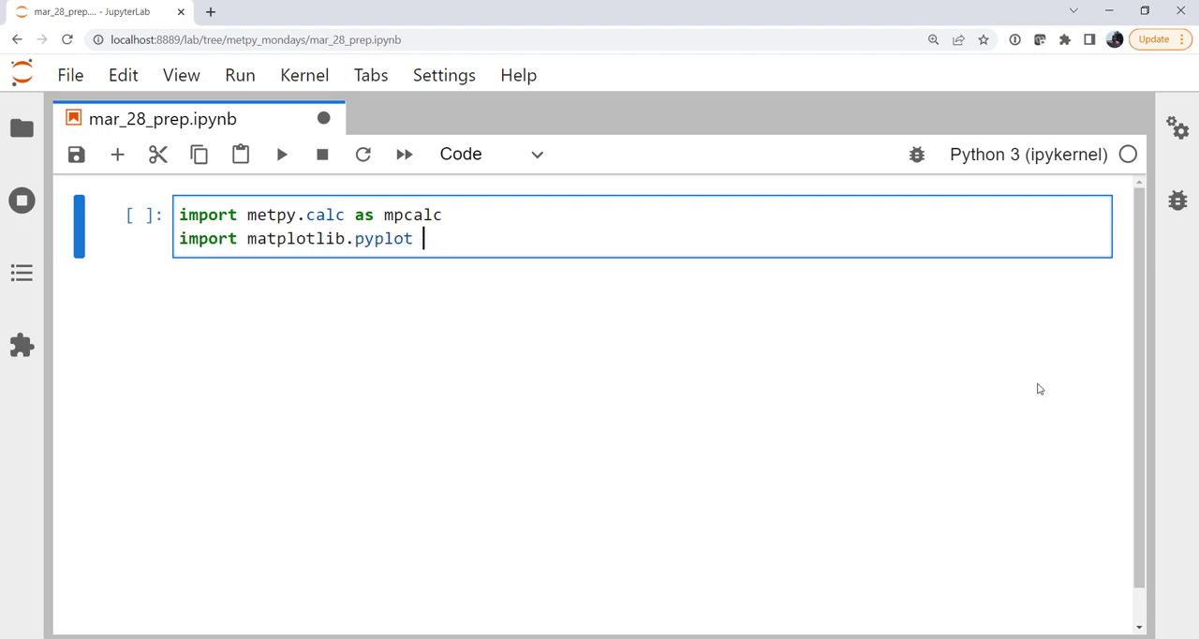
pyautogui.write('as plt')
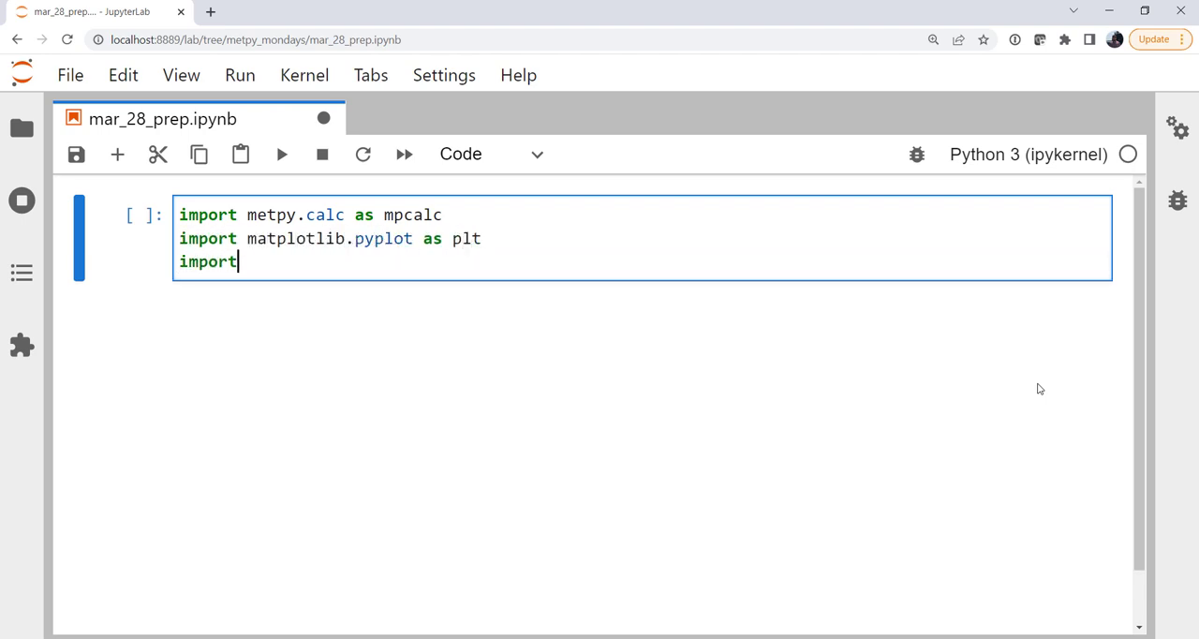
pyautogui.write('numpy as np')
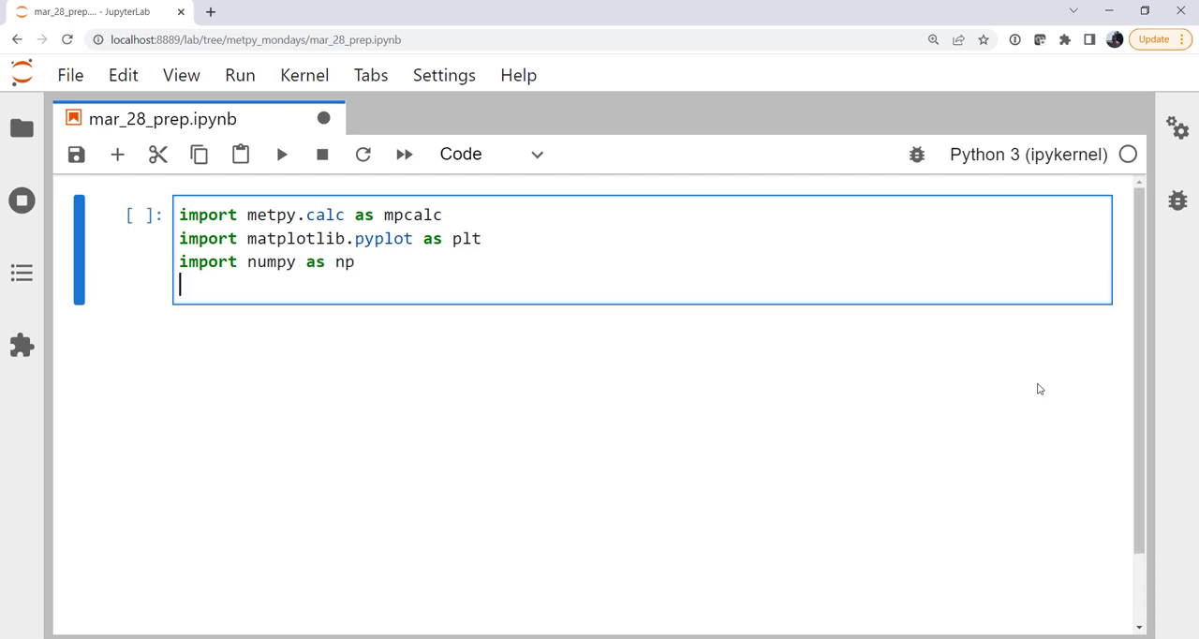
pyautogui.write('from datet')
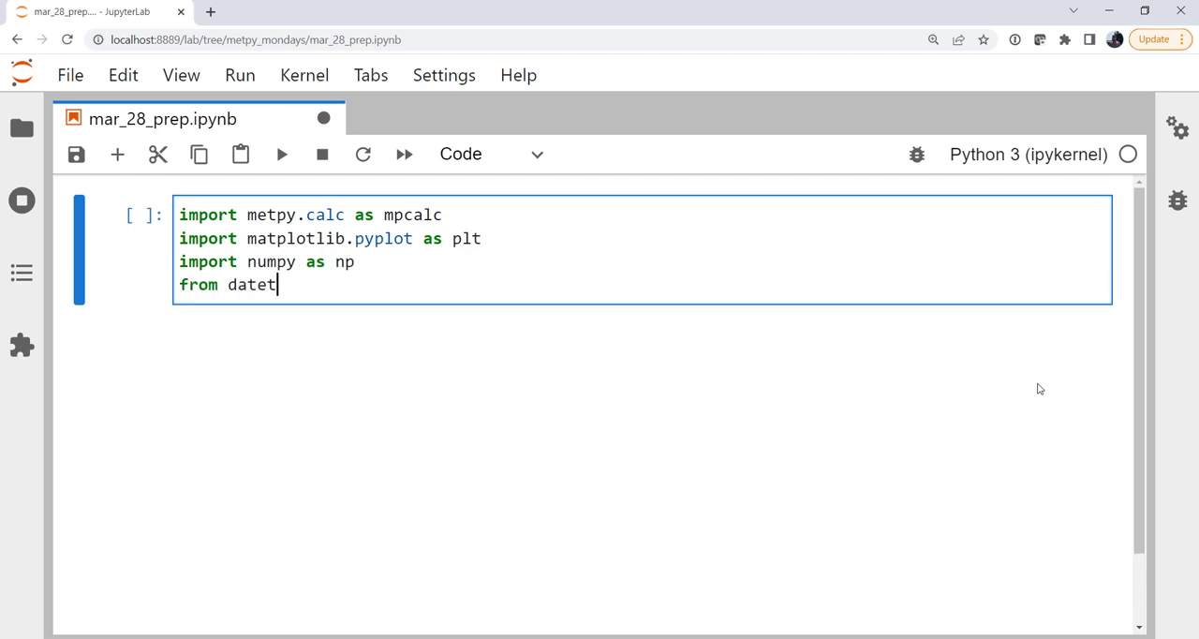
pyautogui.write('ime import datetime')
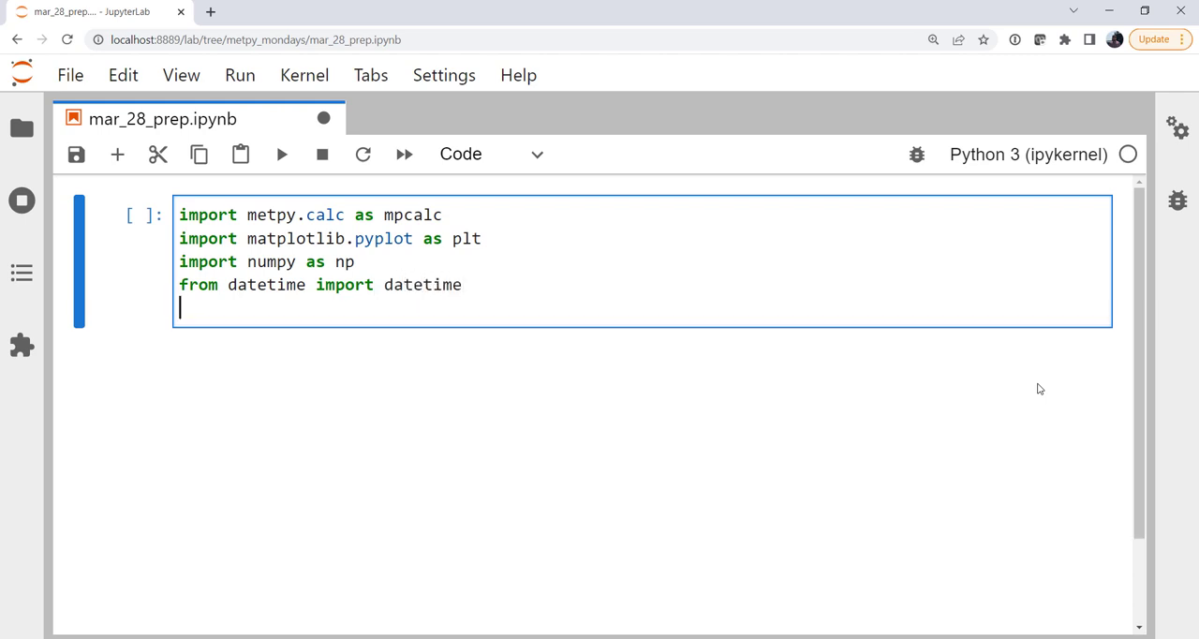
# Step: Import units and pandas_dataframe_to_unit_arrays from metpy.units and WyomingUpperAir from siphon.simplewebservice.wyoming
pyautogui.write('from metpy.units units,')
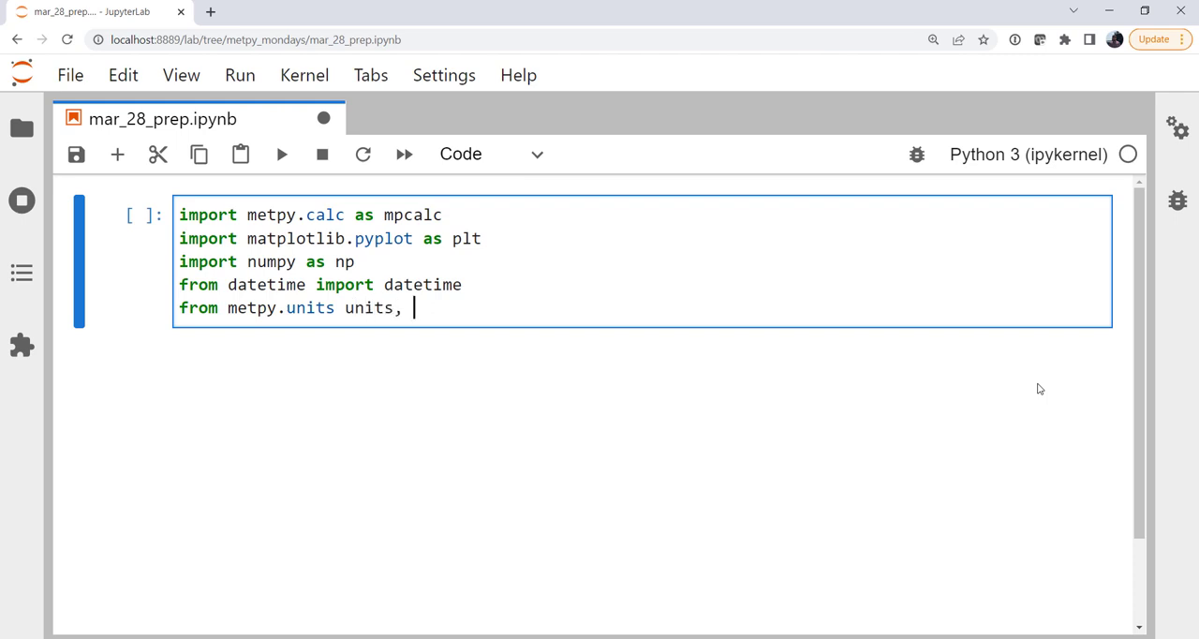
pyautogui.write('pandas')
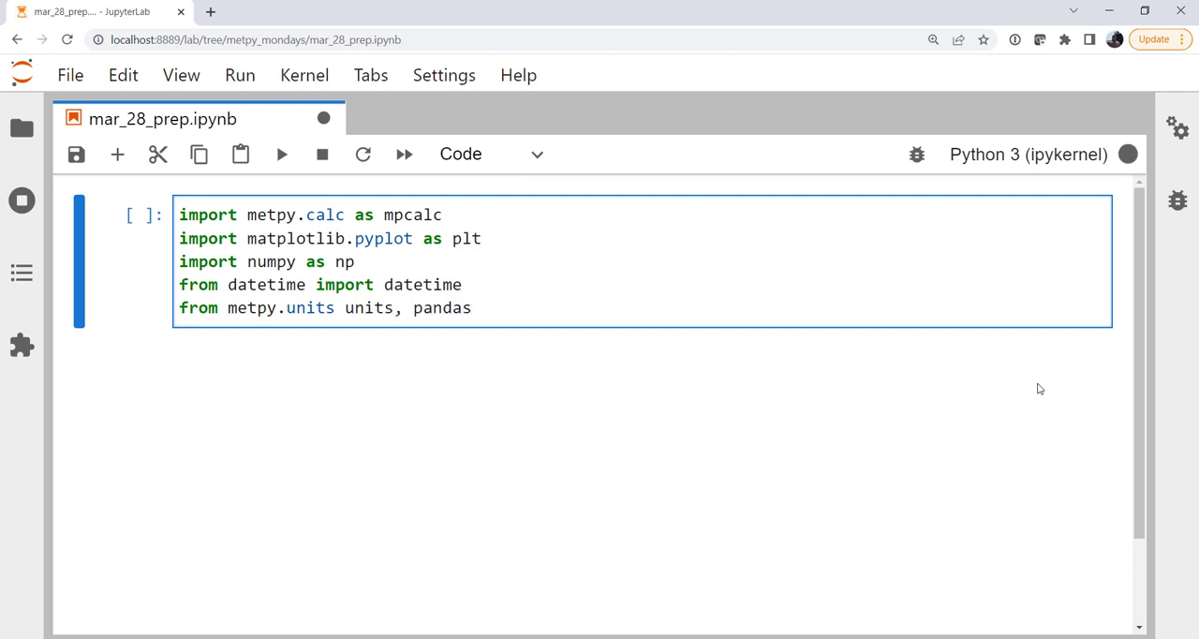
pyautogui.write('_dataframe_to_unit_arrays')
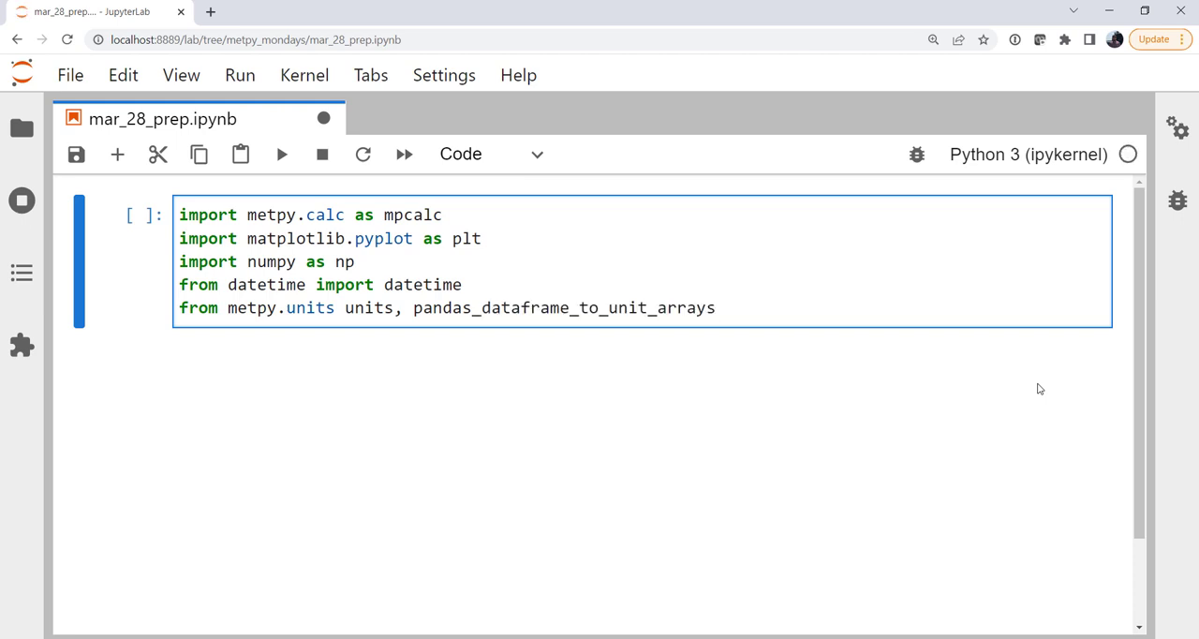
pyautogui.write('from')
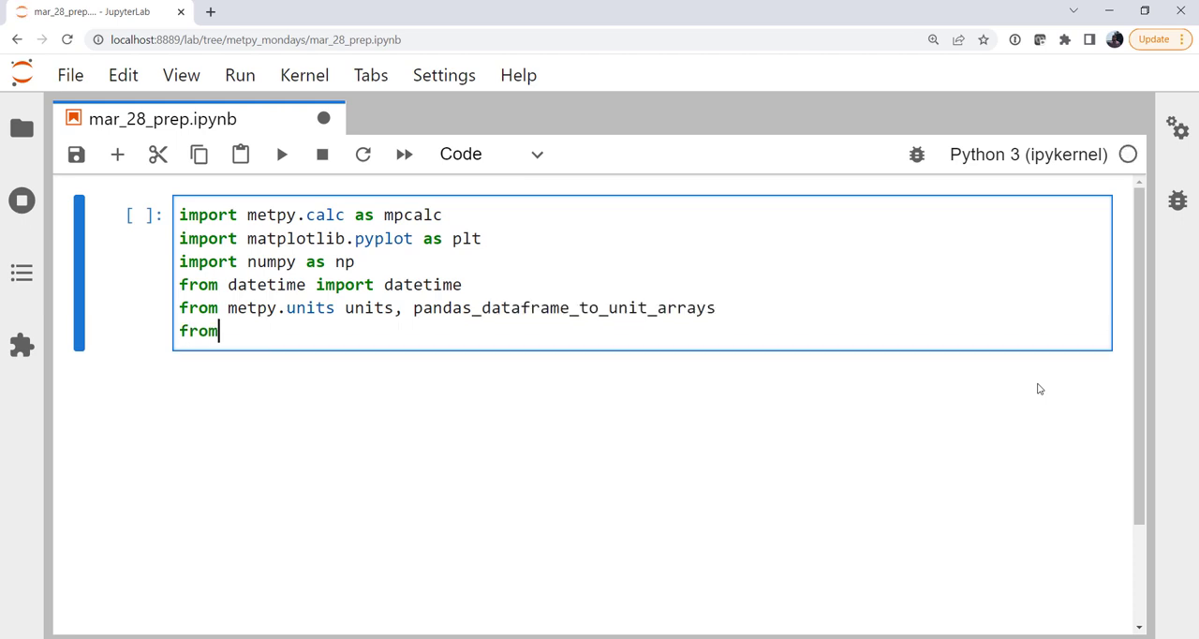
pyautogui.write('siphon.simpl')
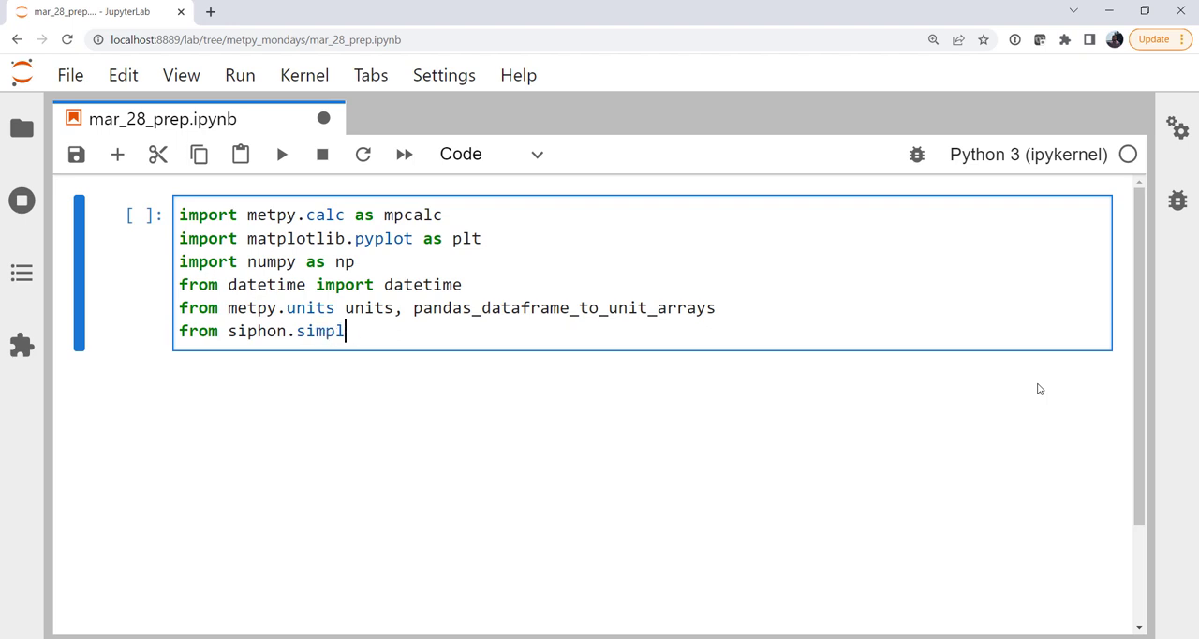
pyautogui.write('ewebservice.')
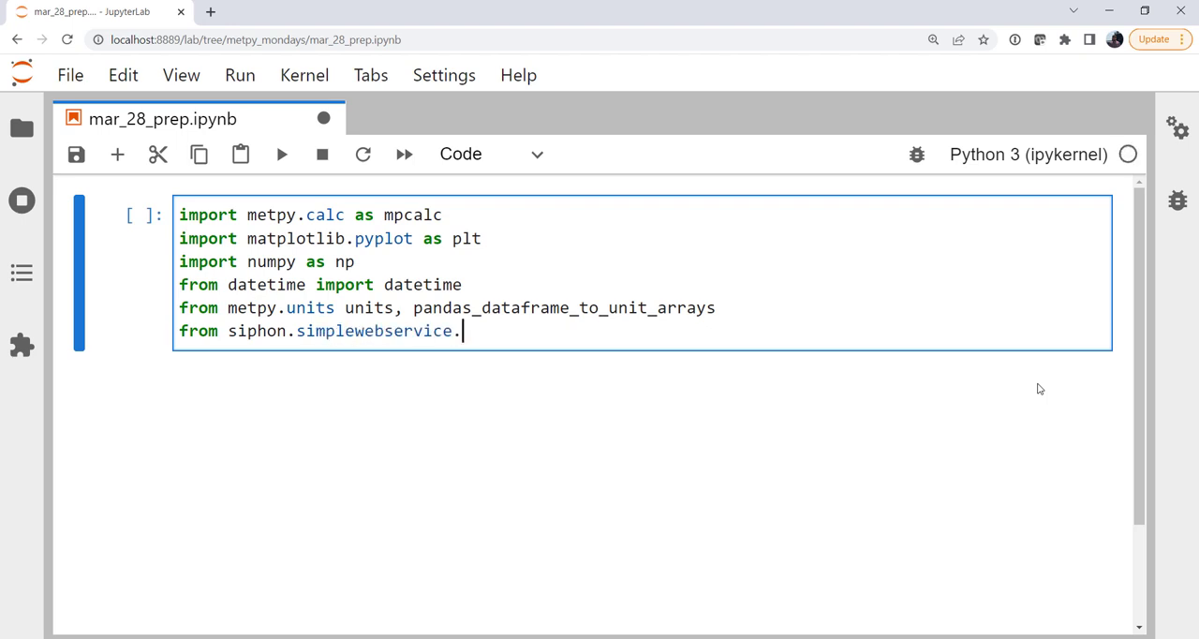
pyautogui.write('wyoming import')
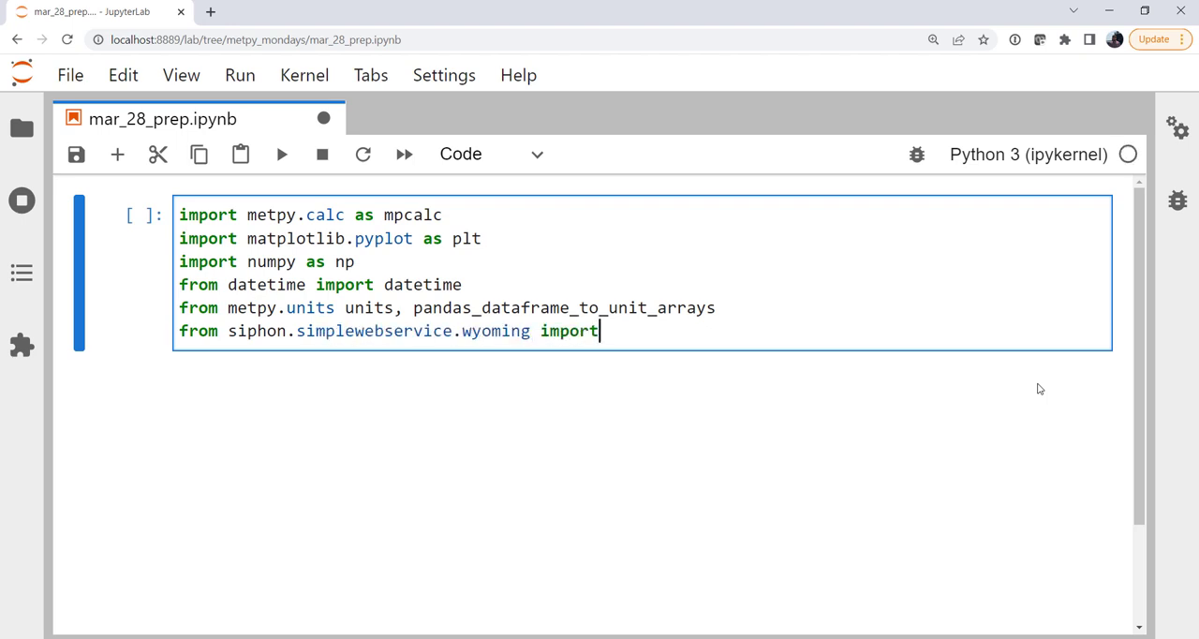
pyautogui.write('WyomingUpperAir')
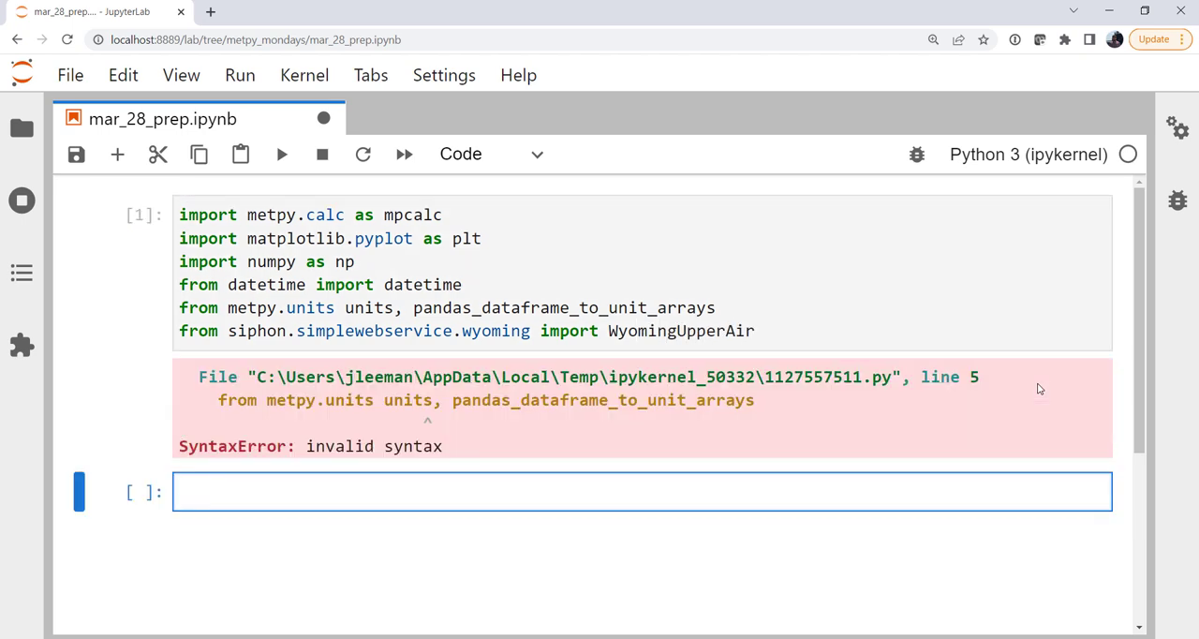
pyautogui.moveTo(956, 411)
pyautogui.write(' import')
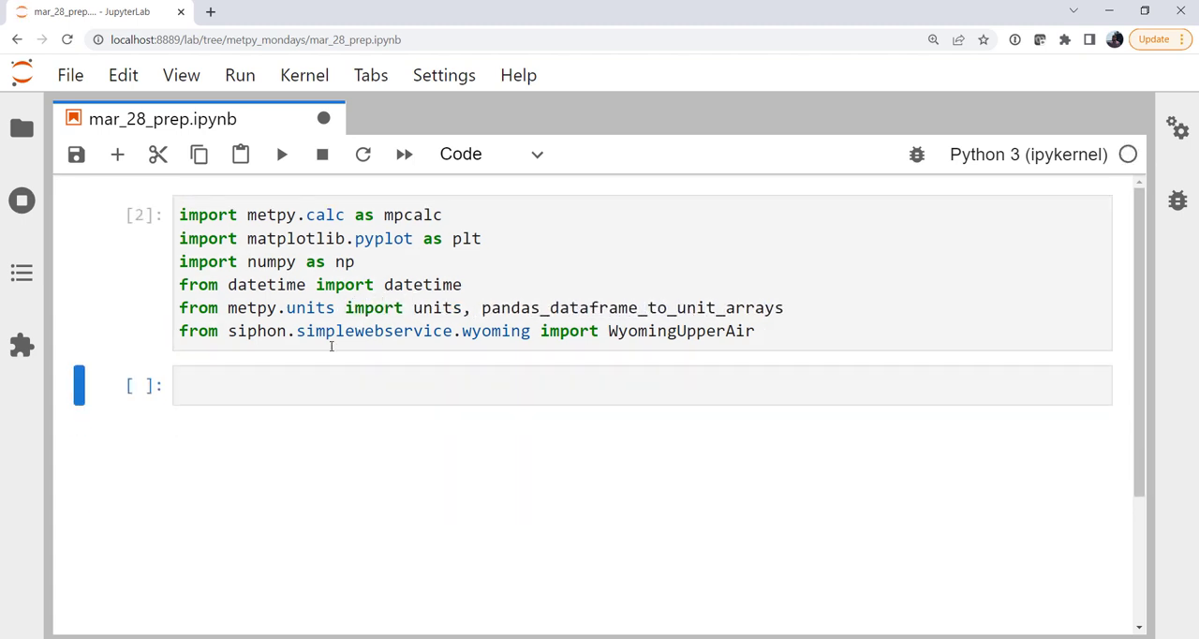
# Step: Move into the new empty cell below the fixed import cell
pyautogui.click(557, 385)
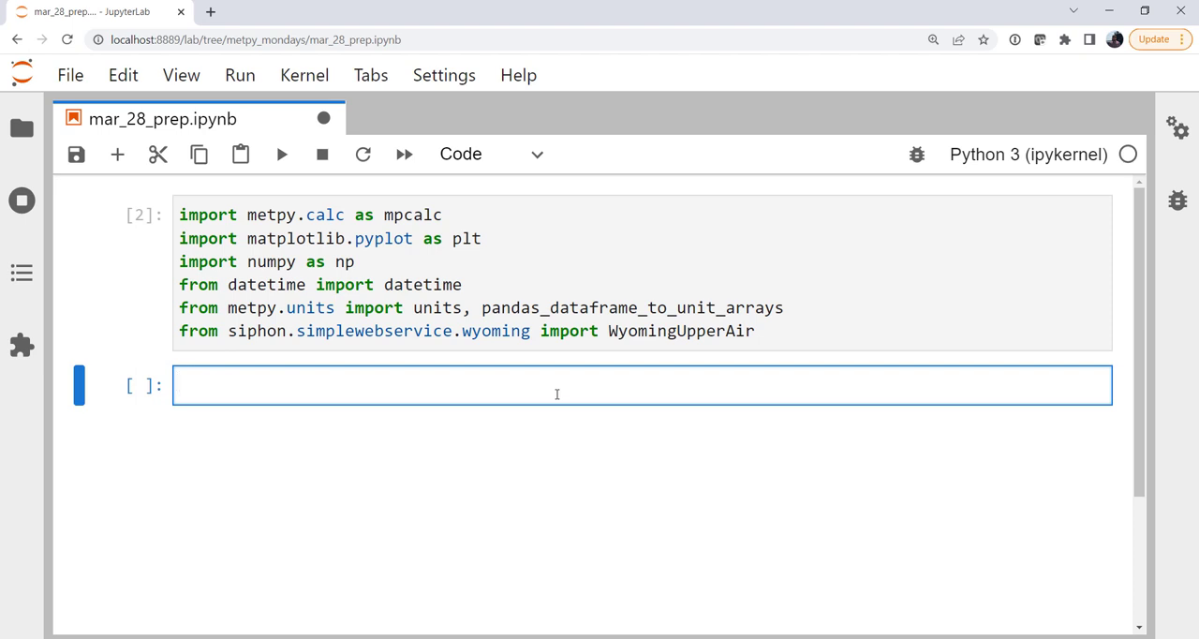
# Step: Define stations as the list 'OAK', 'GJT', 'TOP', 'ILN', 'MHX'
pyautogui.write('stations = [')
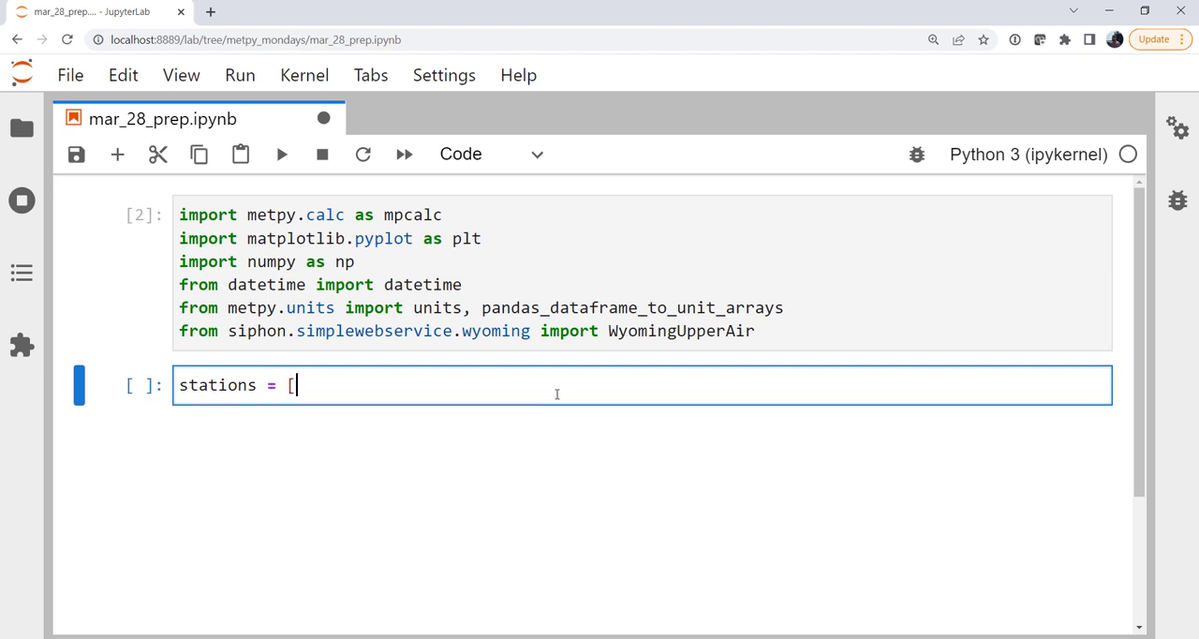
pyautogui.write("'")
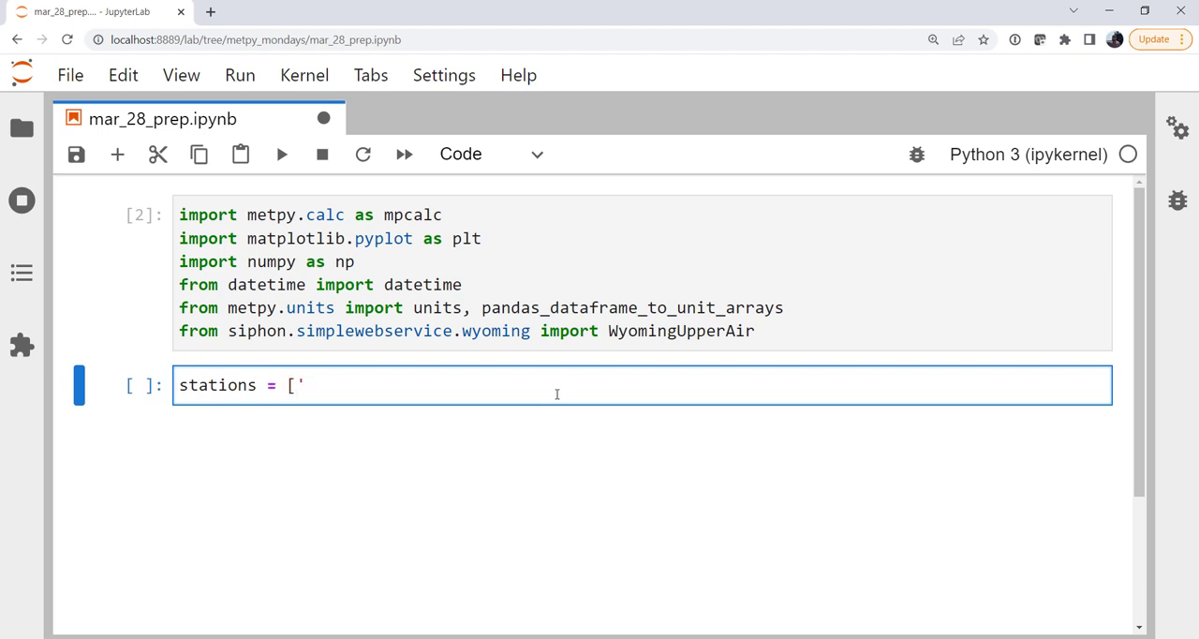
pyautogui.write("OAK'")
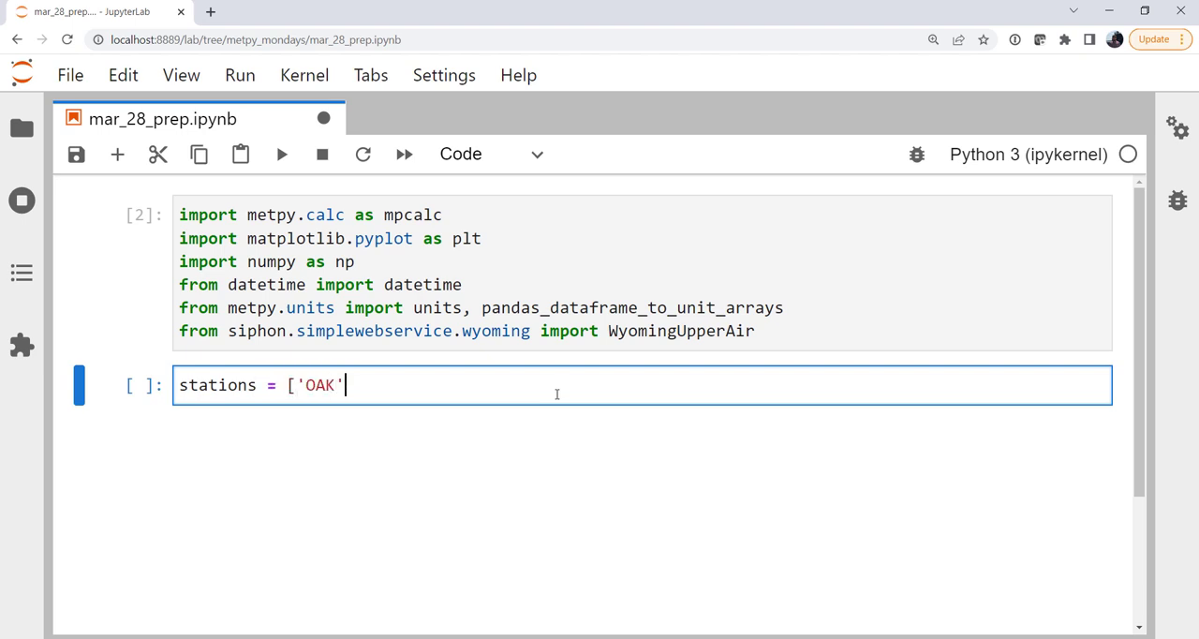
pyautogui.write(", 'GJT")
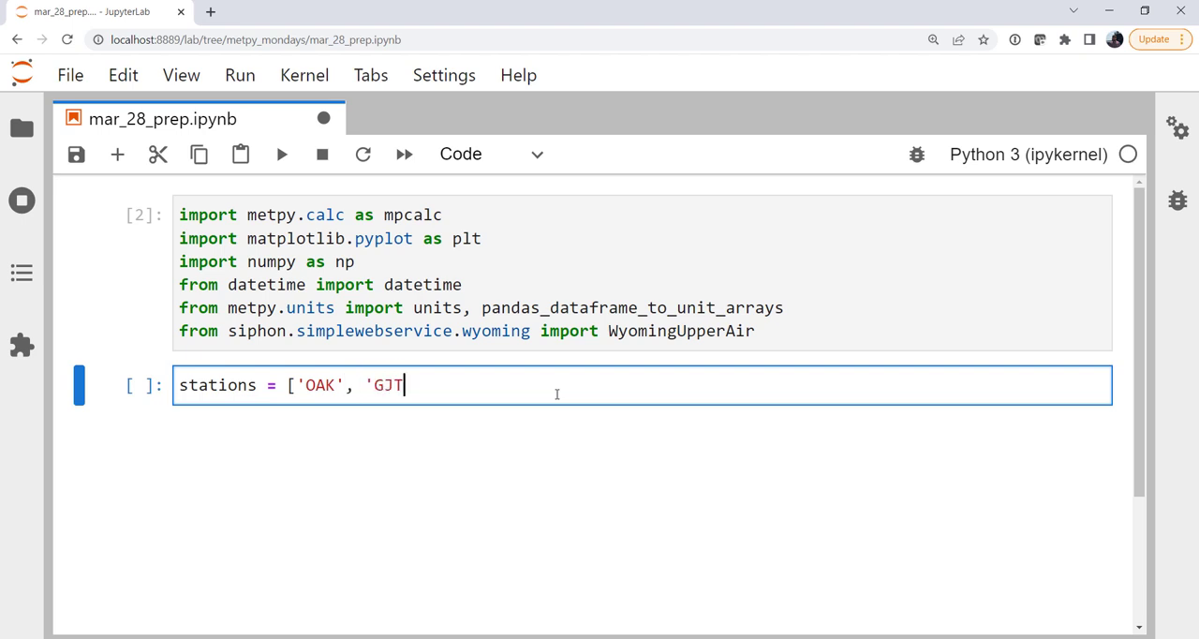
pyautogui.write("',")
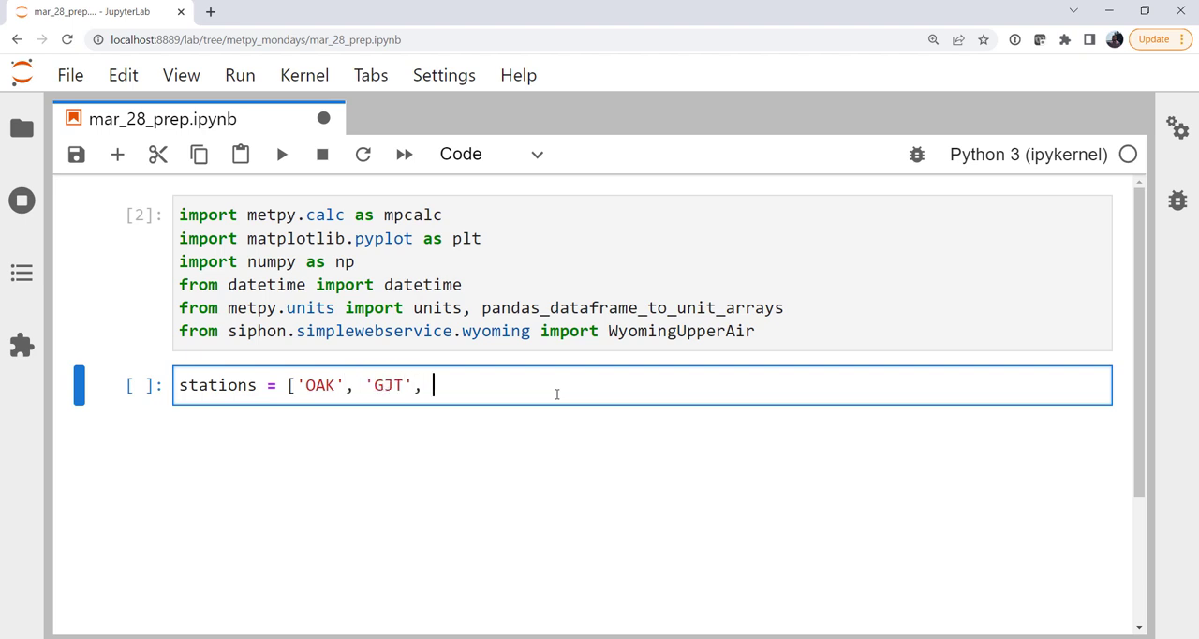
pyautogui.write("'TOP',")
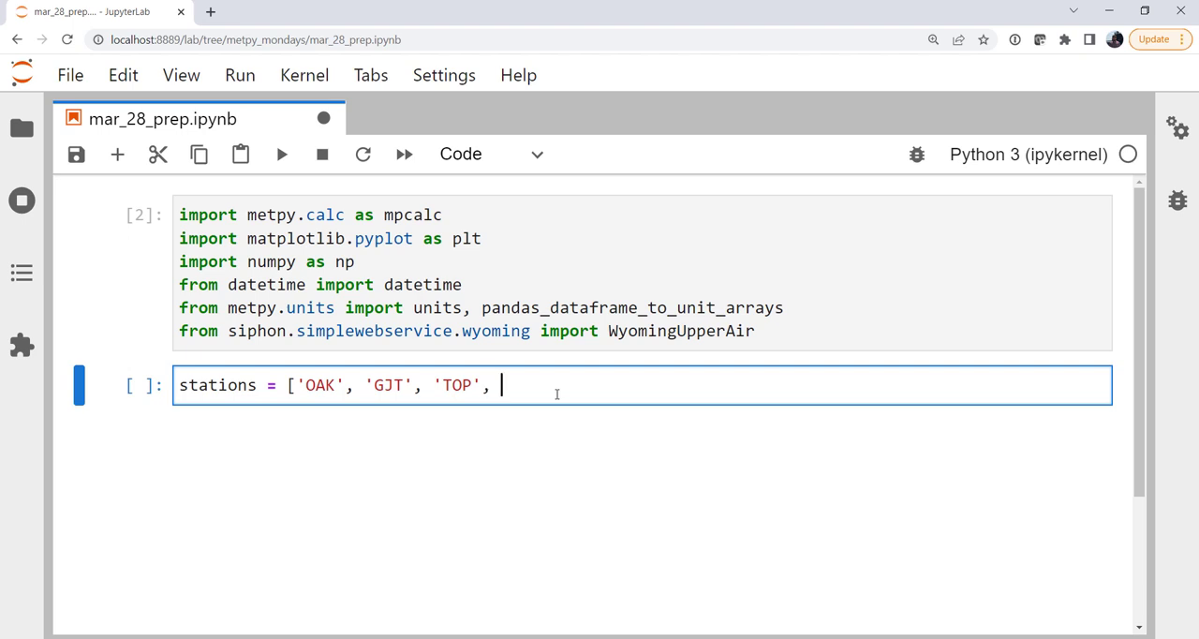
pyautogui.write("'ILN'")
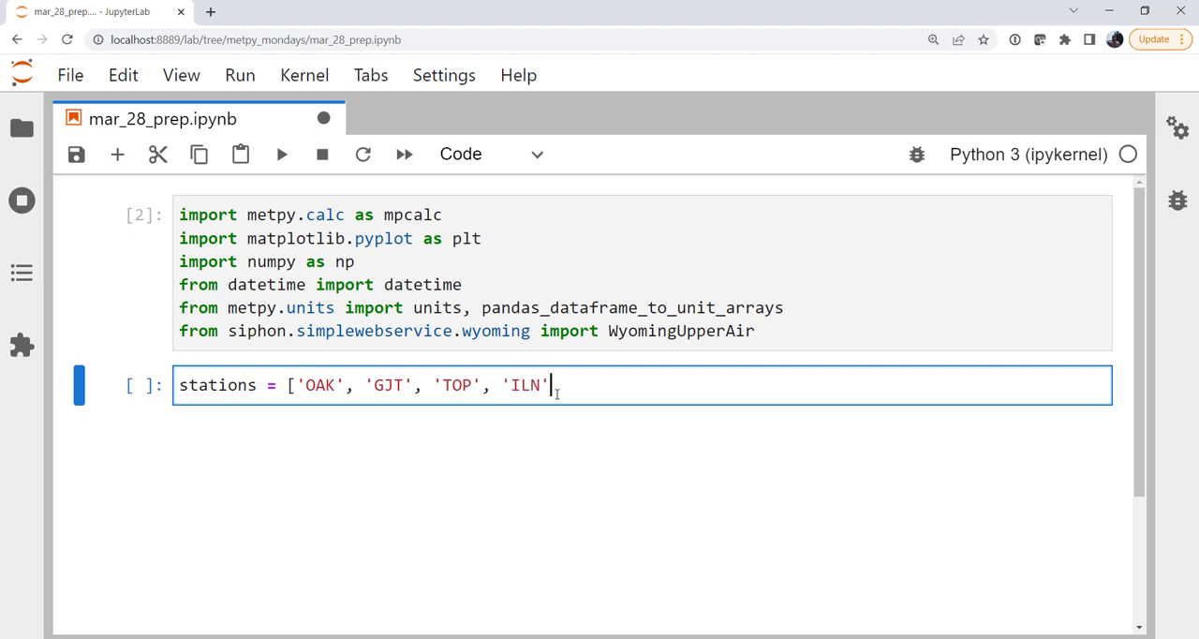
pyautogui.write(", 'M")
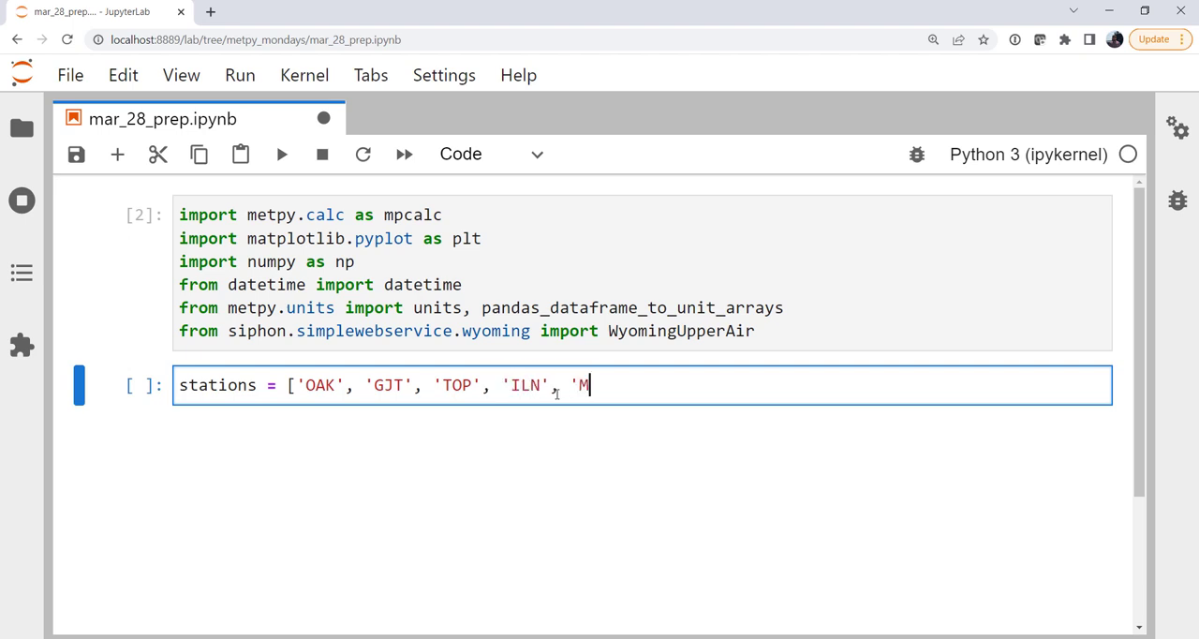
pyautogui.write("HX'")
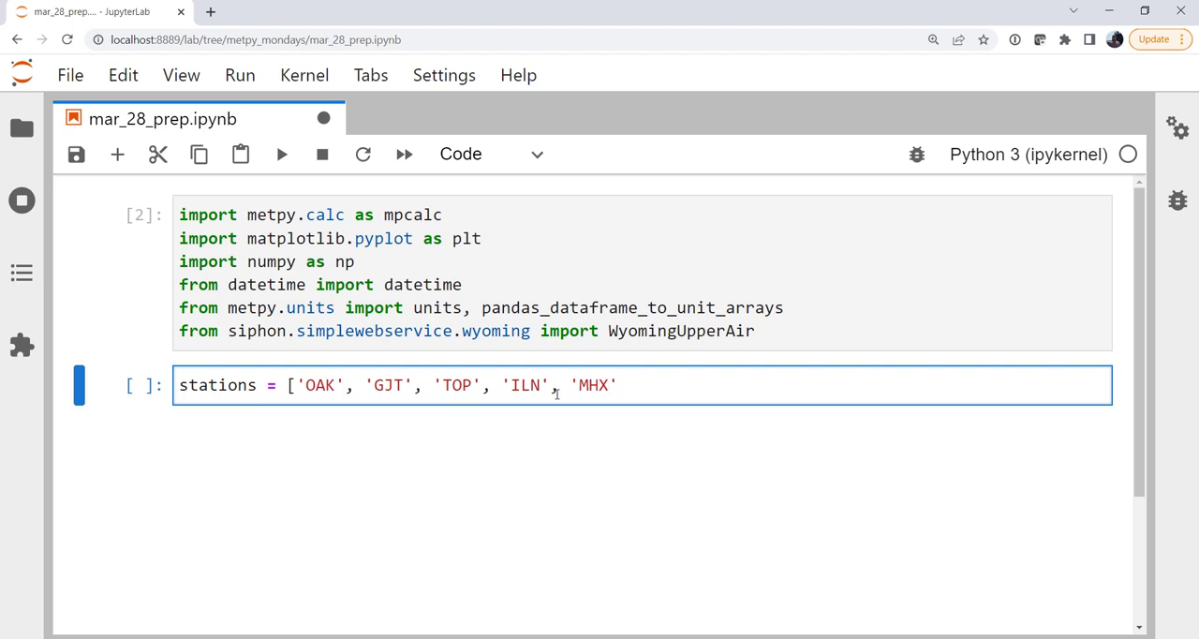
pyautogui.write(']')
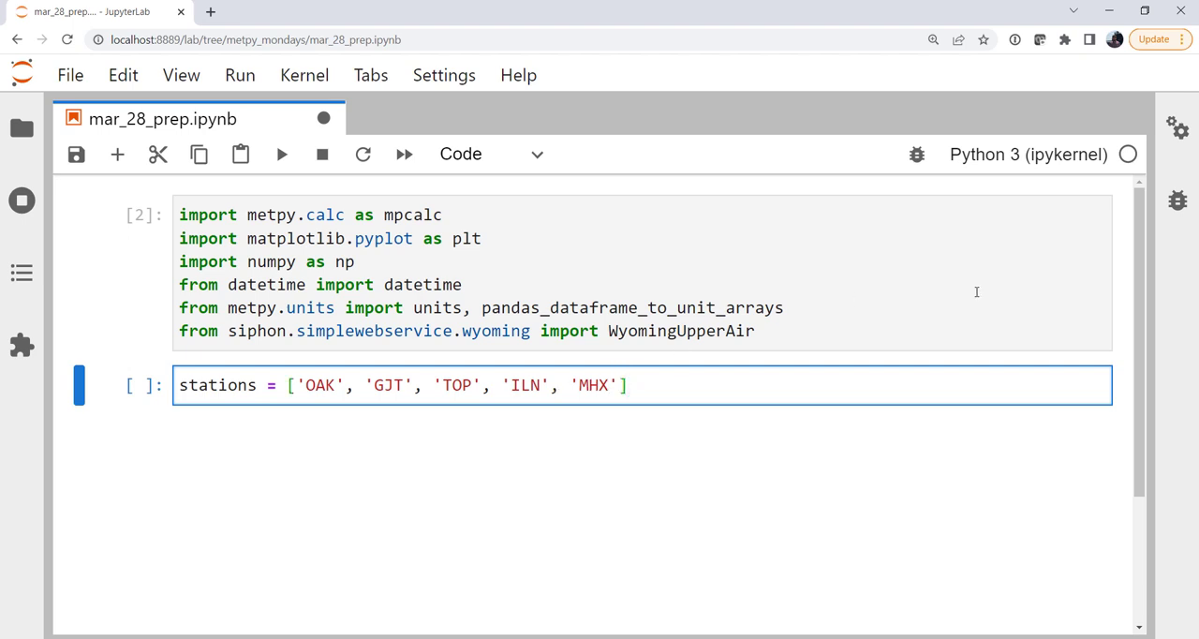
# Step: Define an empty station_data dictionary and date = datetime(2022, 3, 28, 12), then run the cell
pyautogui.write('station_dat')
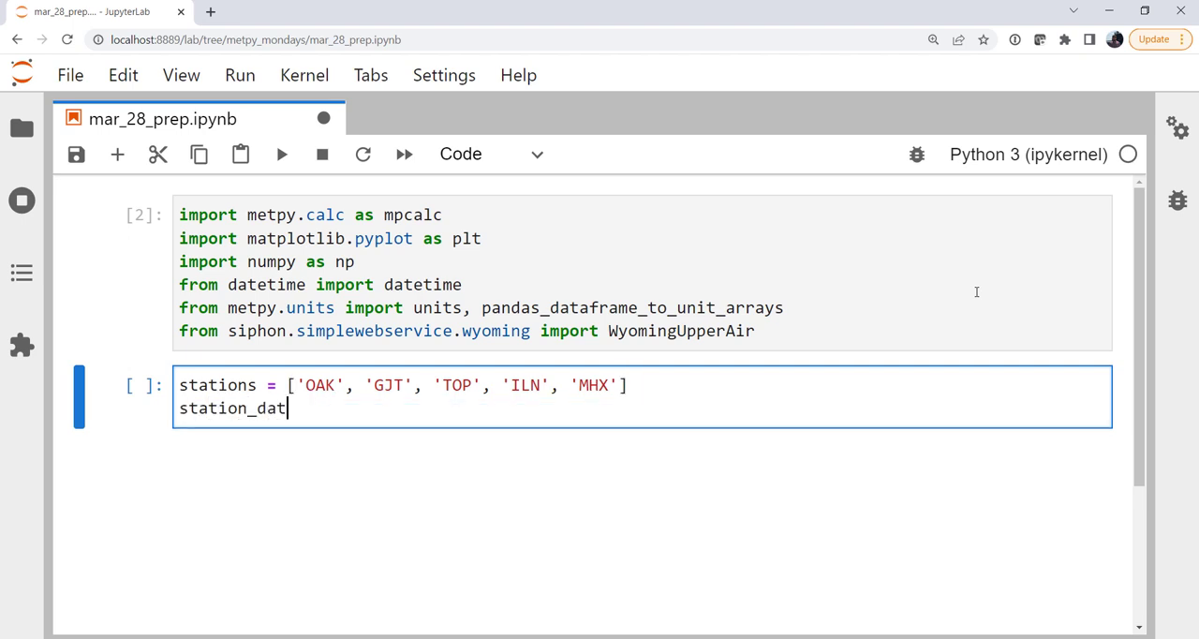
pyautogui.write('a = {}')
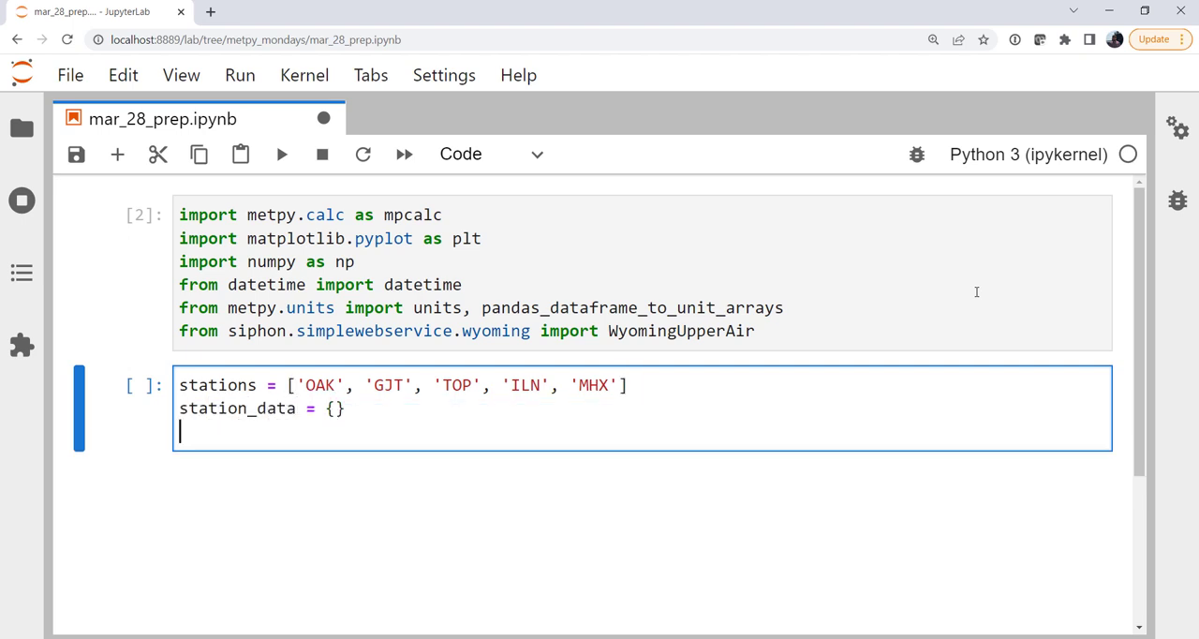
pyautogui.write('date')
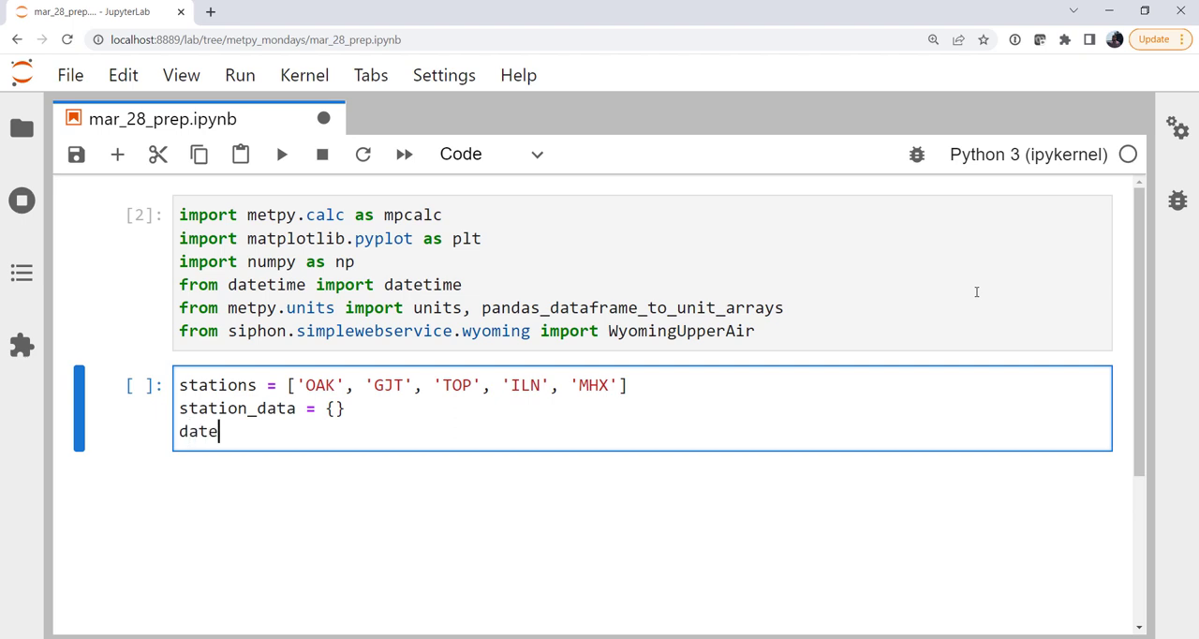
pyautogui.write('= datetime(')
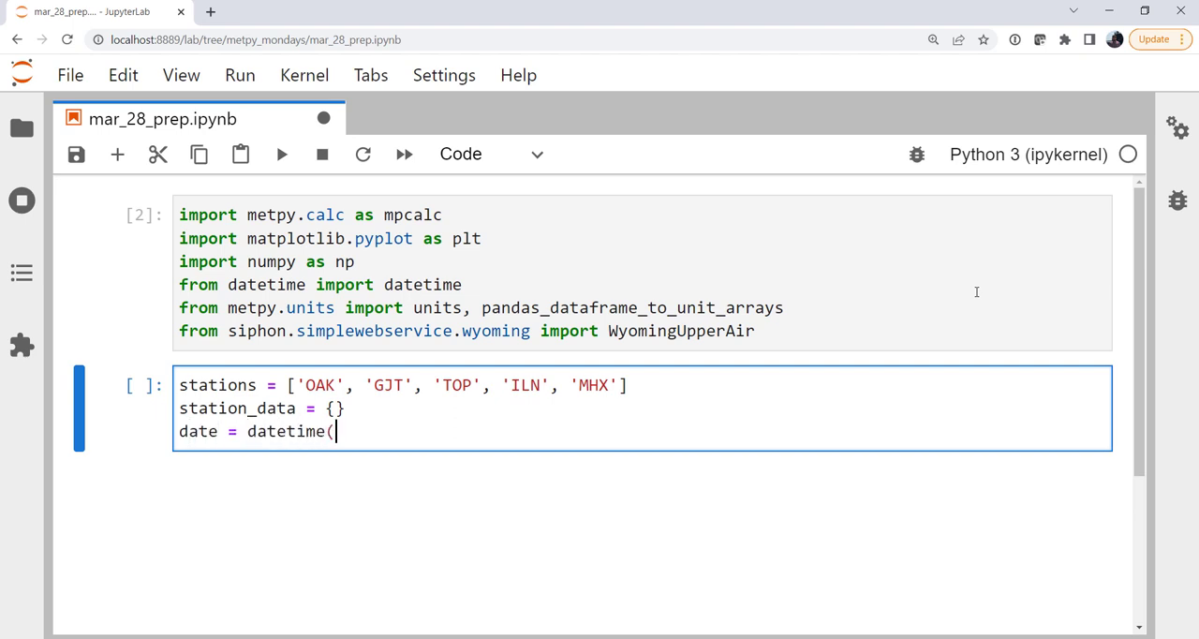
pyautogui.write('2022')
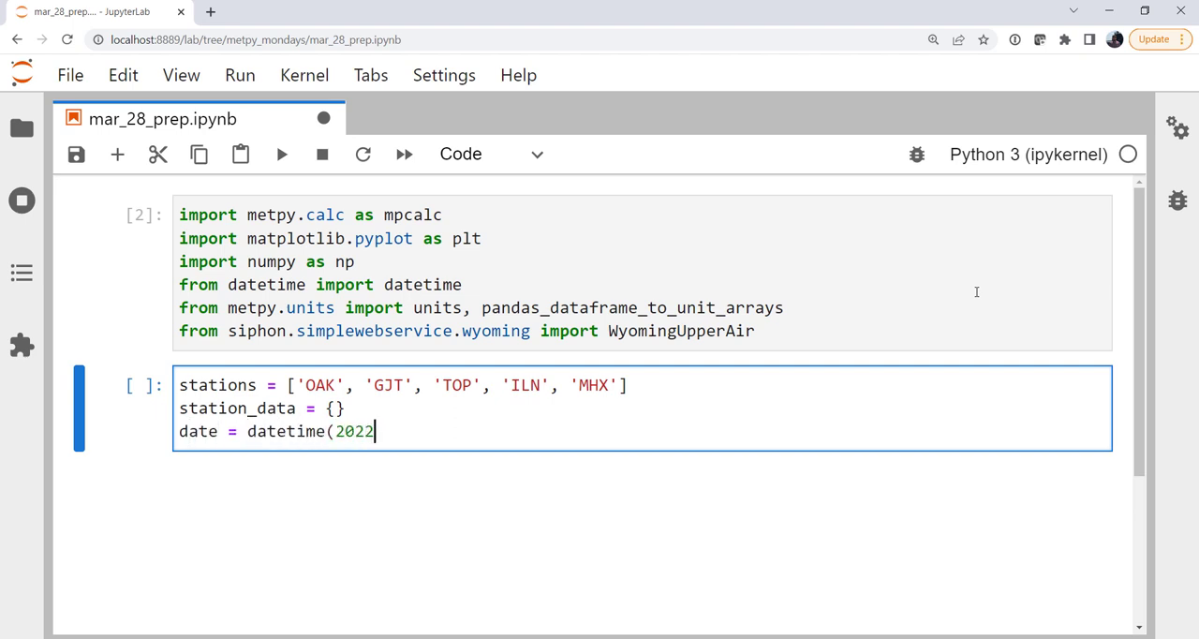
pyautogui.write(', 3, 28, 1')
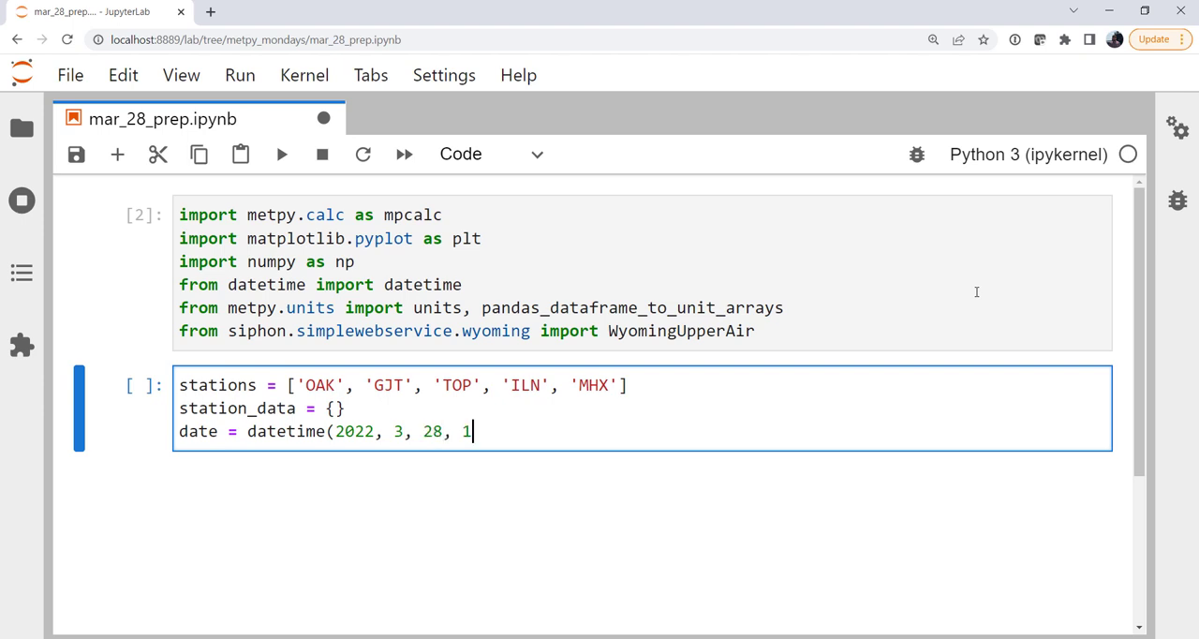
pyautogui.write('2)')
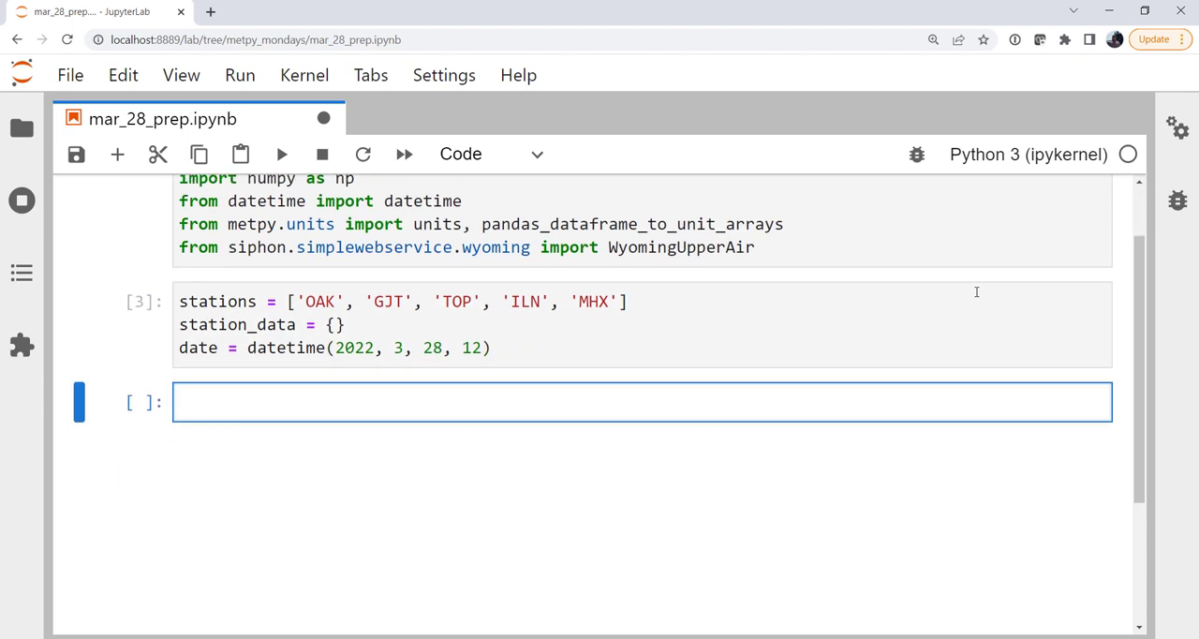
# Step: Start a for loop over stations that prints 'Getting {station}' for each one
pyautogui.scroll(-3)
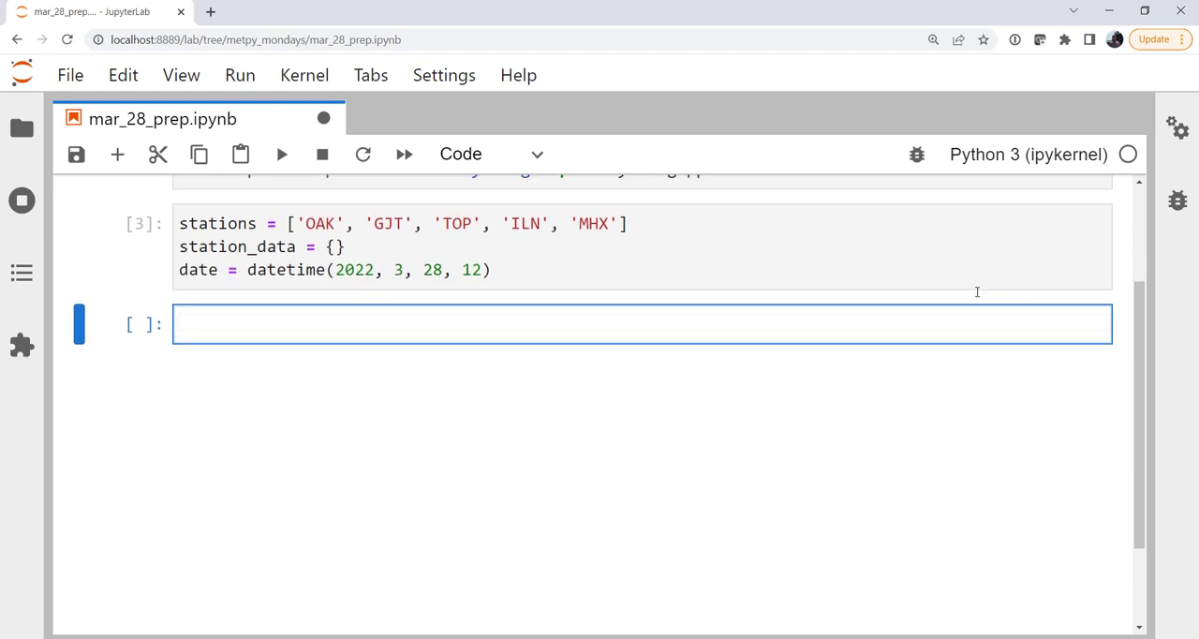
pyautogui.write('for sta')
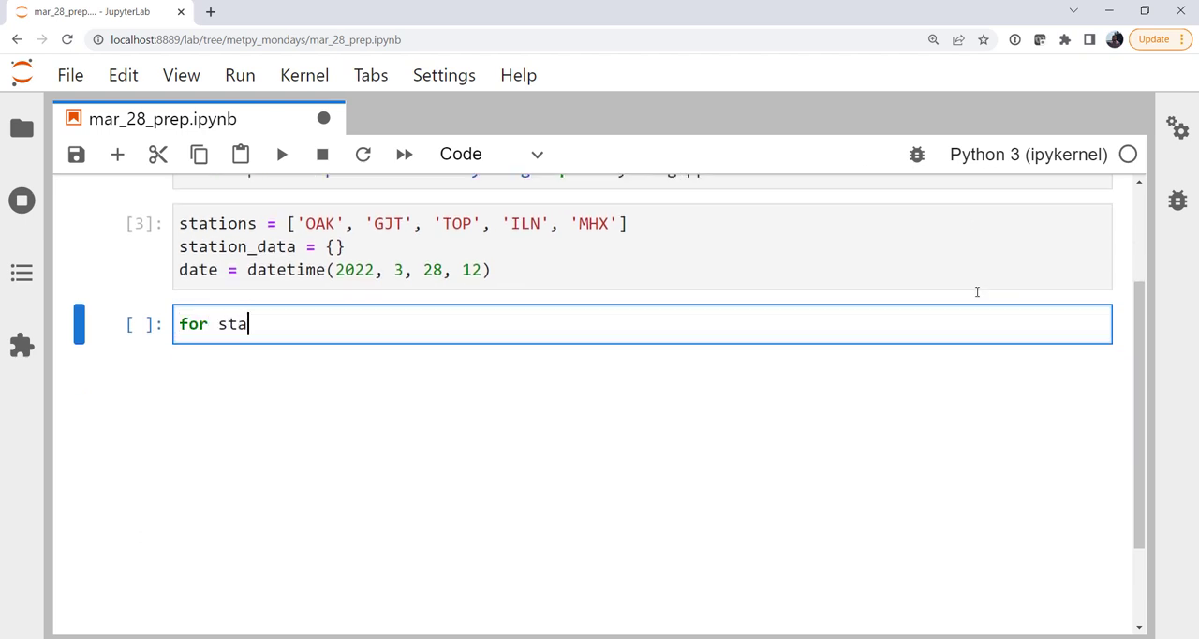
pyautogui.write('tion in stations:')
pyautogui.write("print(f'")
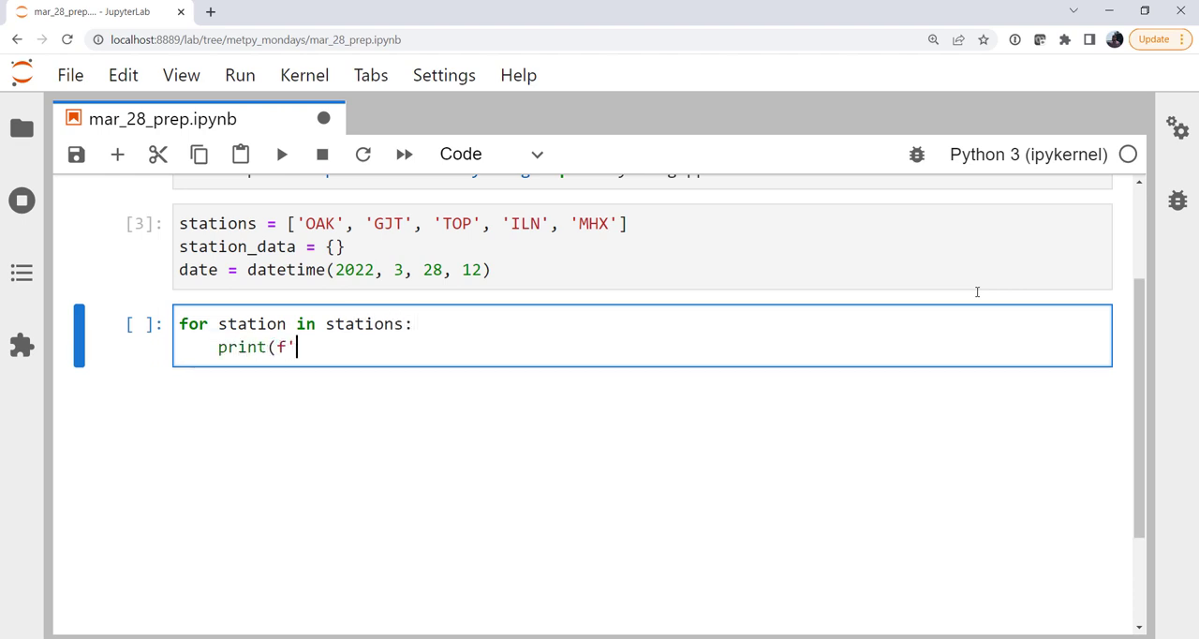
pyautogui.write('Getting {sta')
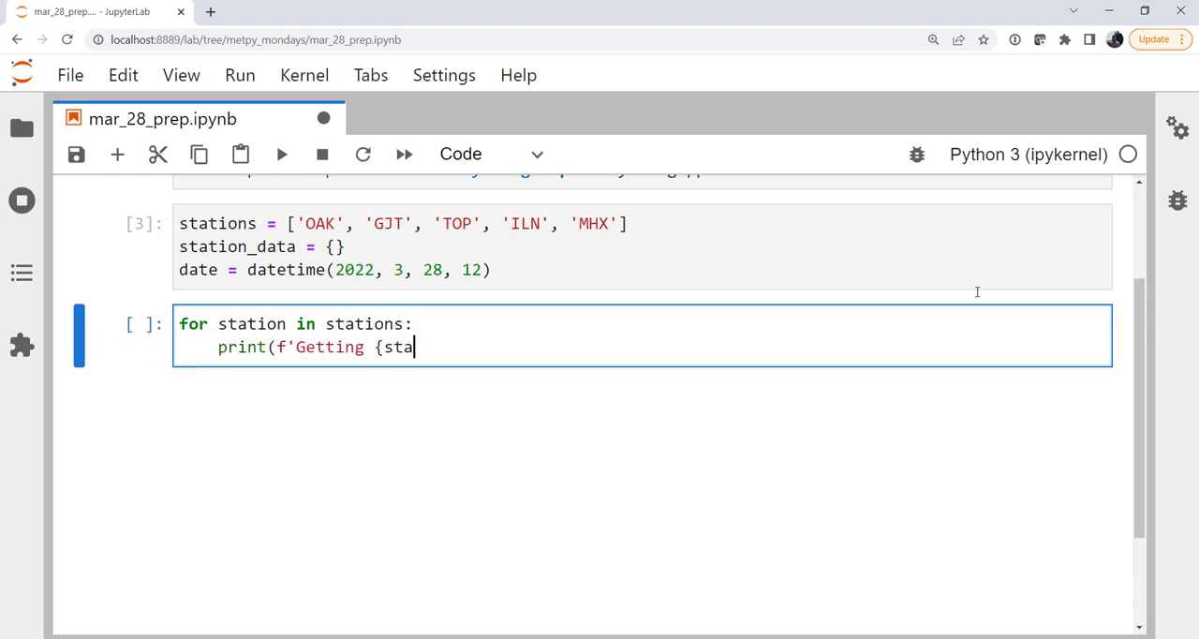
pyautogui.write('tion}')
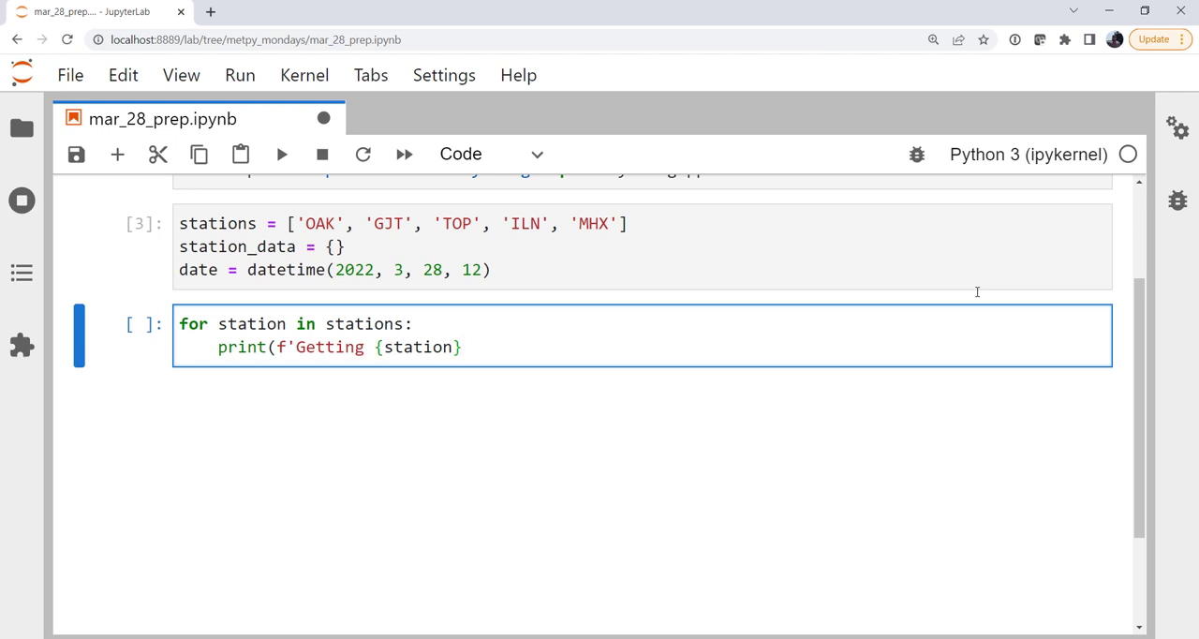
pyautogui.write("')")
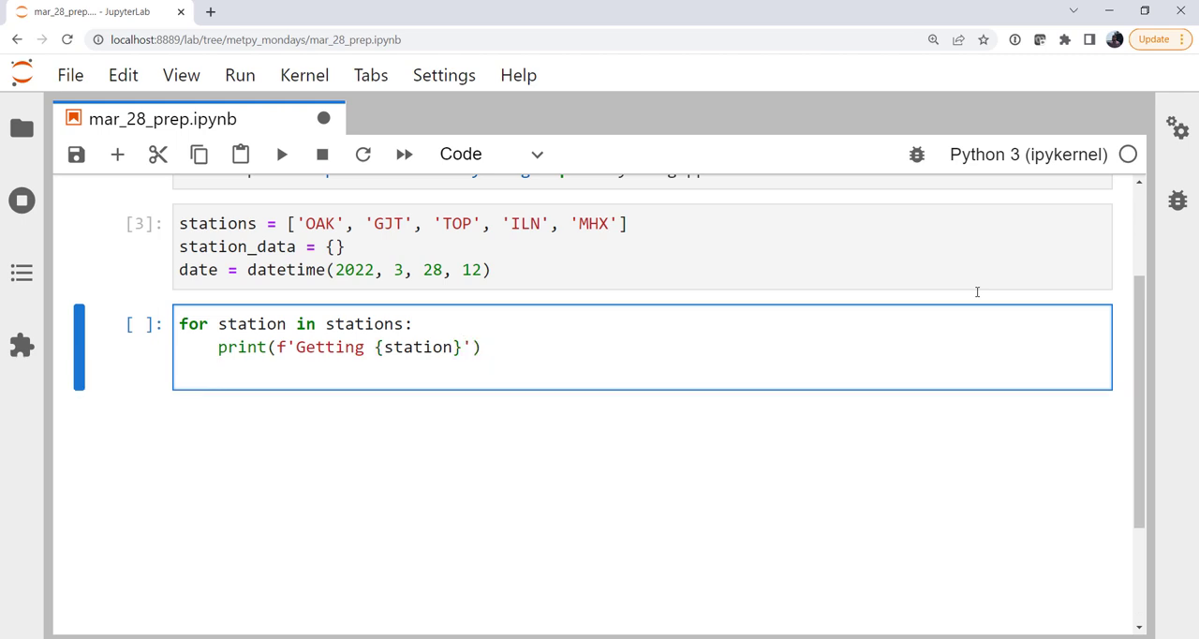
# Step: Assign df = WyomingUpperAir.request_data(date, station) inside the loop
pyautogui.write('df =')
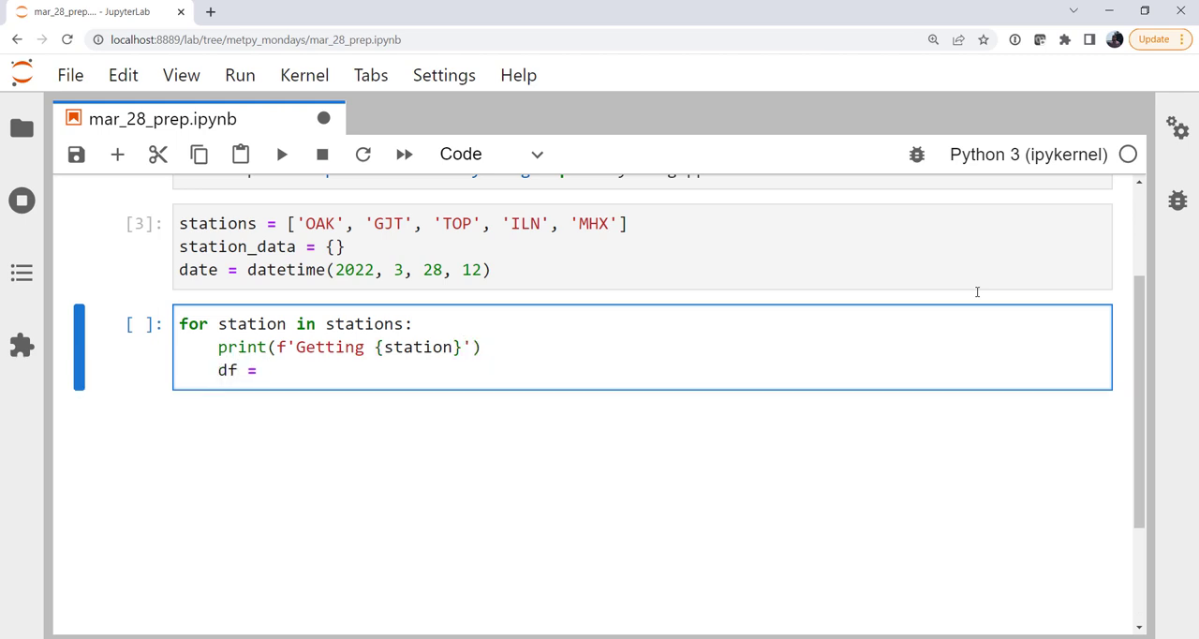
pyautogui.write('wy')
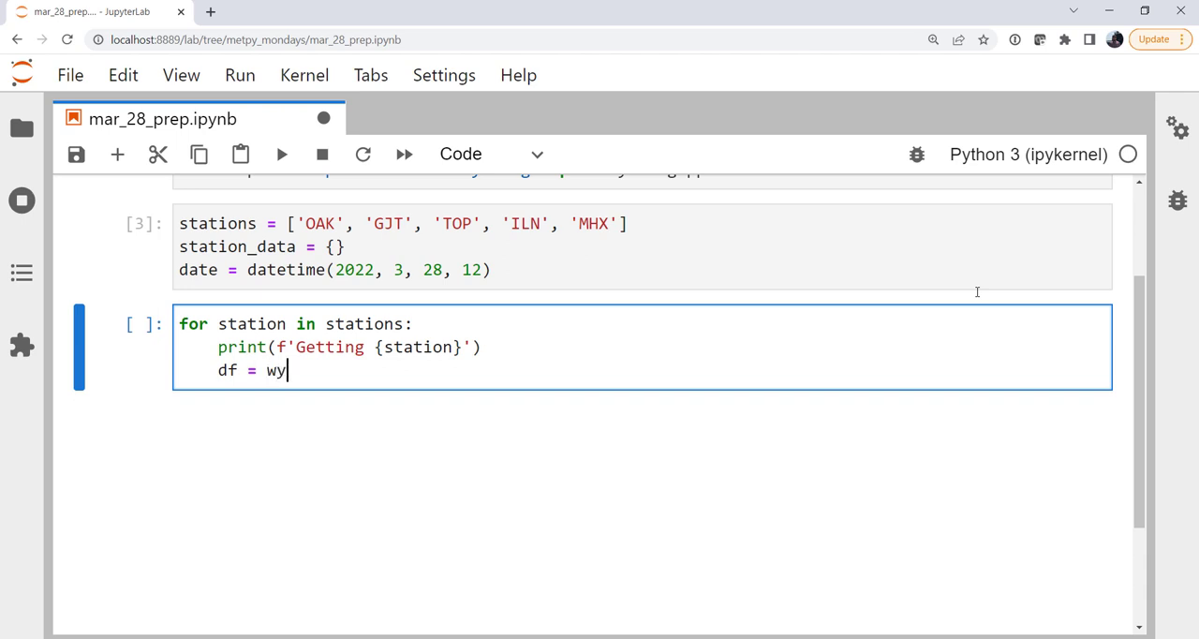
pyautogui.write('omingUpperAir')
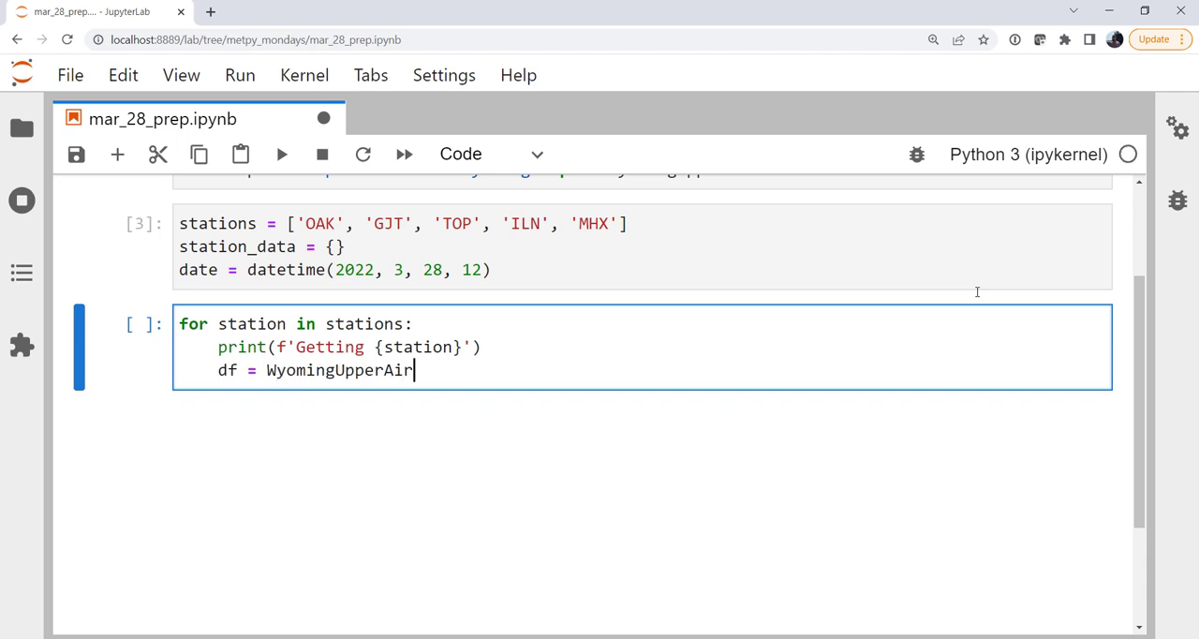
pyautogui.write('.request_data')
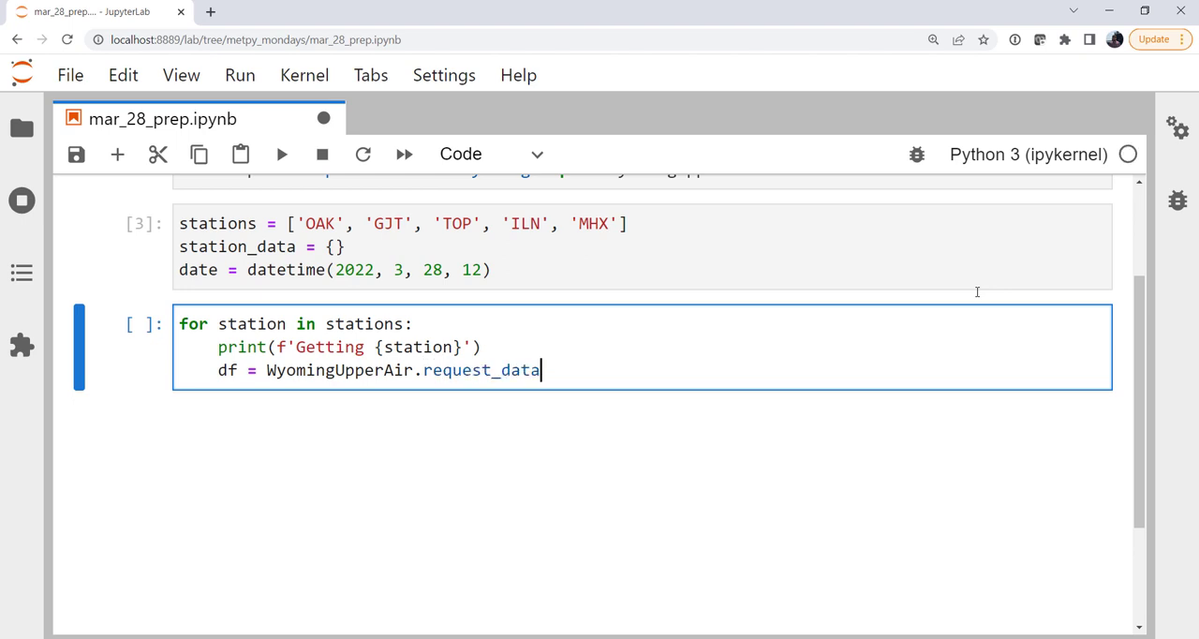
pyautogui.write('(')
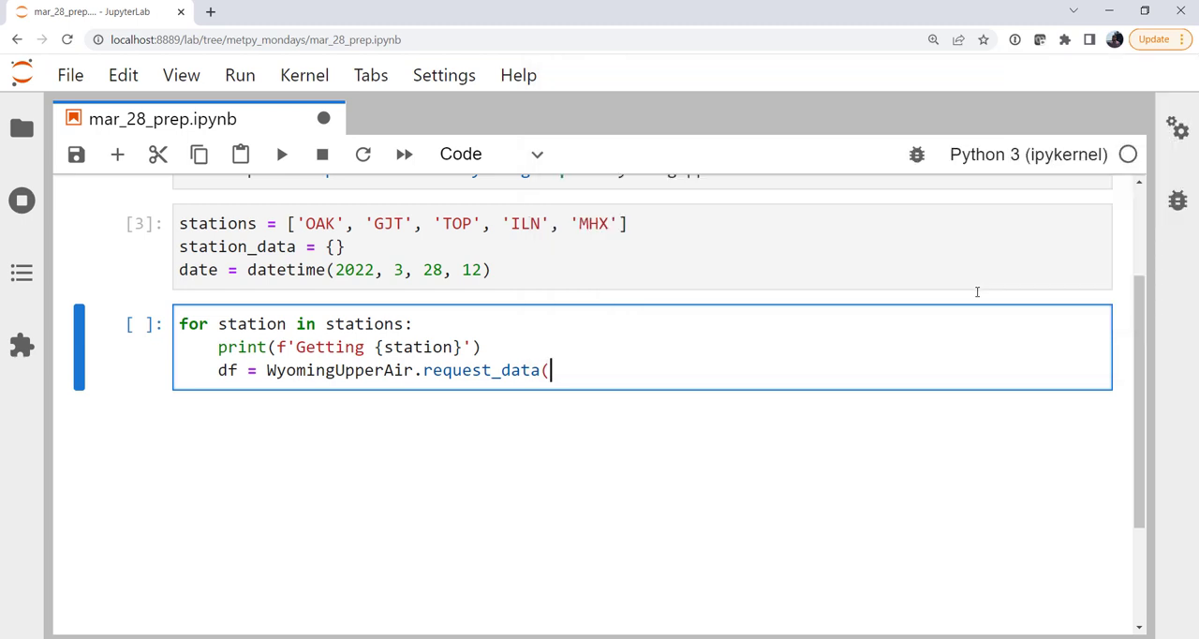
pyautogui.write('date,')
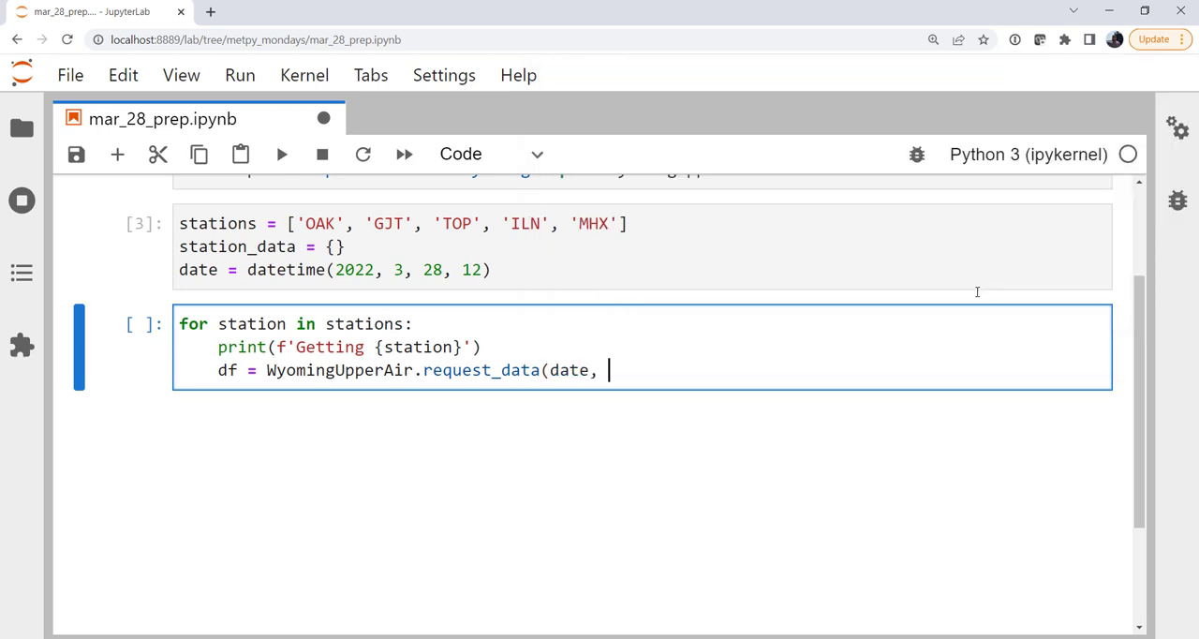
pyautogui.write('station)')
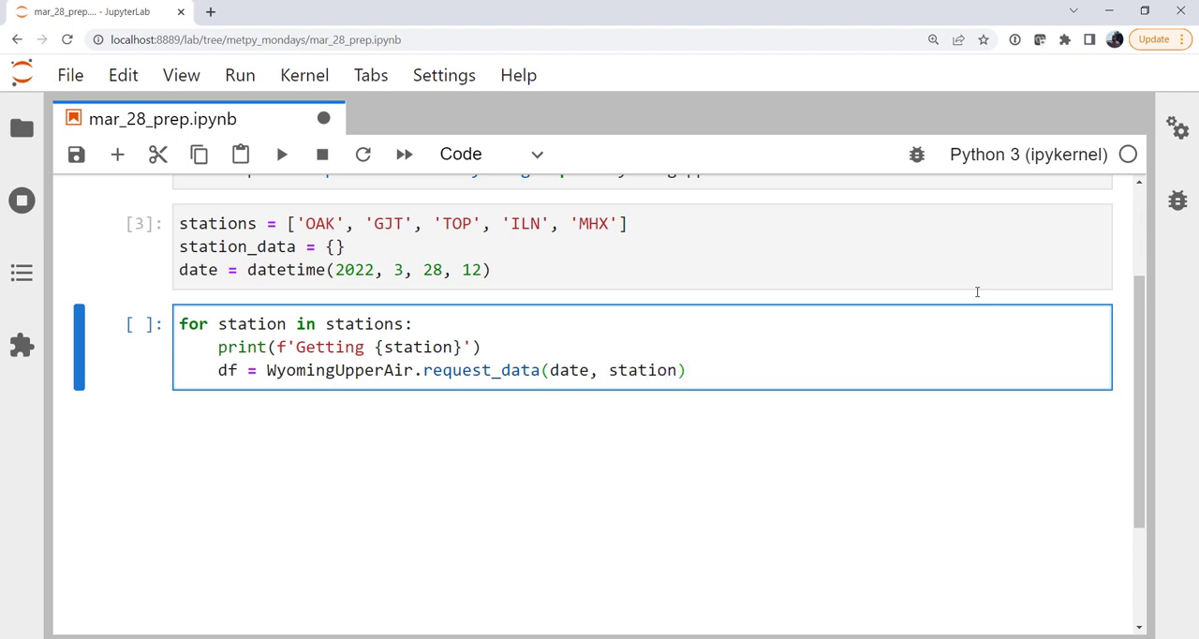
# Step: Wrap the request_data call in pandas_dataframe_to_unit_arrays via autocomplete
pyautogui.click(686, 370)
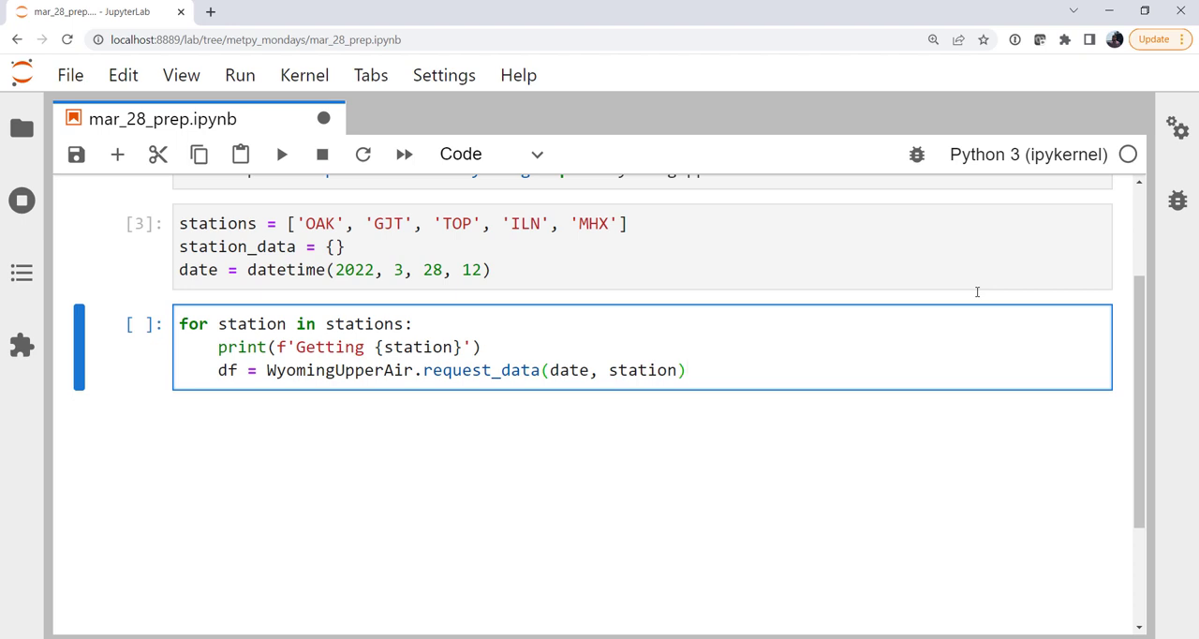
pyautogui.click(687, 370)
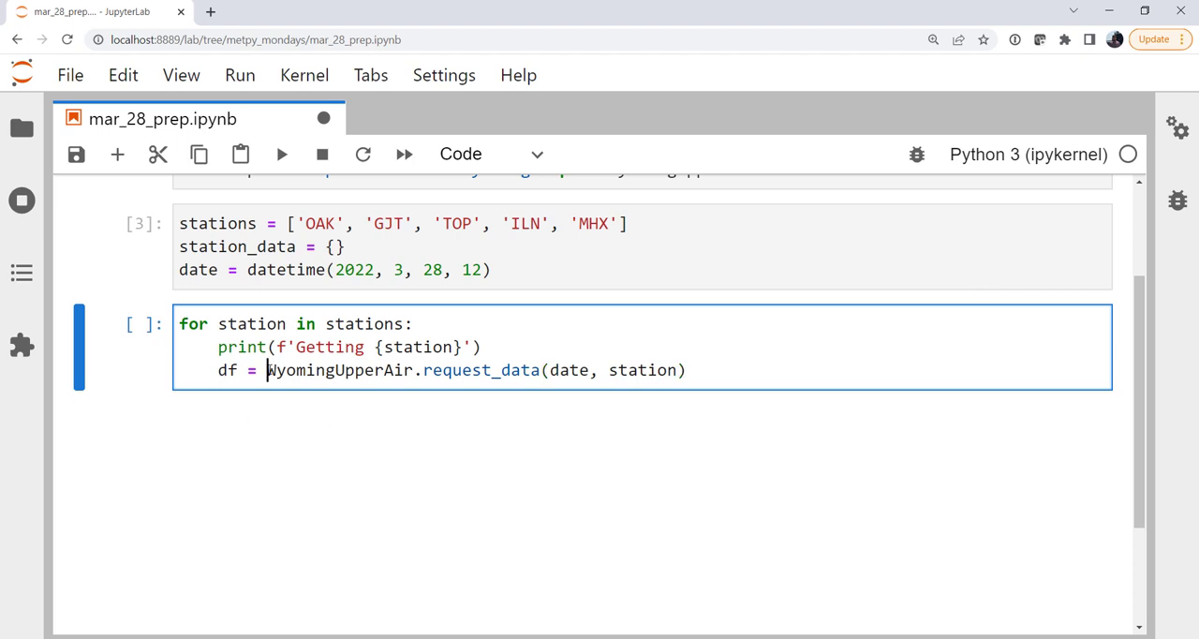
pyautogui.write('pand')
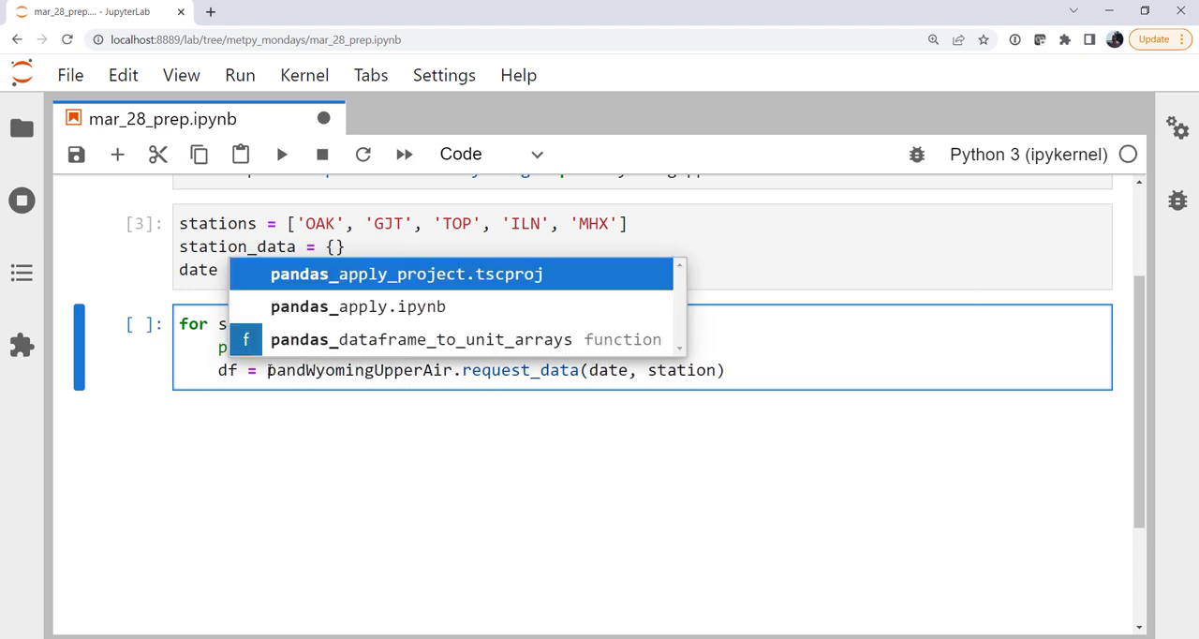
pyautogui.click(450, 339)
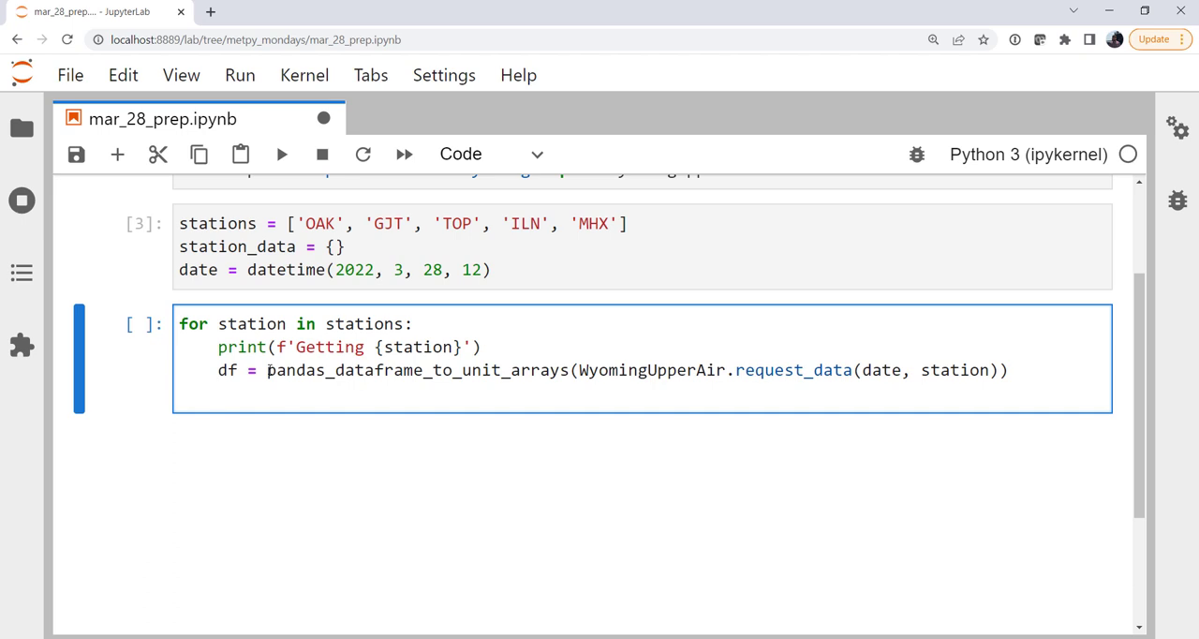
# Step: Add df['theta'] = mpcalc.potential_temperature(df['pressure'], df['temperature']) to the loop
pyautogui.press('Enter')
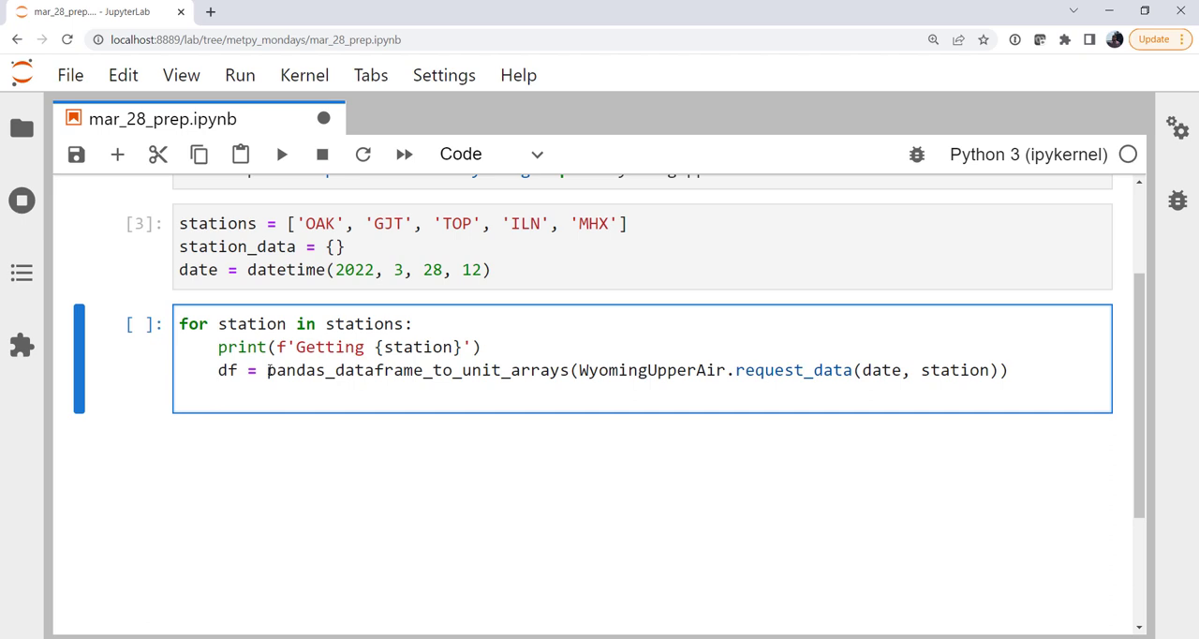
pyautogui.write('df[')
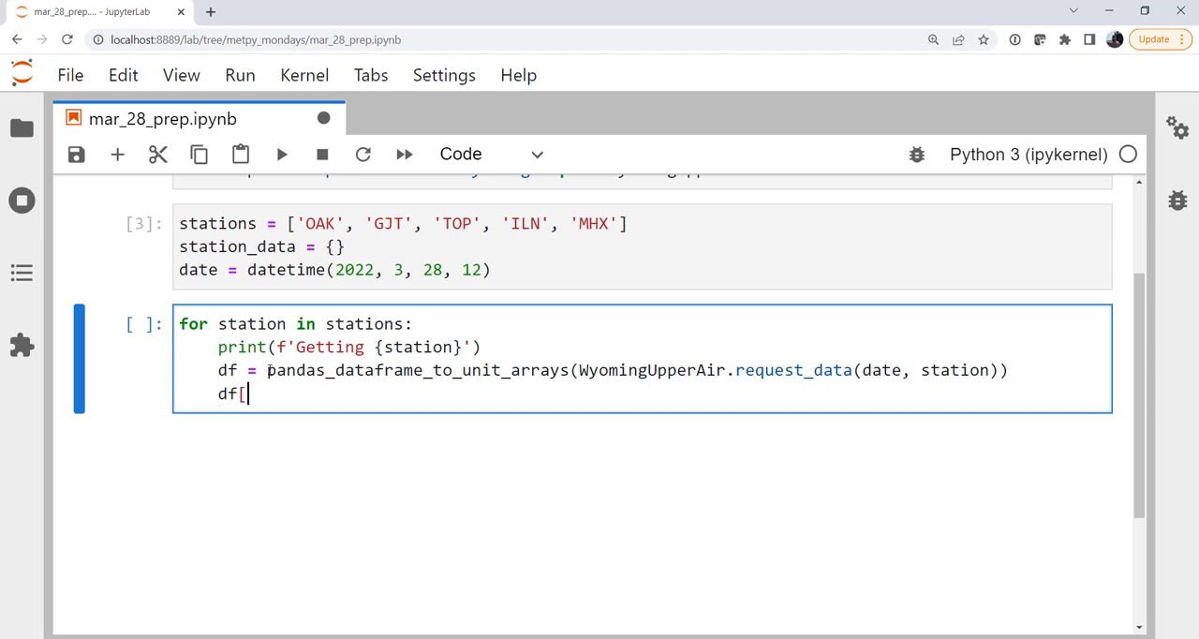
pyautogui.write("'theta'")
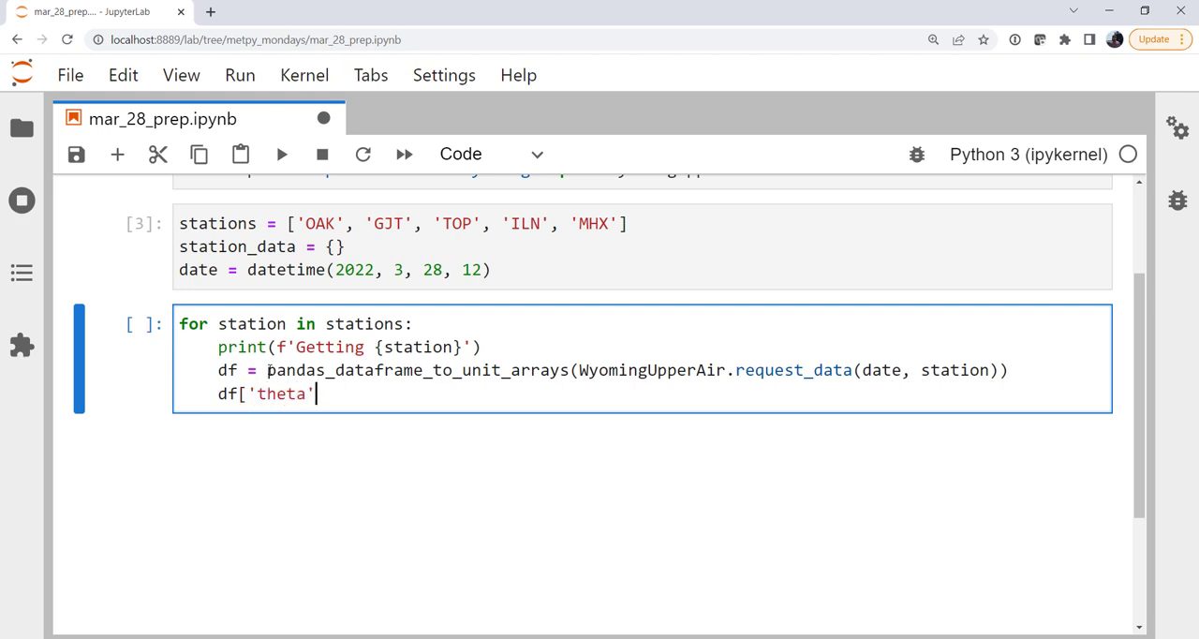
pyautogui.write(']')
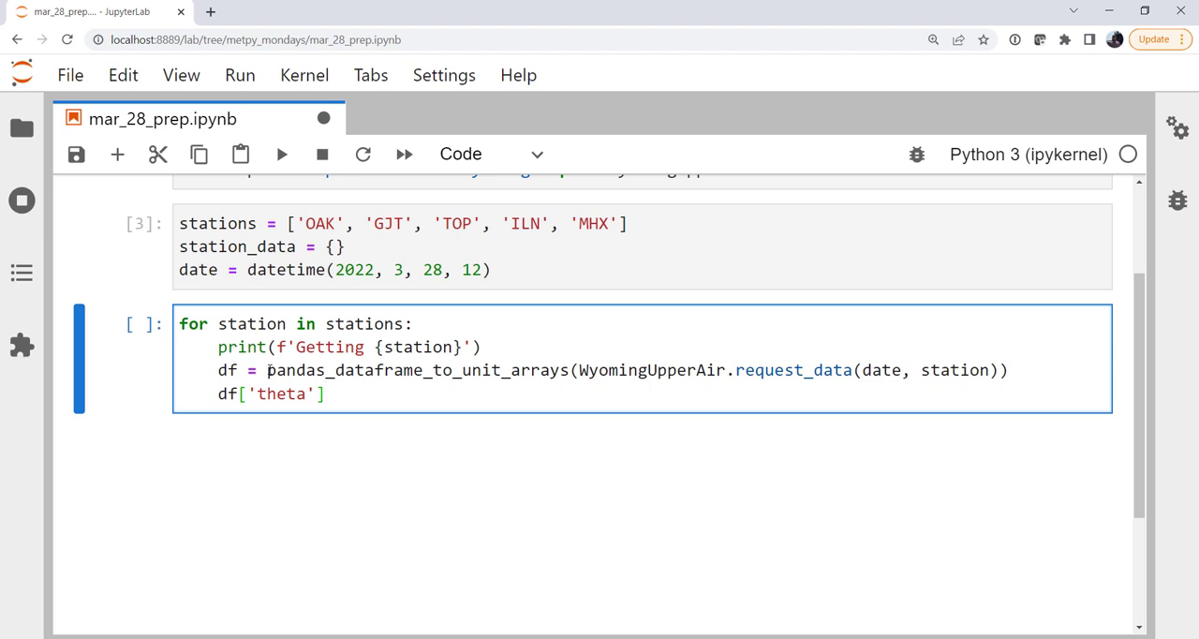
pyautogui.write('= m')
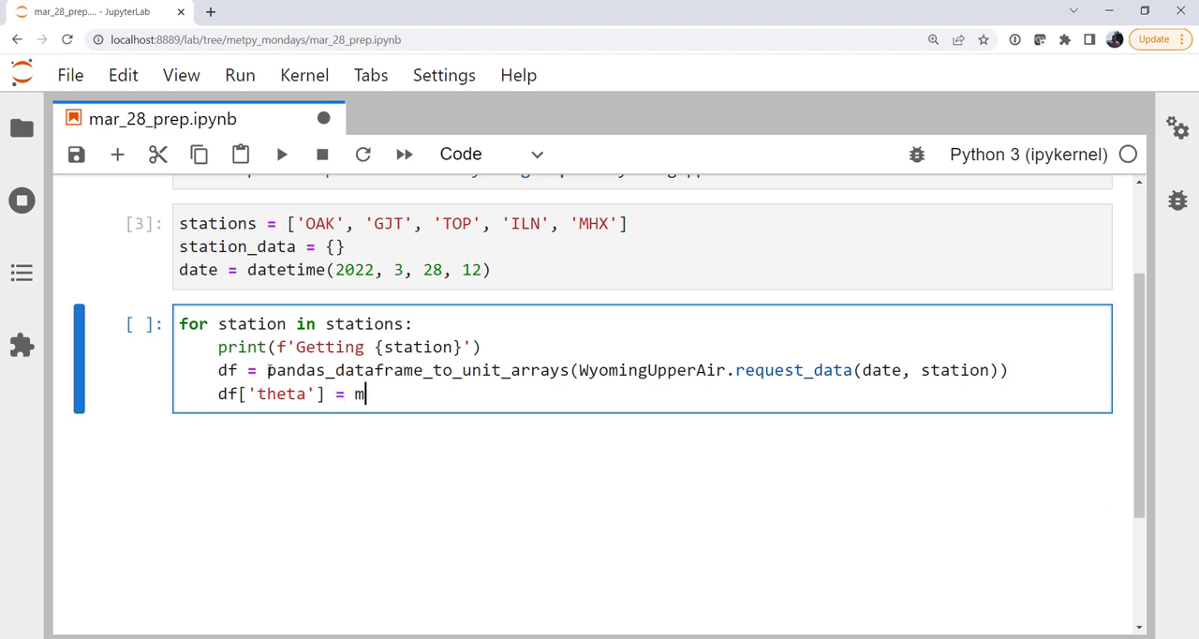
pyautogui.write('pcalc.pot')
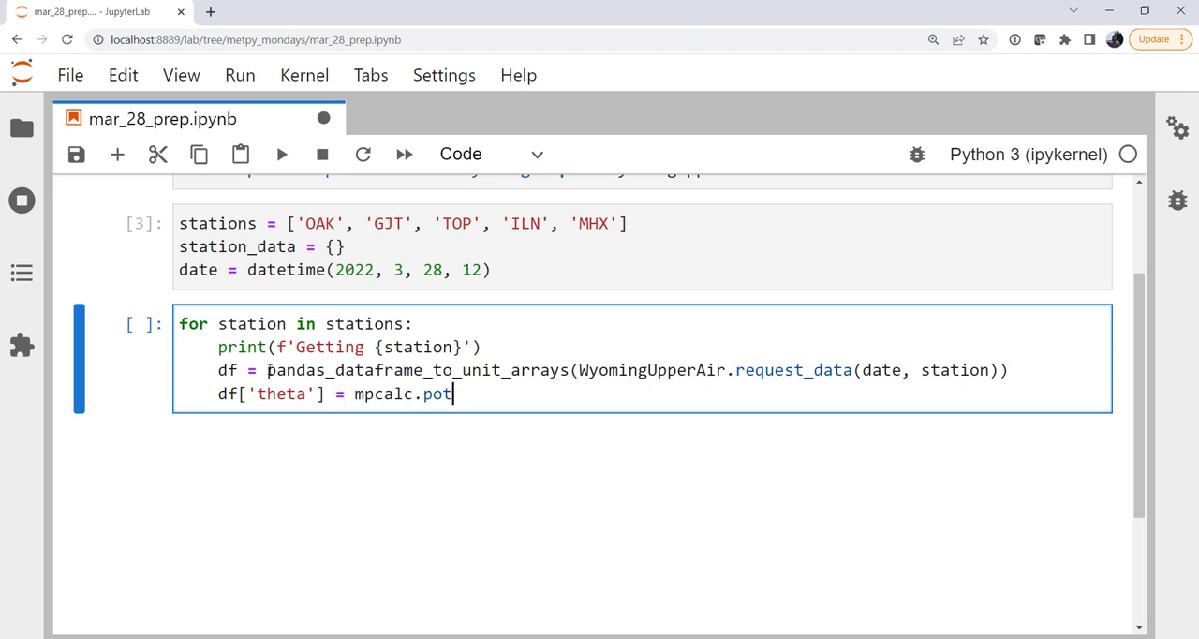
pyautogui.write('ential_temperature')
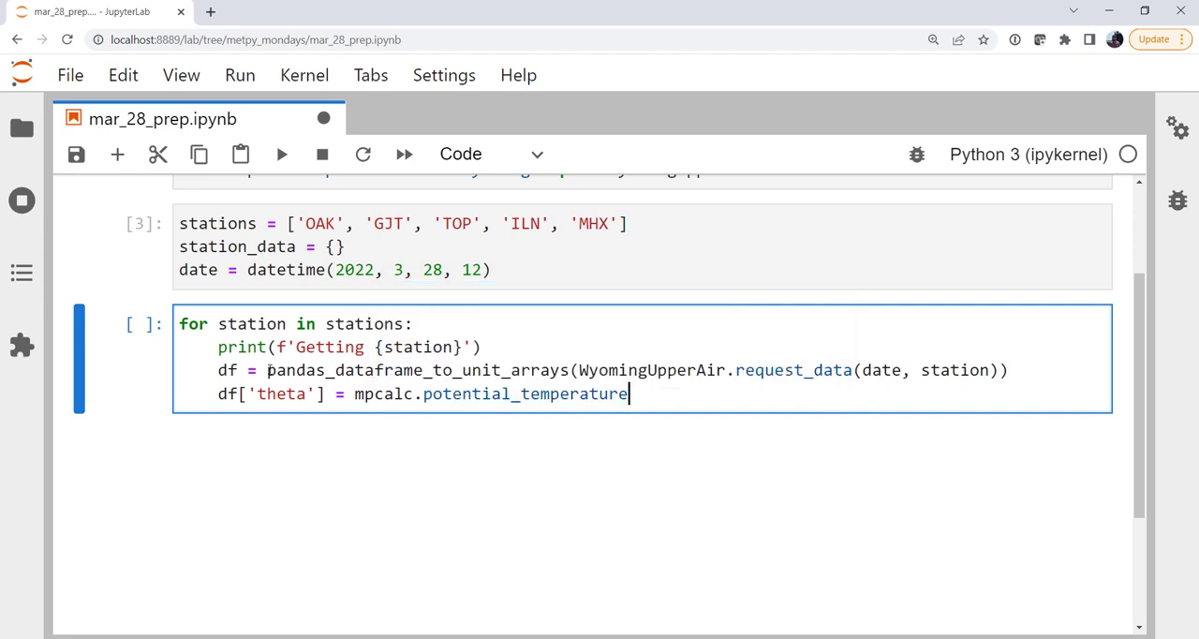
pyautogui.write('(df[')
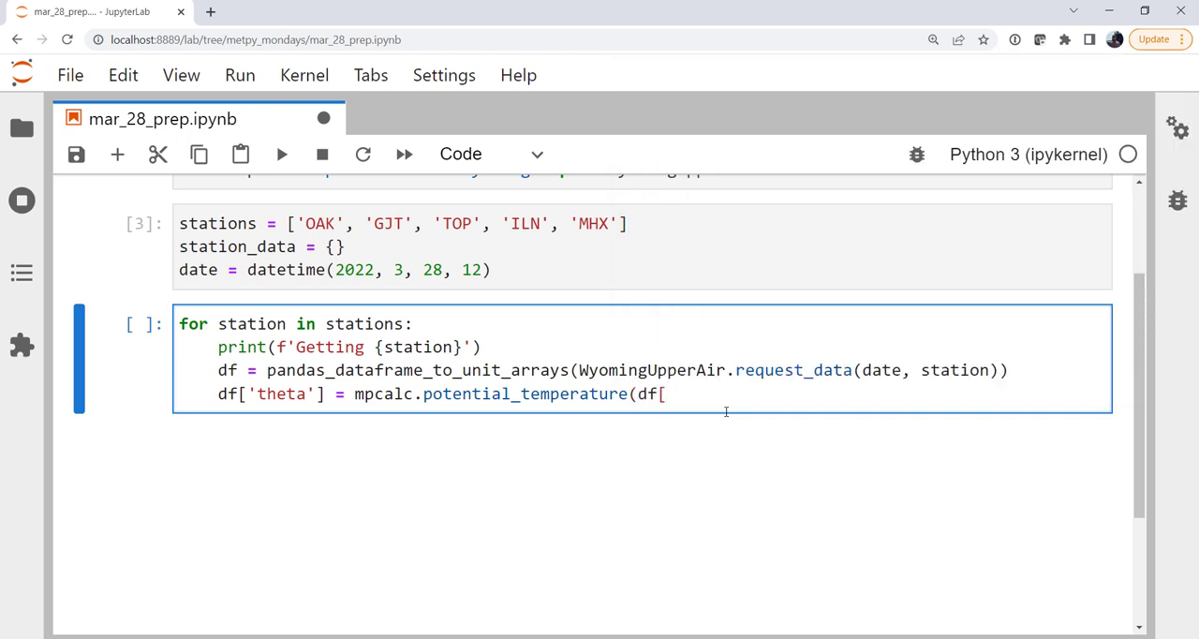
pyautogui.write("'pressure")
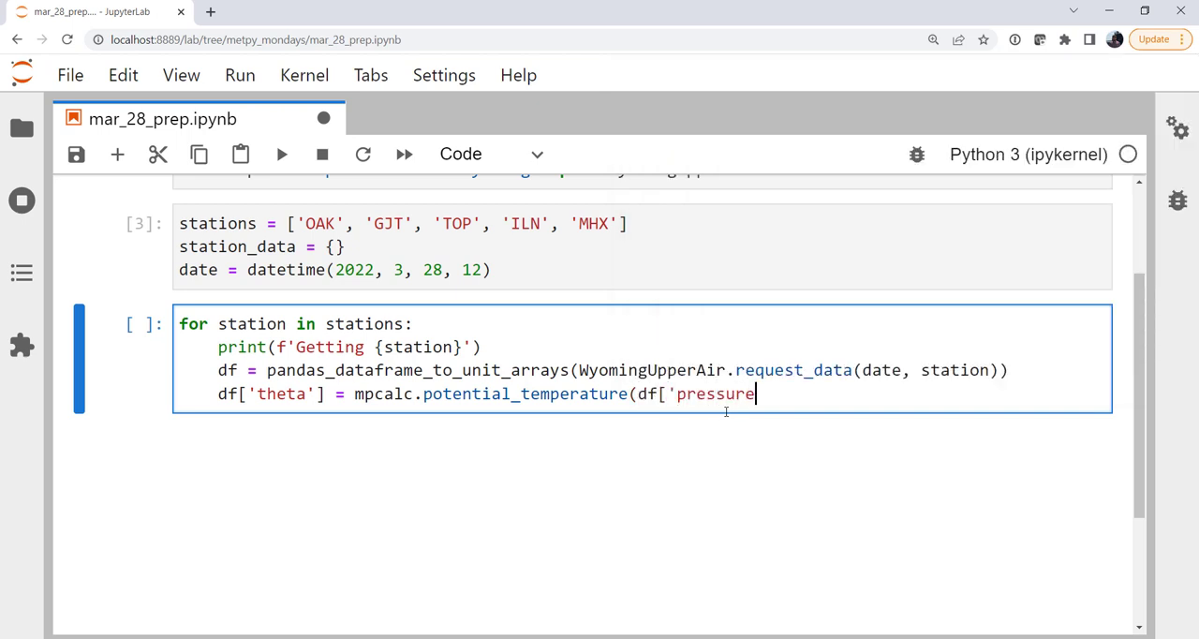
pyautogui.write("'],")
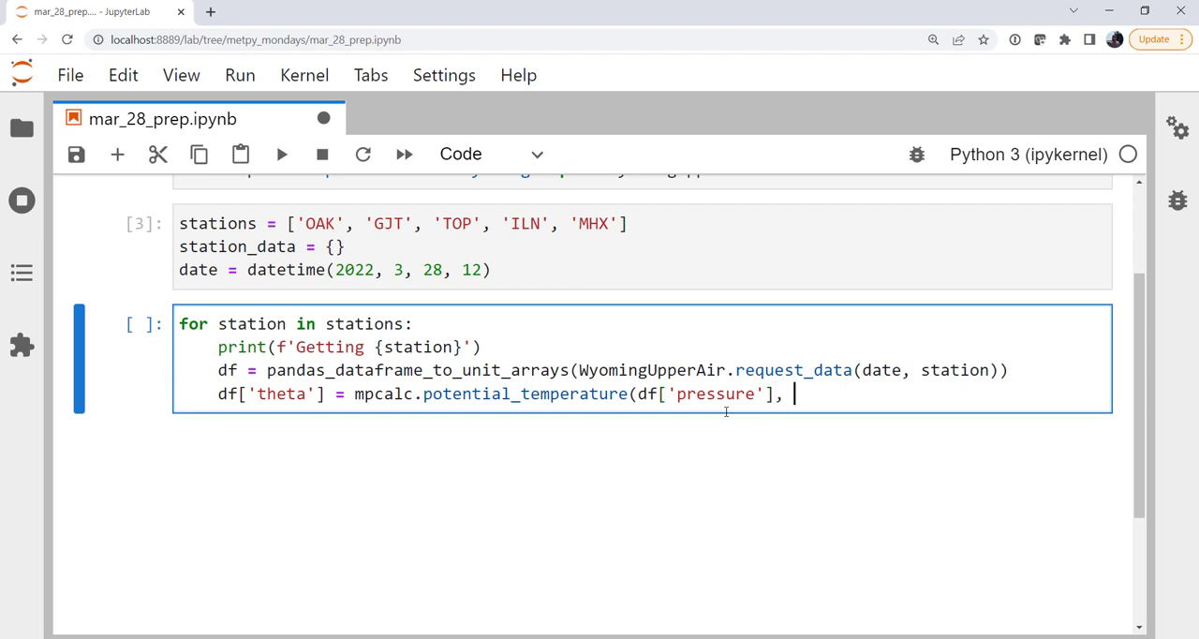
pyautogui.write("df['")
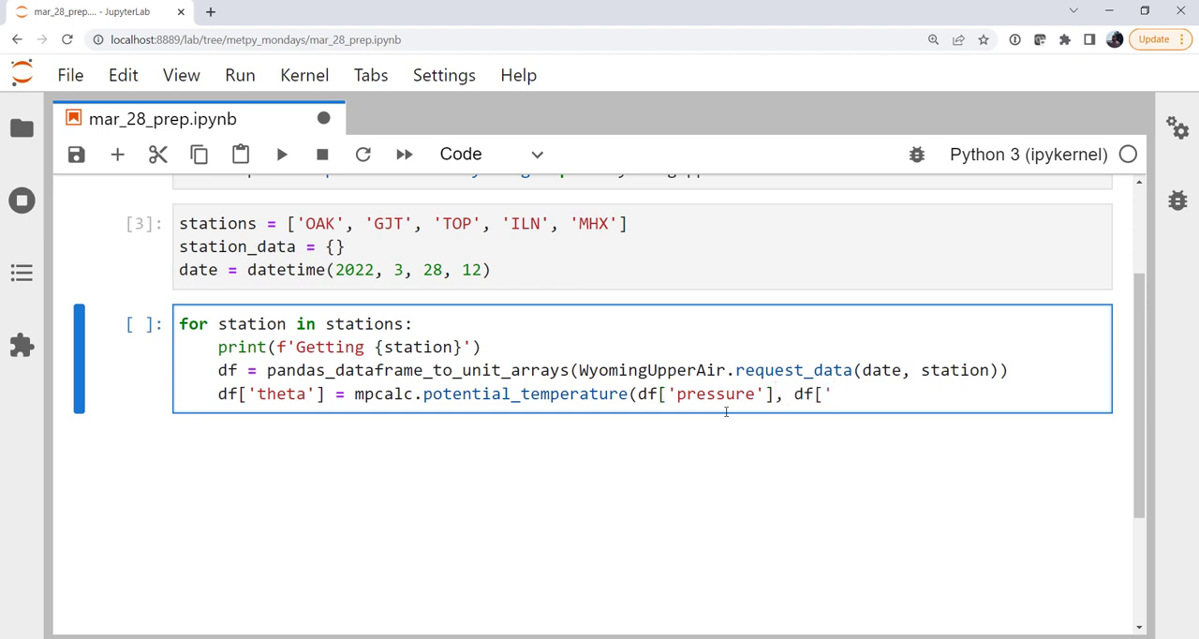
pyautogui.write('temperatur')
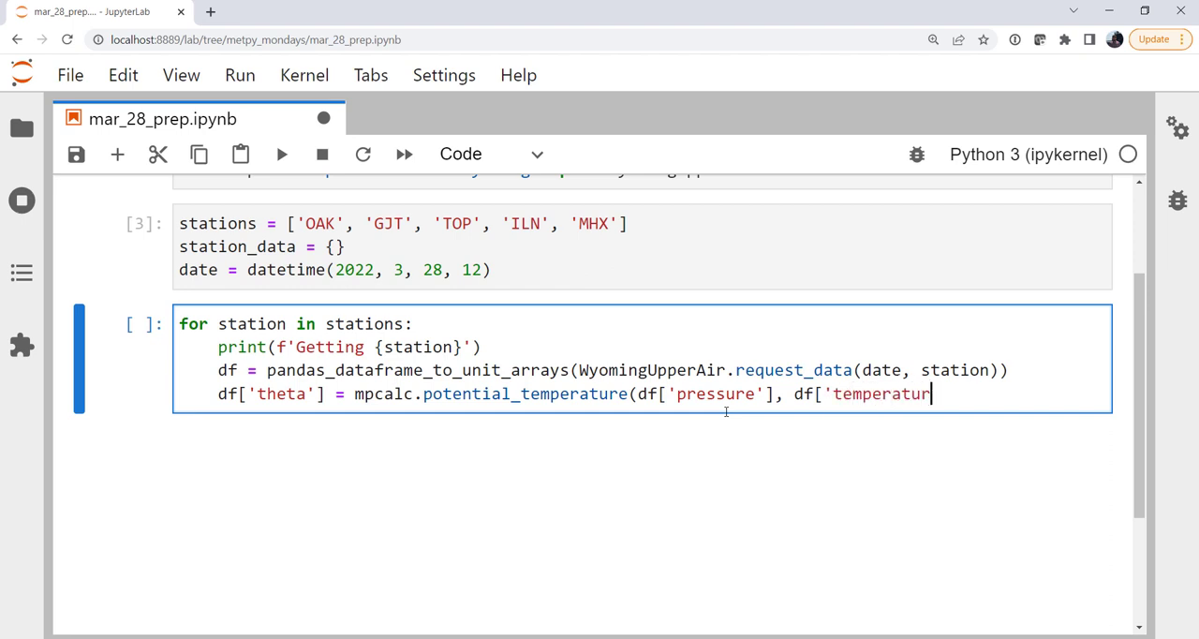
pyautogui.write("e'])")
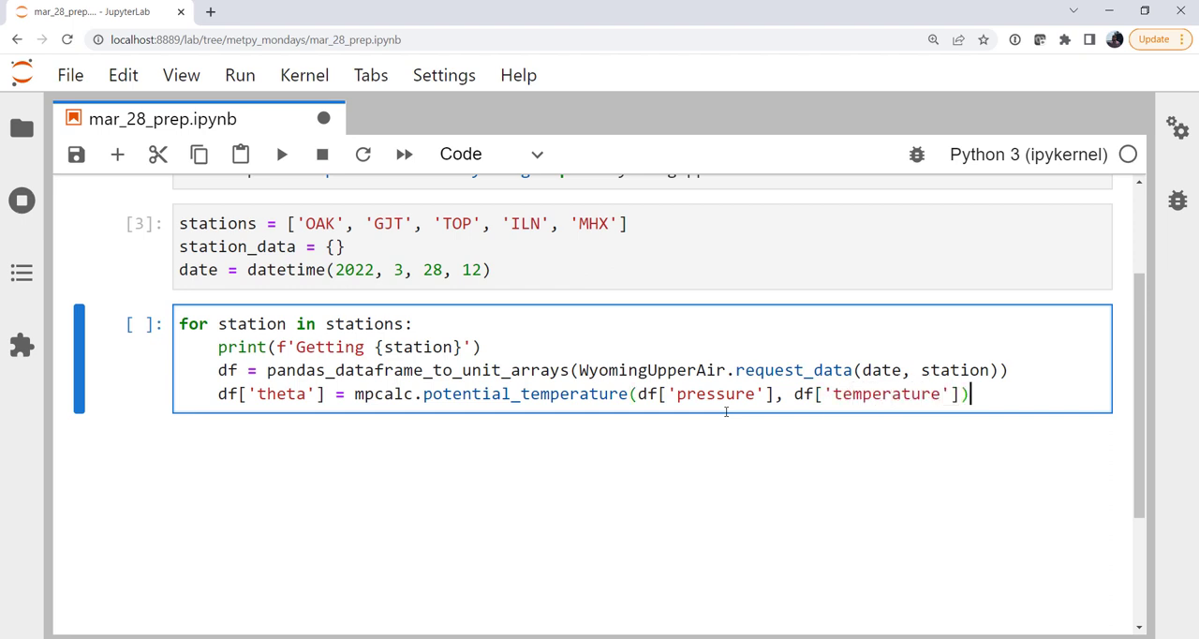
pyautogui.press('enter')
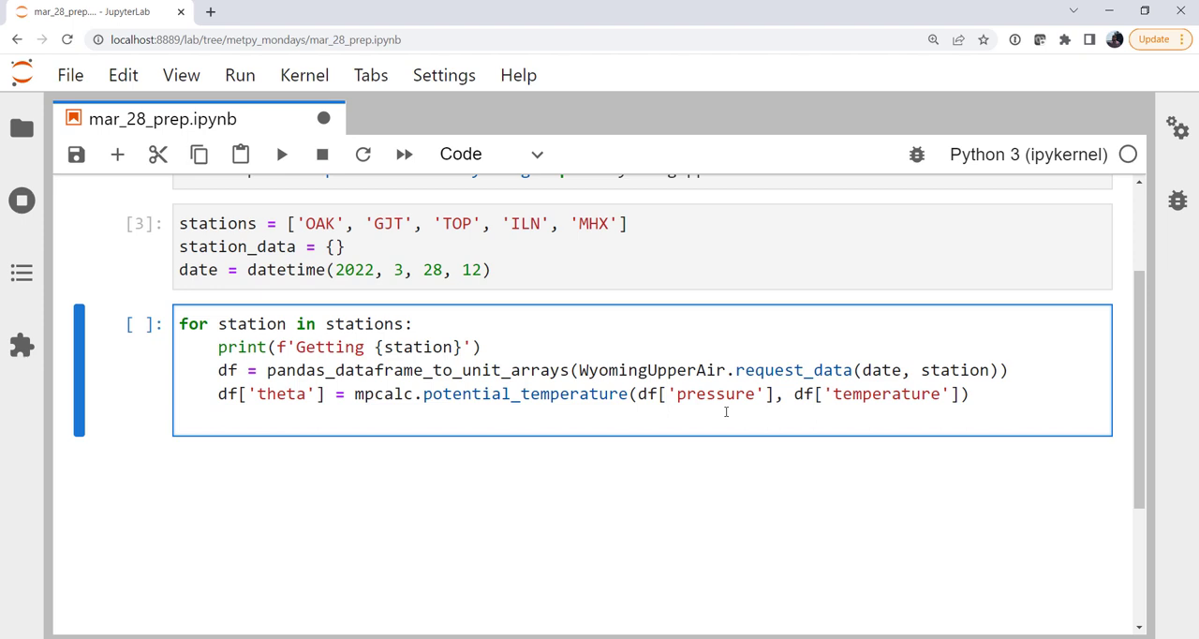
# Step: Add df['bv_squared'] = mpcalc.brunt_vaisala_frequency_squared(df['height'], df['theta']) to the loop
pyautogui.write('df')
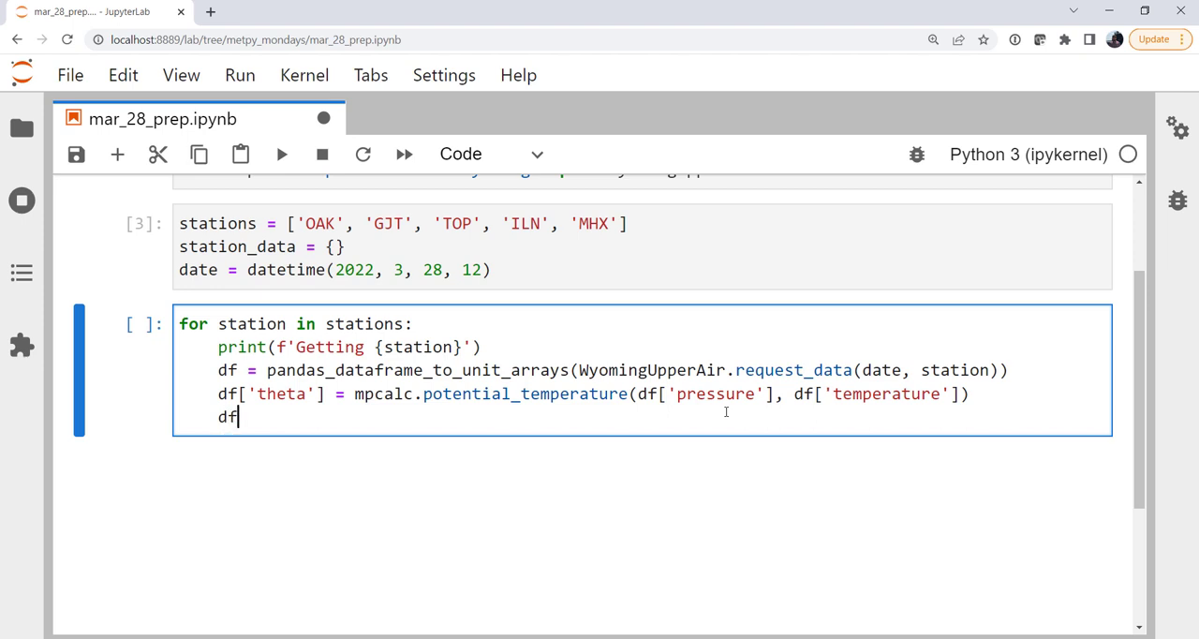
pyautogui.write("['bv_")
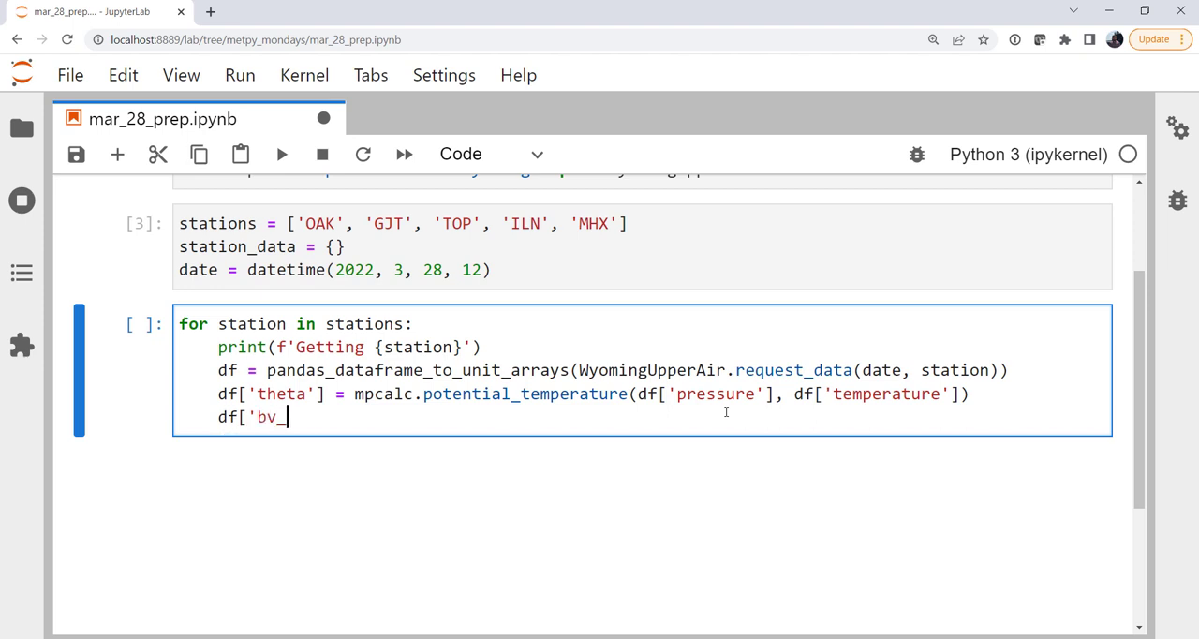
pyautogui.write('squared')
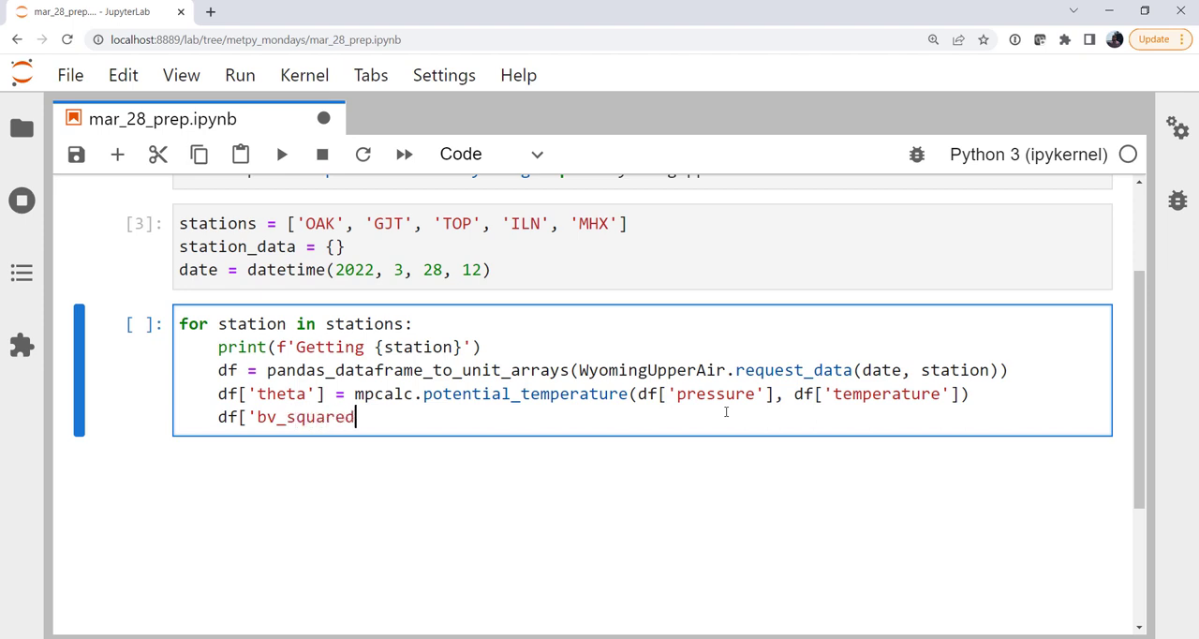
pyautogui.write("']")
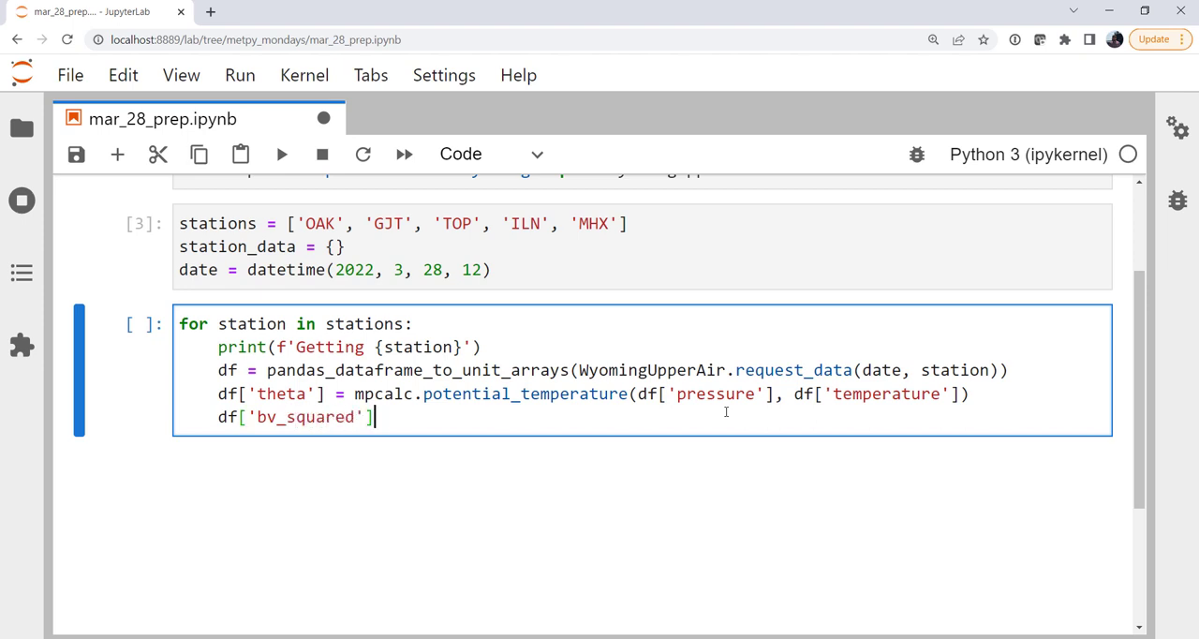
pyautogui.write('=')
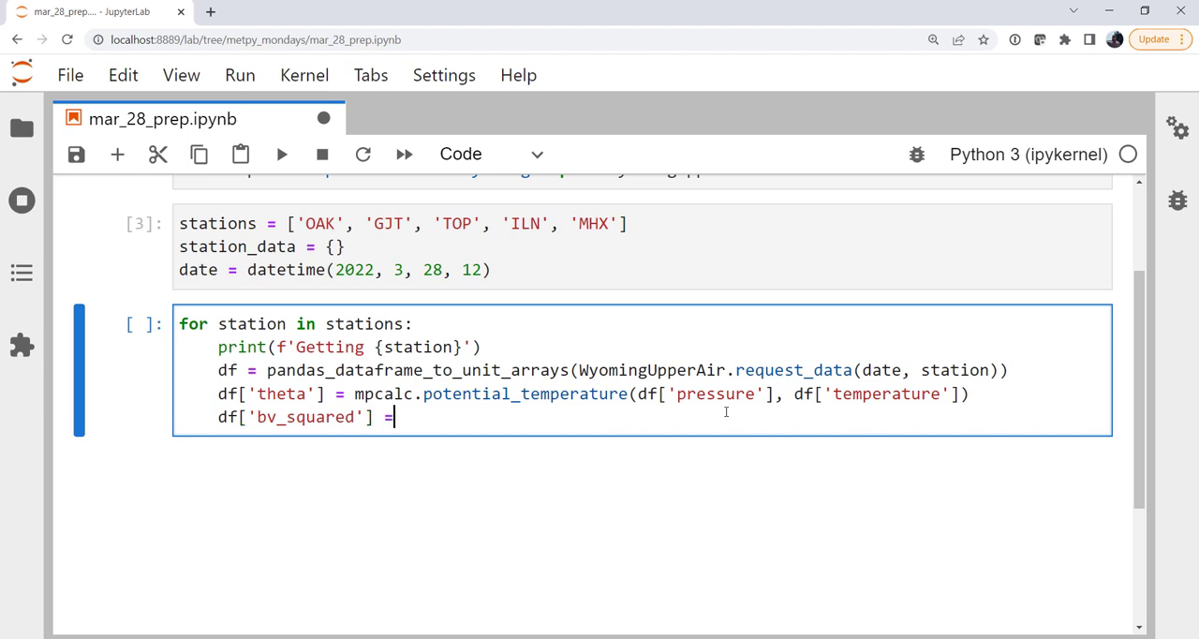
pyautogui.write('mpcalc.')
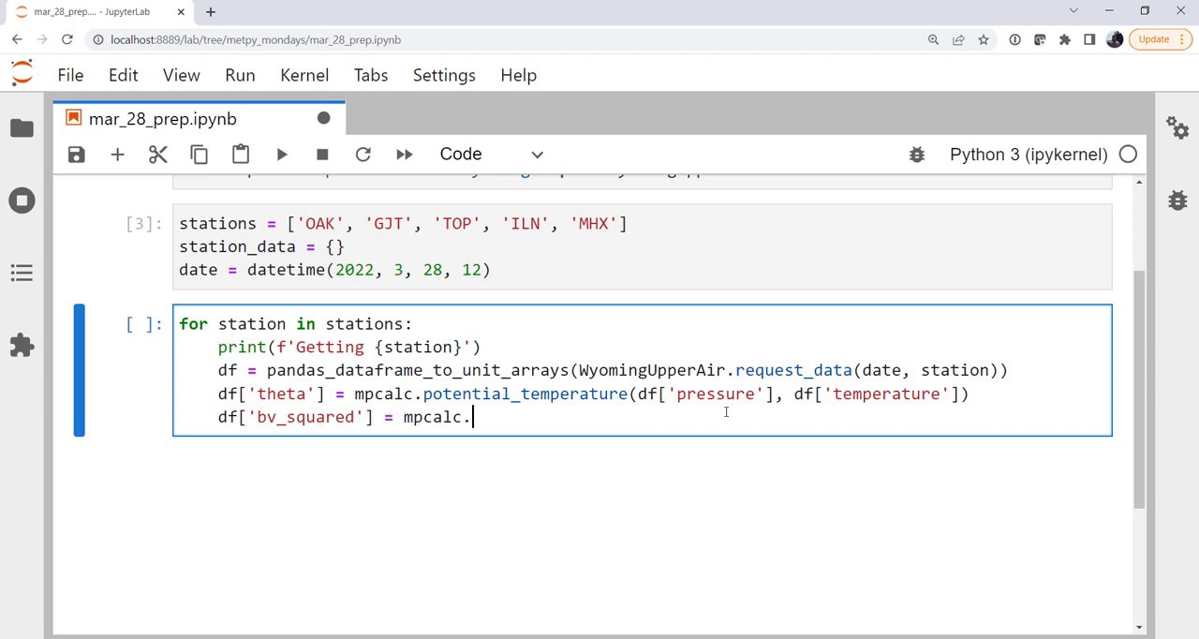
pyautogui.write('brunt_vaisala_frequency_squared')
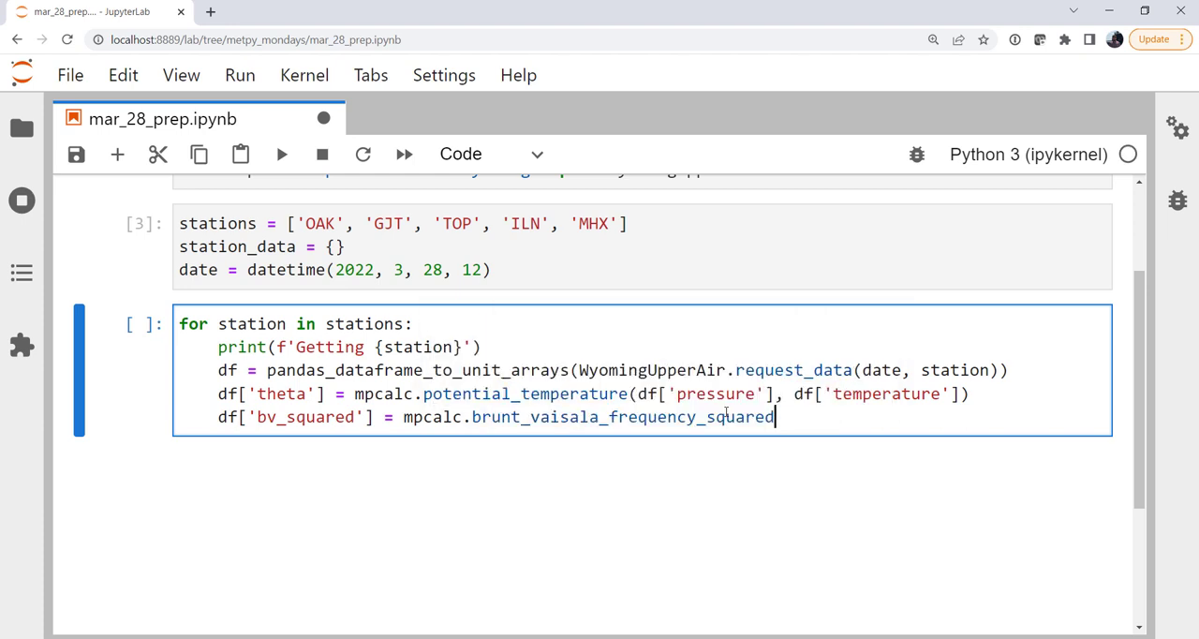
pyautogui.write('(')
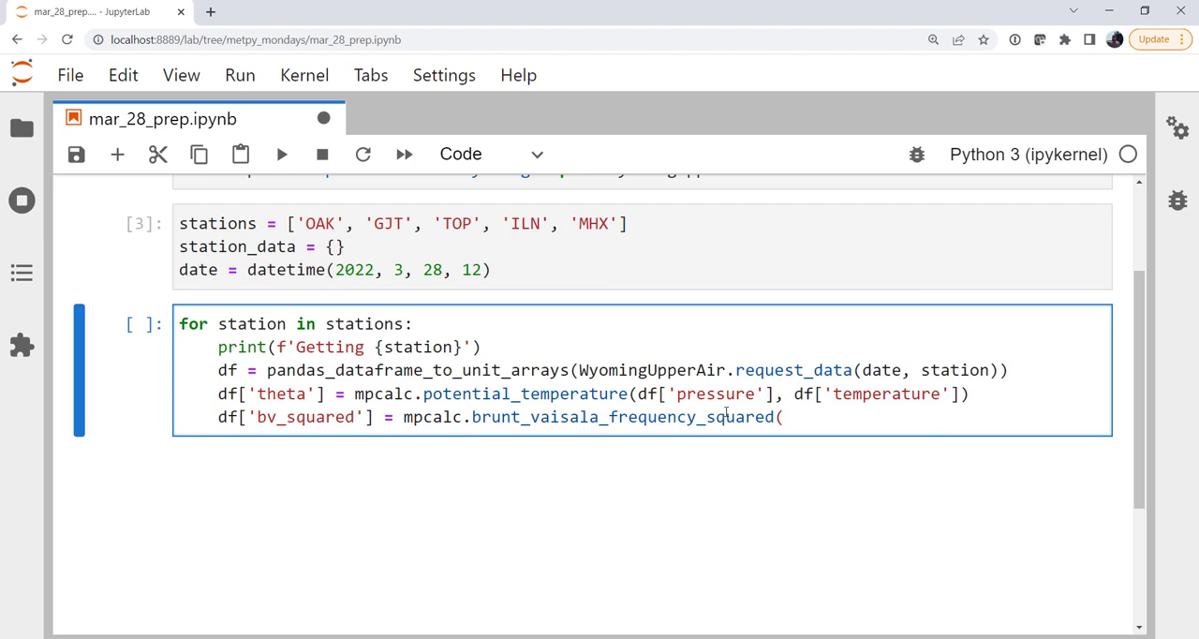
pyautogui.write("df['")
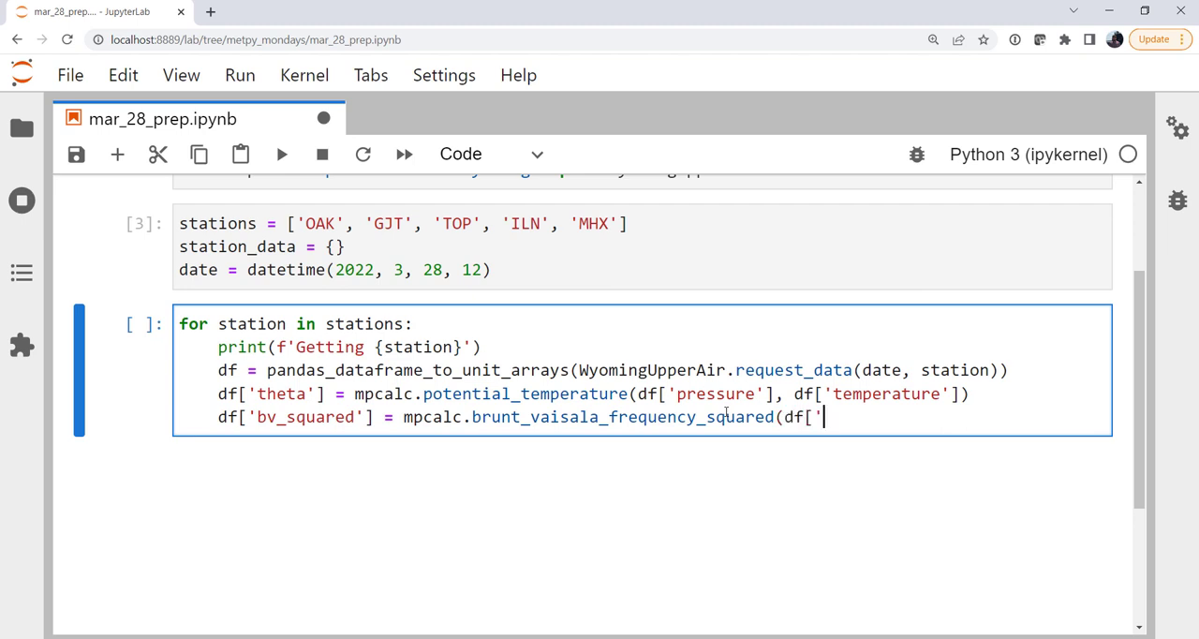
pyautogui.write("height'")
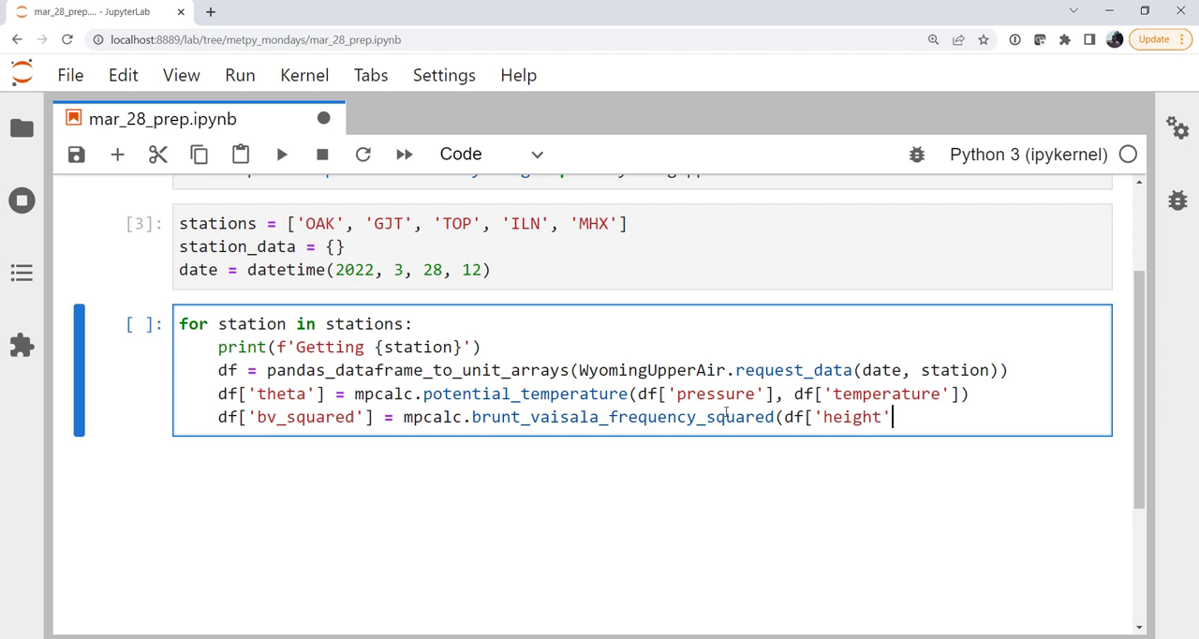
pyautogui.write('], df')
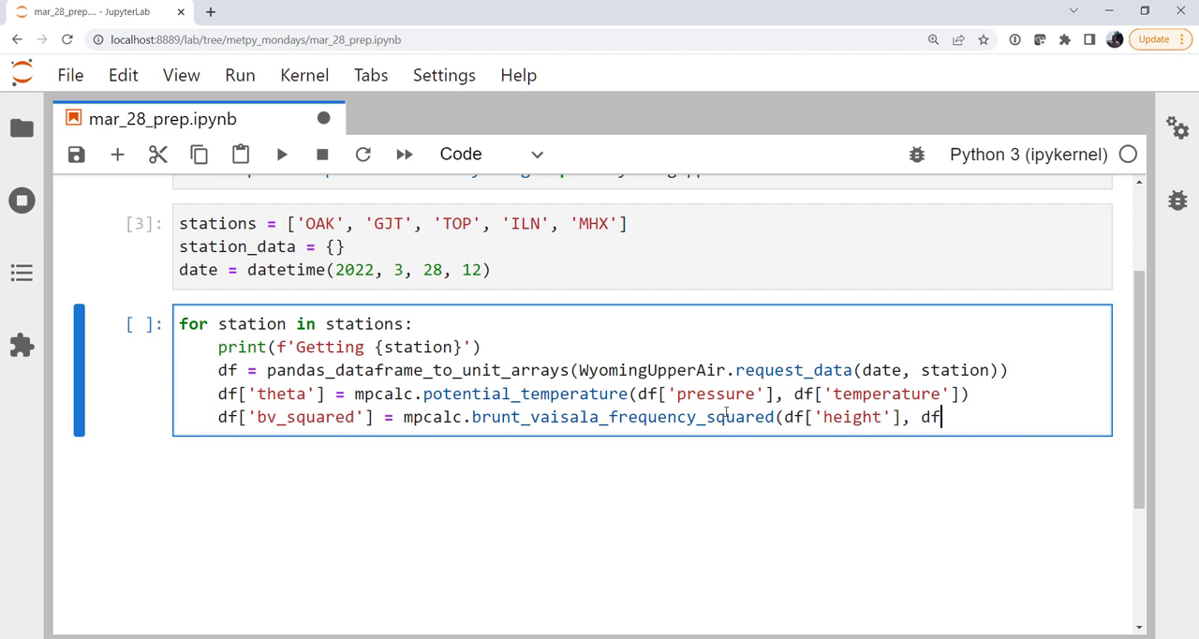
pyautogui.write("['theta")
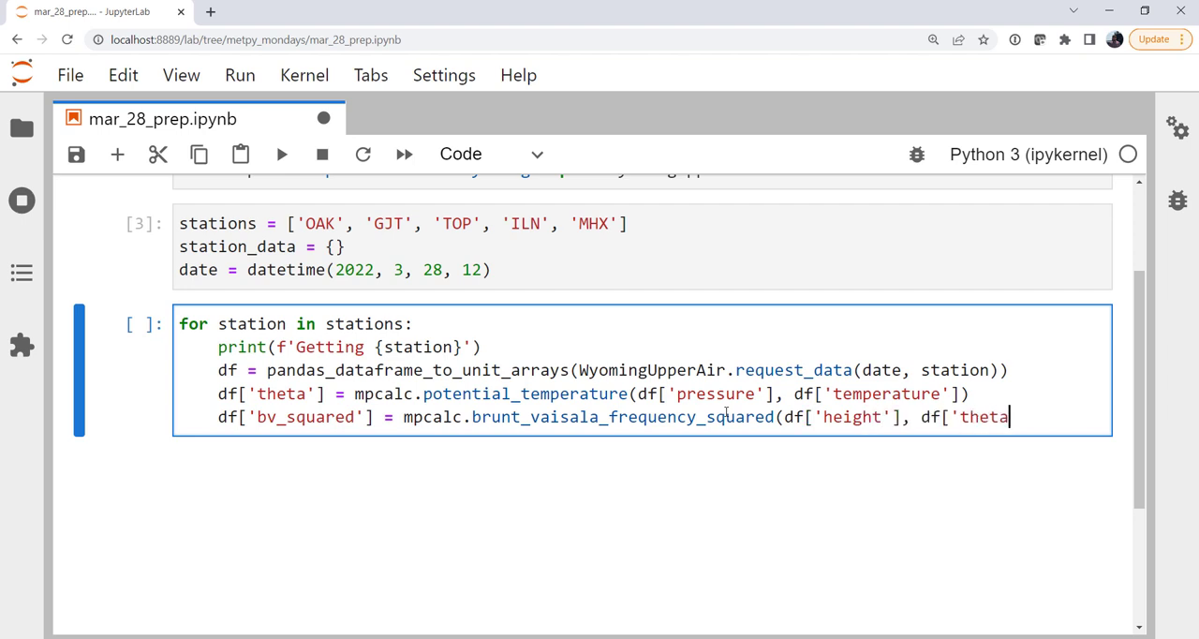
pyautogui.write("'])")
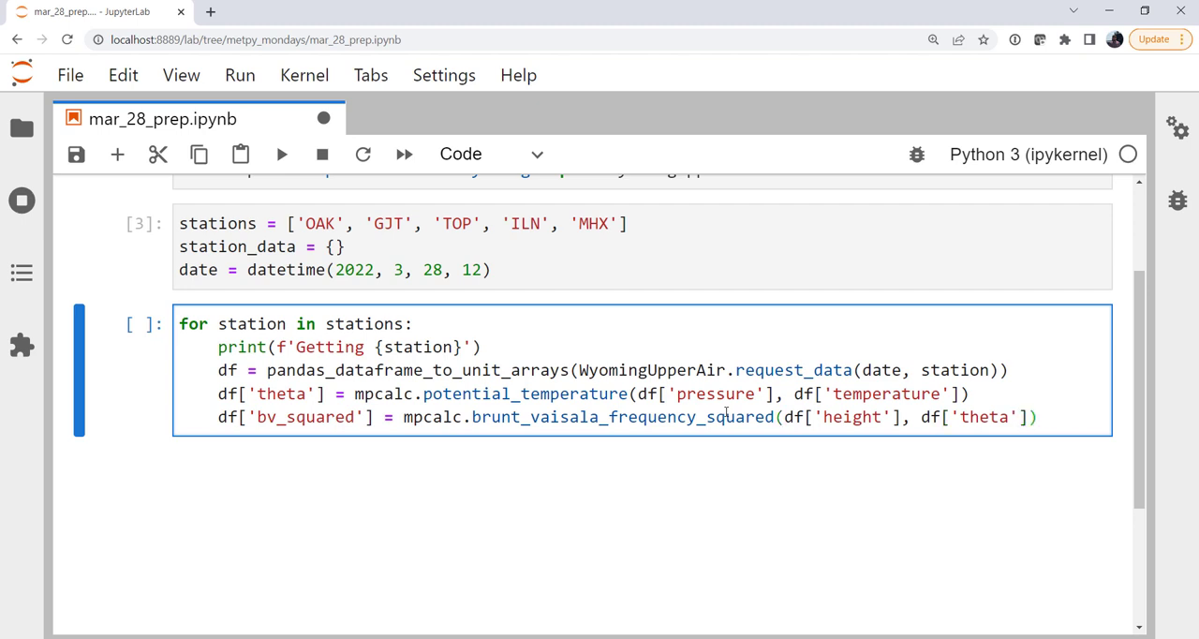
pyautogui.press('enter')
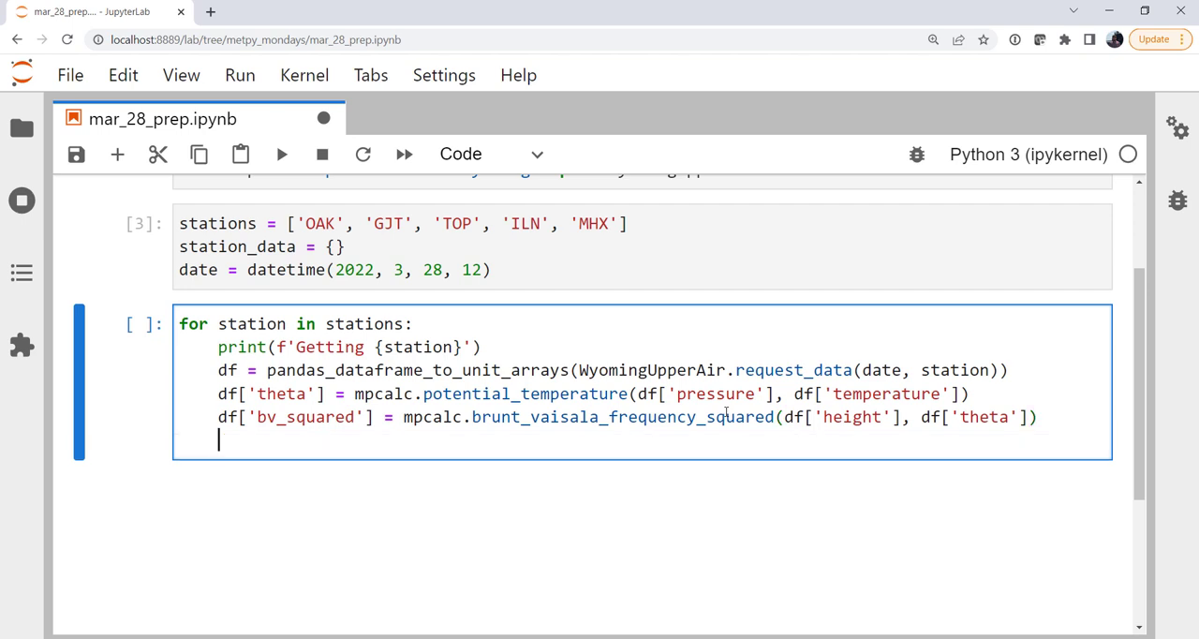
# Step: Store each data frame with station_data[station] = df at the end of the loop
pyautogui.write('station')
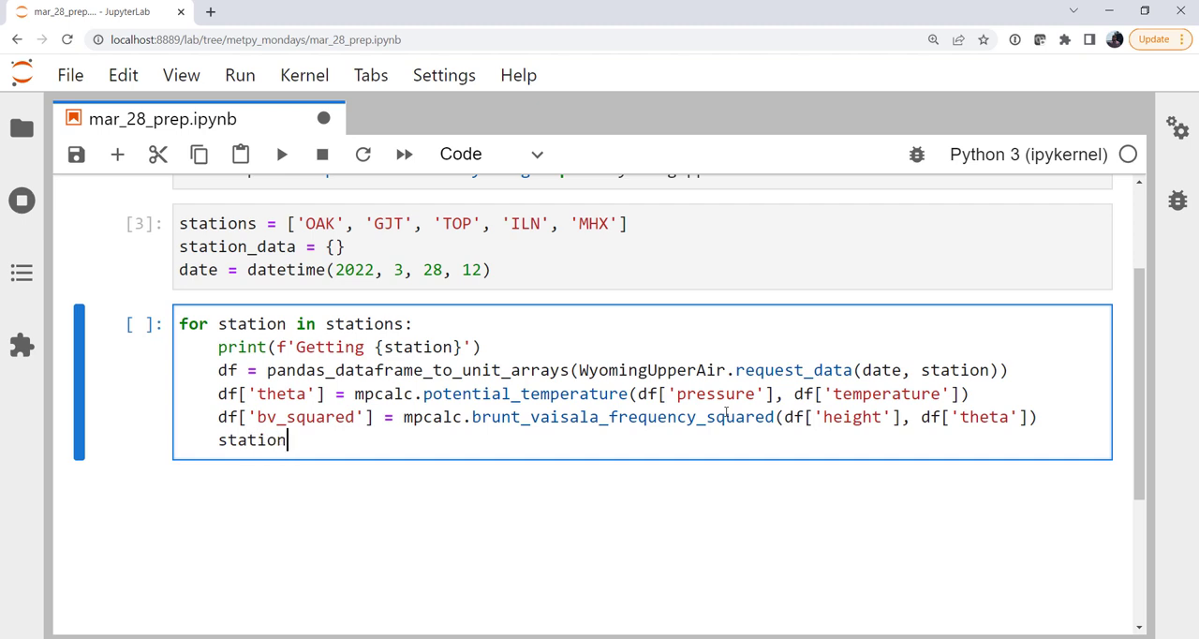
pyautogui.write('_data')
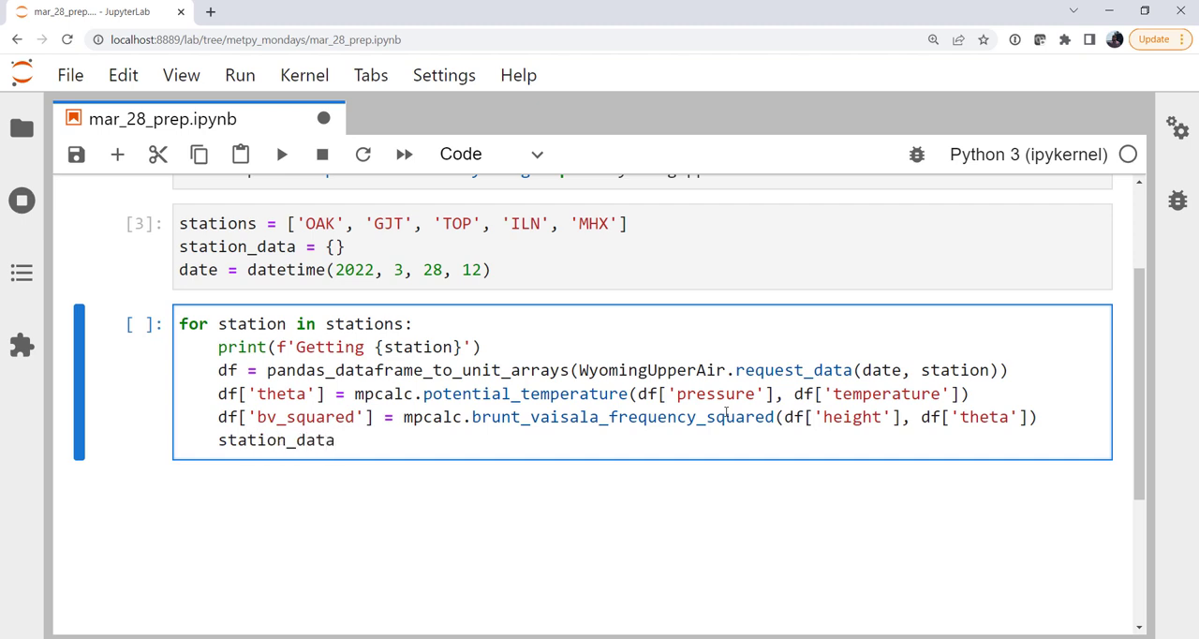
pyautogui.click(337, 440)
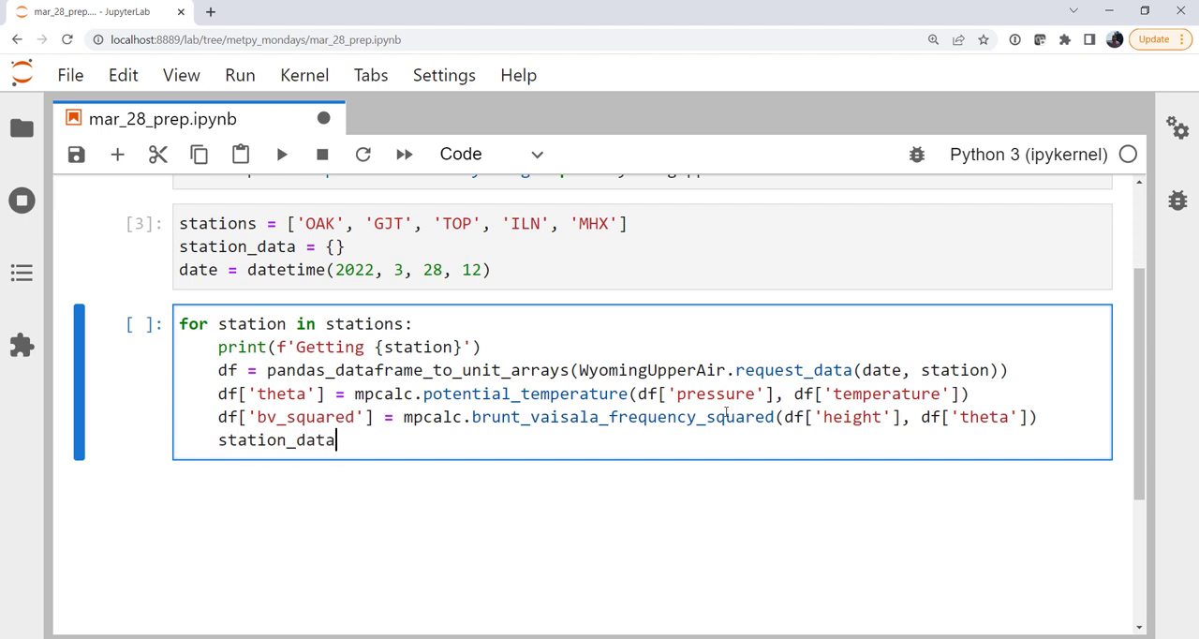
pyautogui.write('[statio')
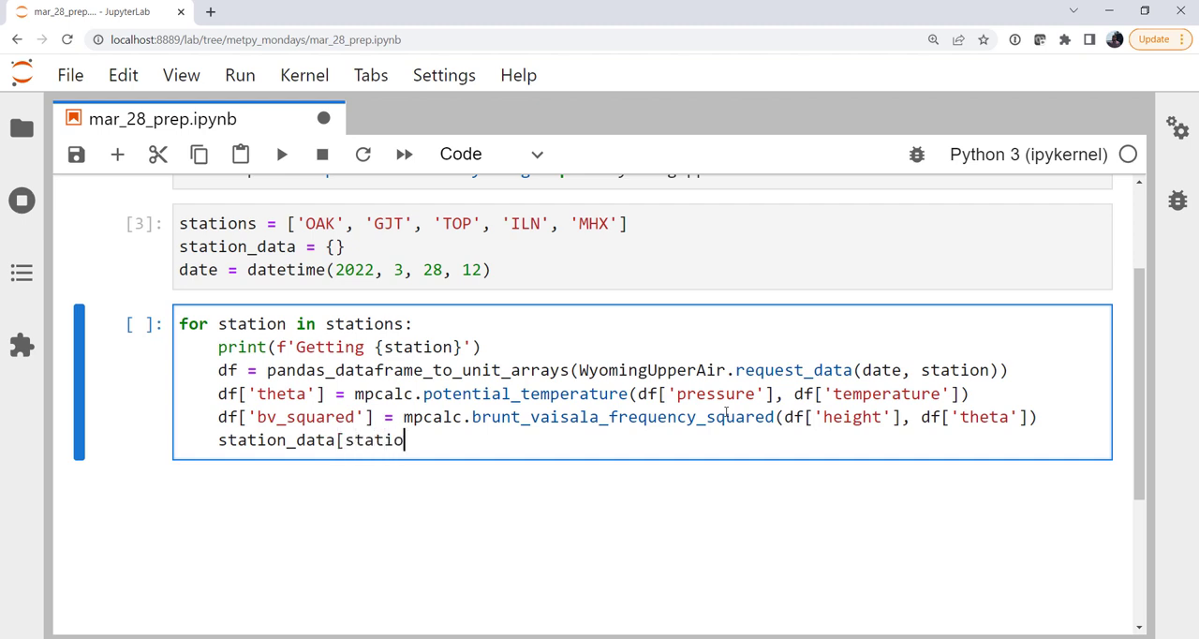
pyautogui.write('n] =')
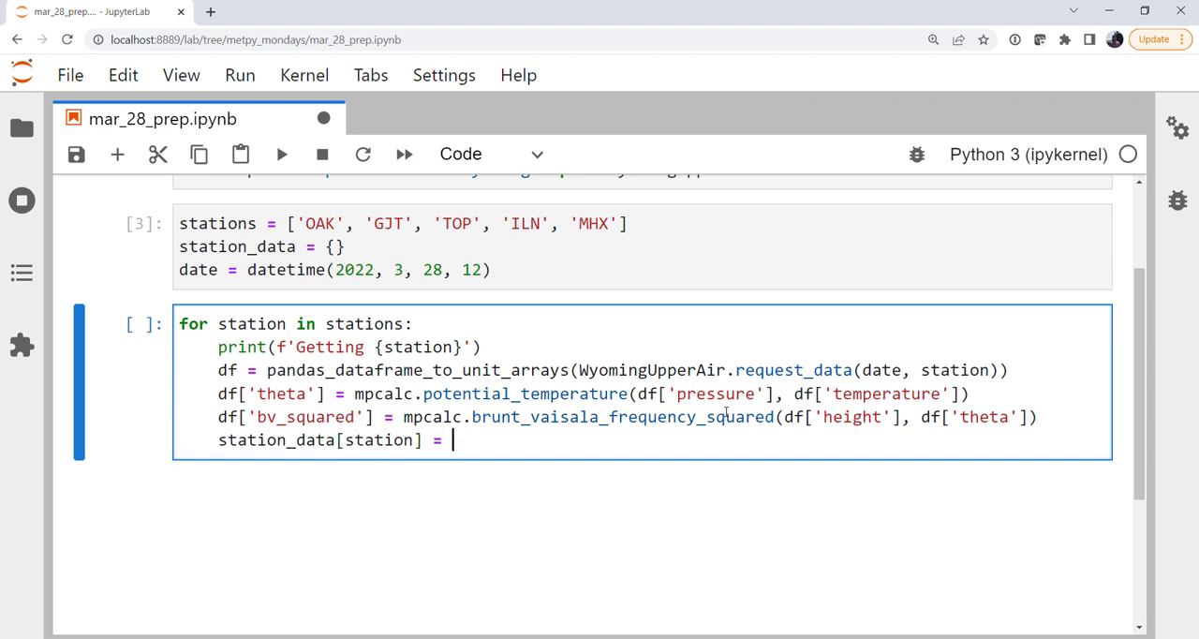
pyautogui.write('df')
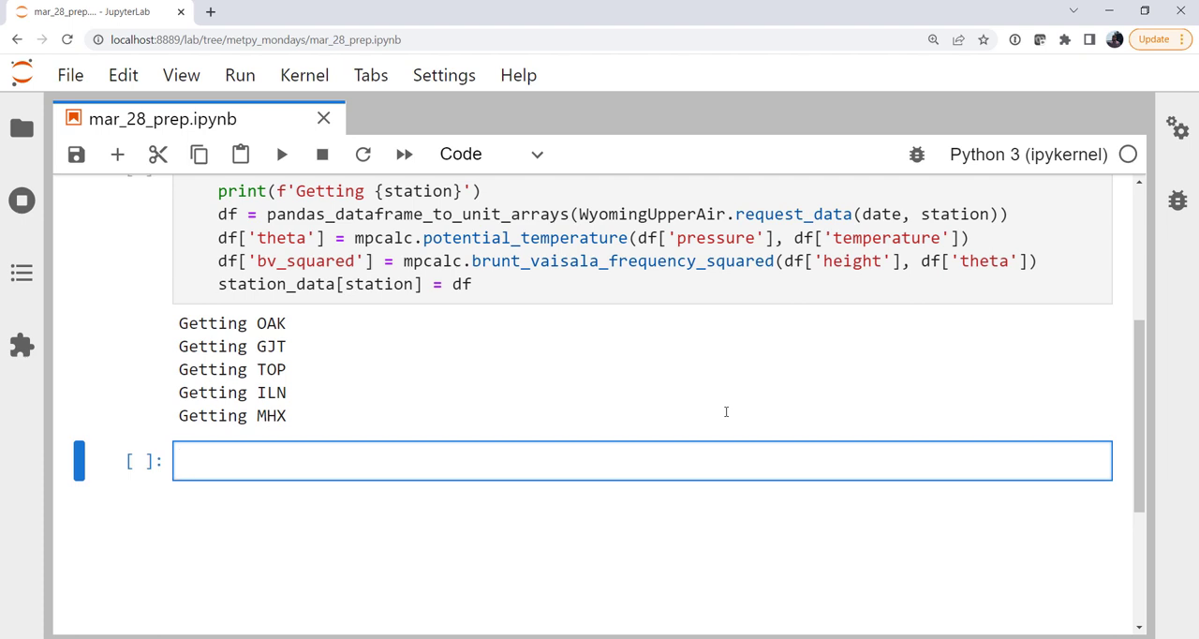
# Step: Create mean_bv = [] and a loop over stations setting df = station_data[station]
pyautogui.write('nme')
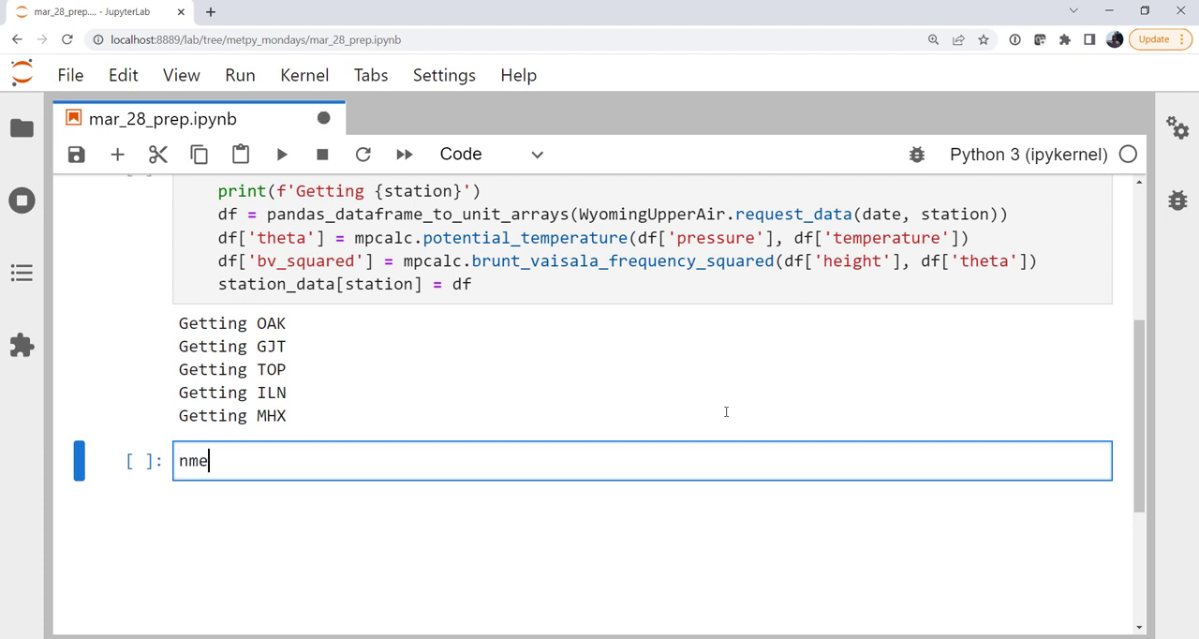
pyautogui.write('mean_')
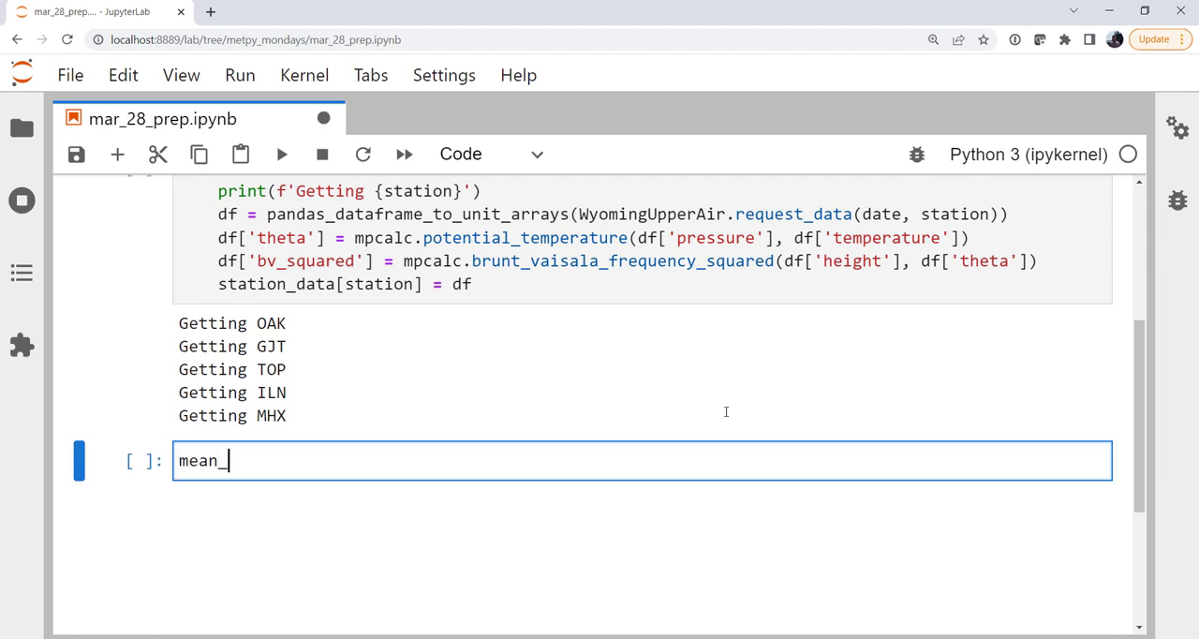
pyautogui.write('bv')
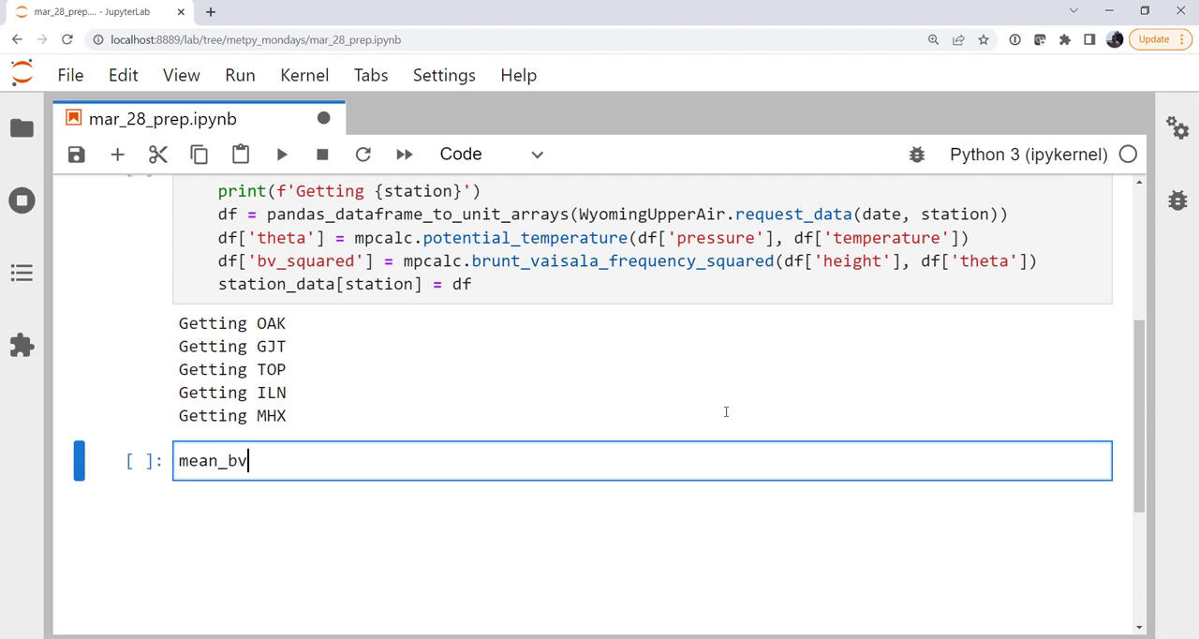
pyautogui.write('= []')
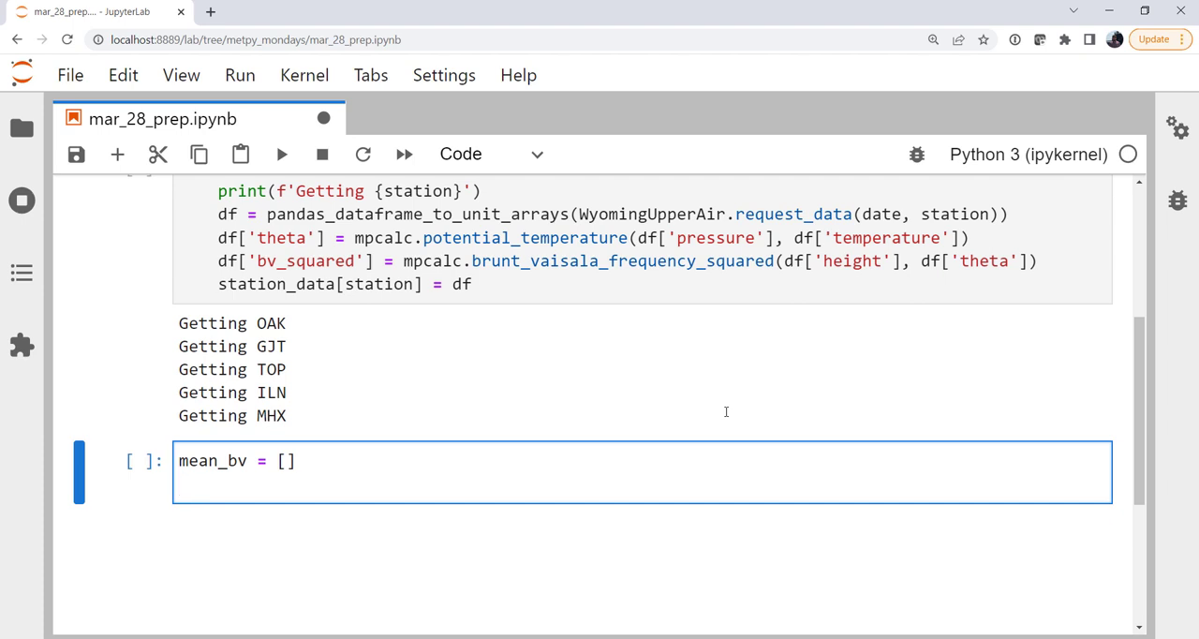
pyautogui.write('for station in stations:')
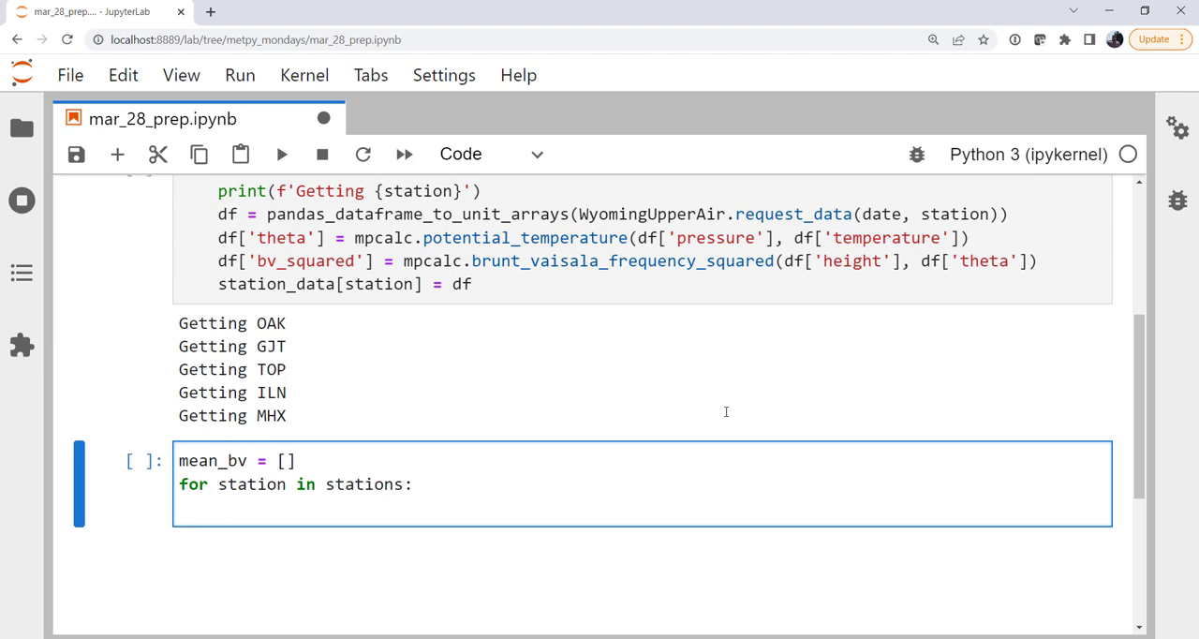
pyautogui.write('df =')
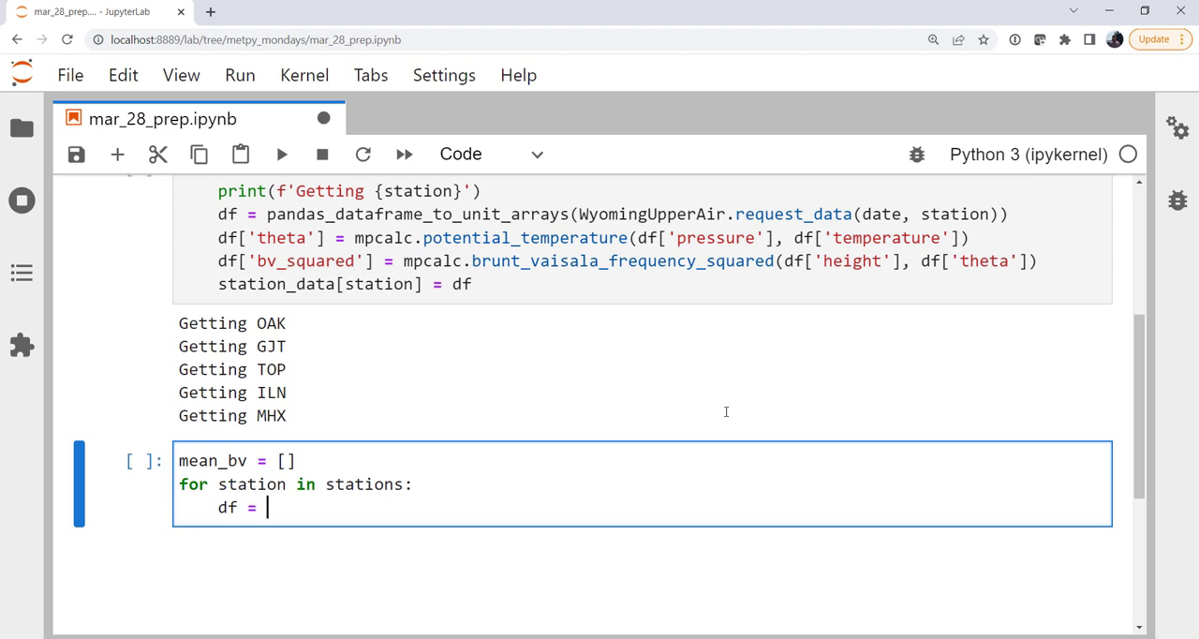
pyautogui.write('station_data[station')
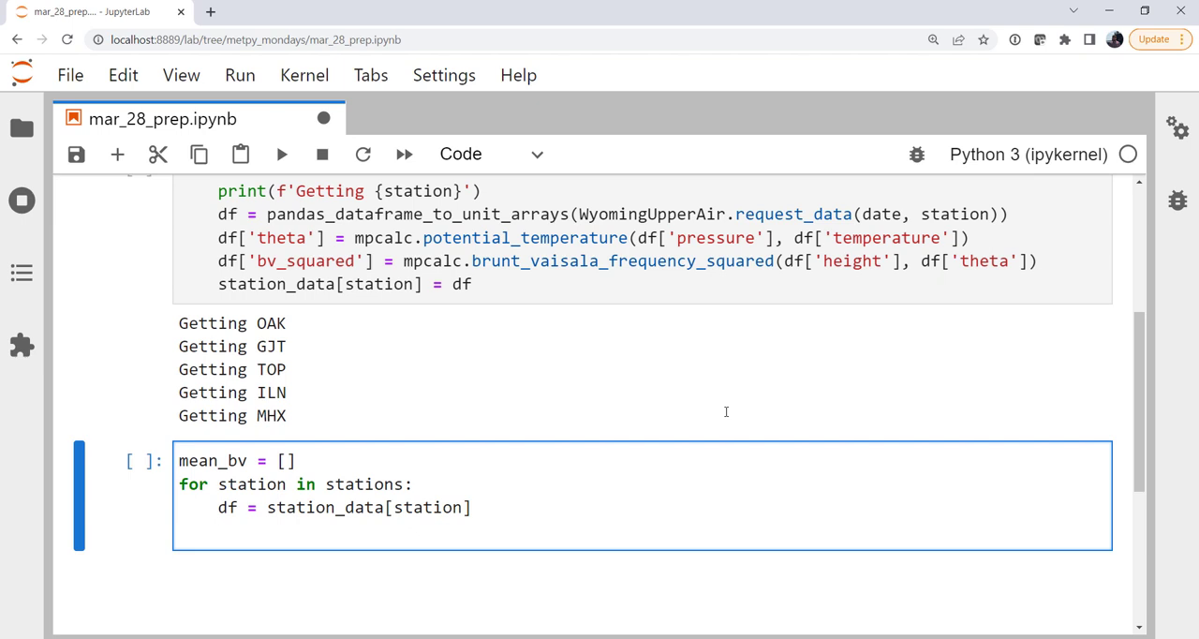
# Step: Begin keep_idx with the condition df['height'] >= 1000 * units.m
pyautogui.write('ke')
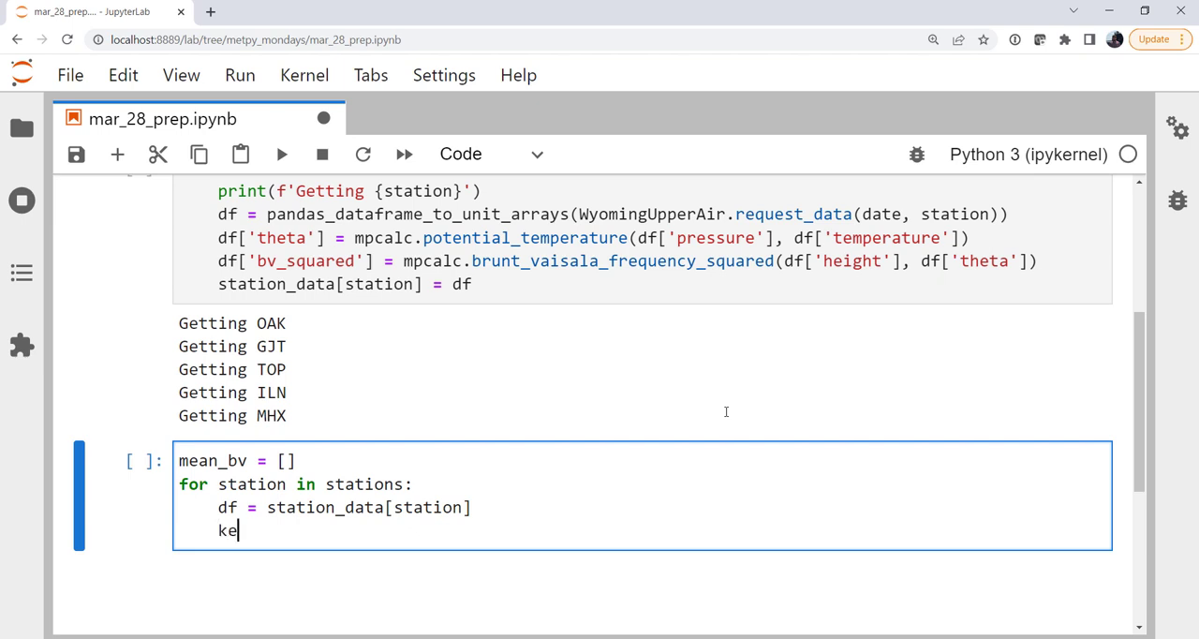
pyautogui.write('ep_idx')
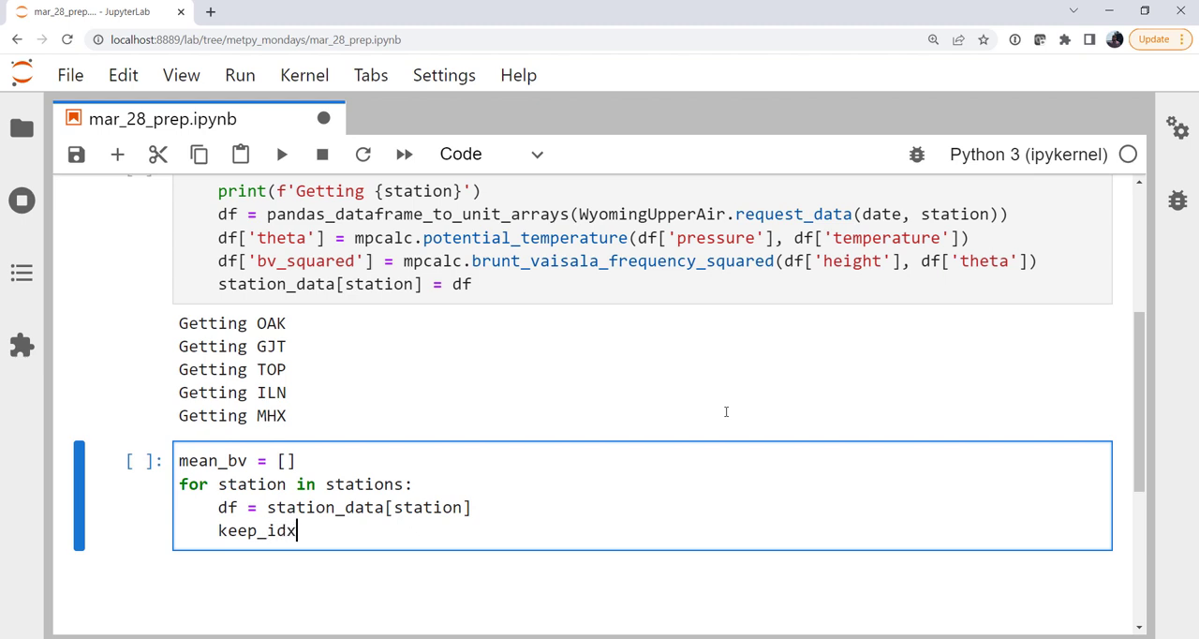
pyautogui.write('=')
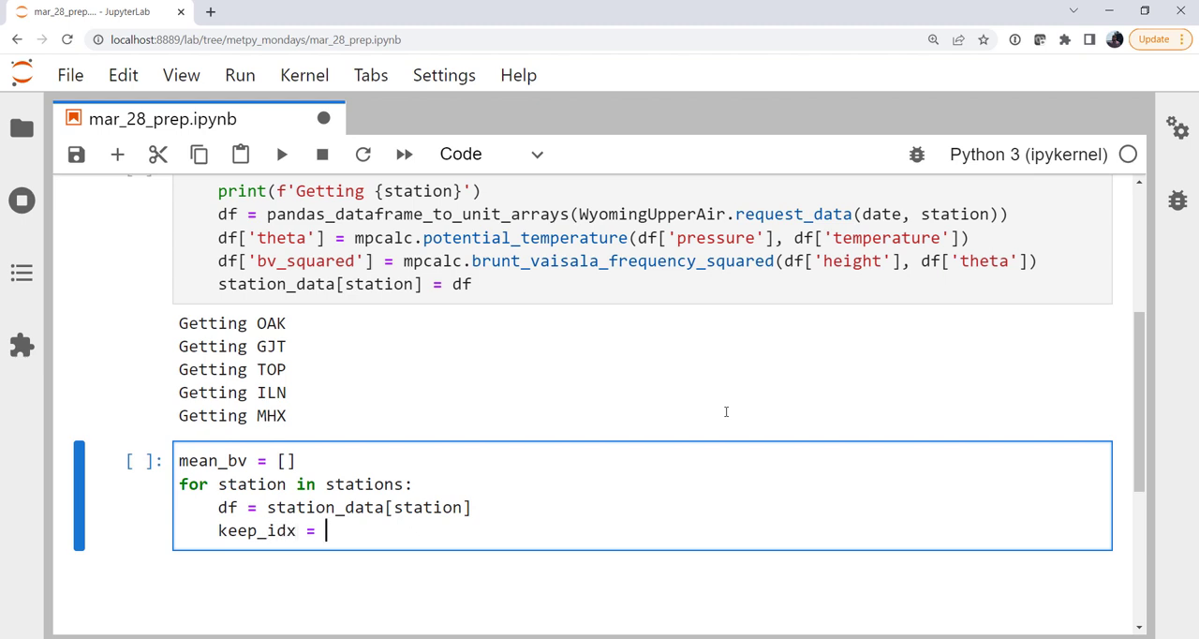
pyautogui.write('(df')
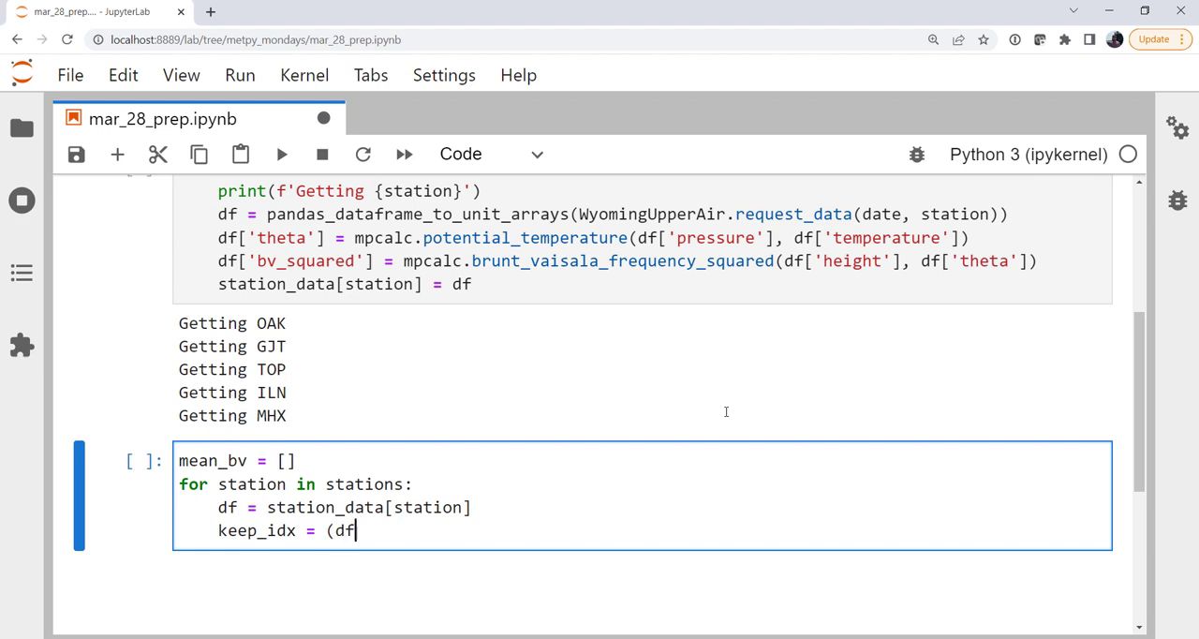
pyautogui.write("['height'] >")
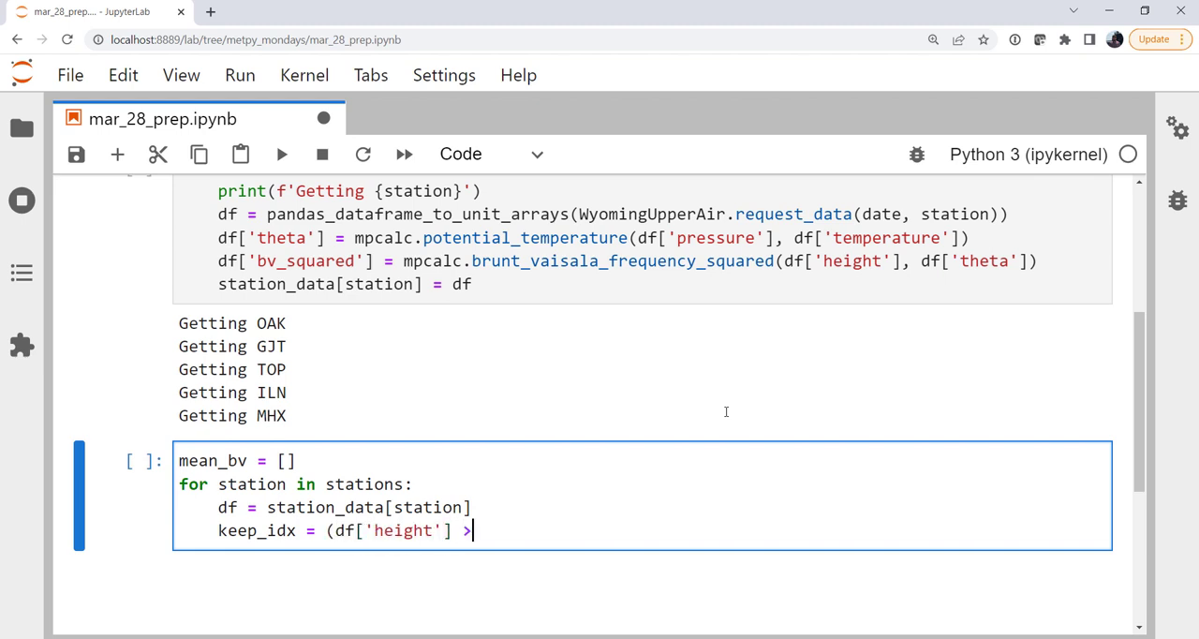
pyautogui.write('= 1000')
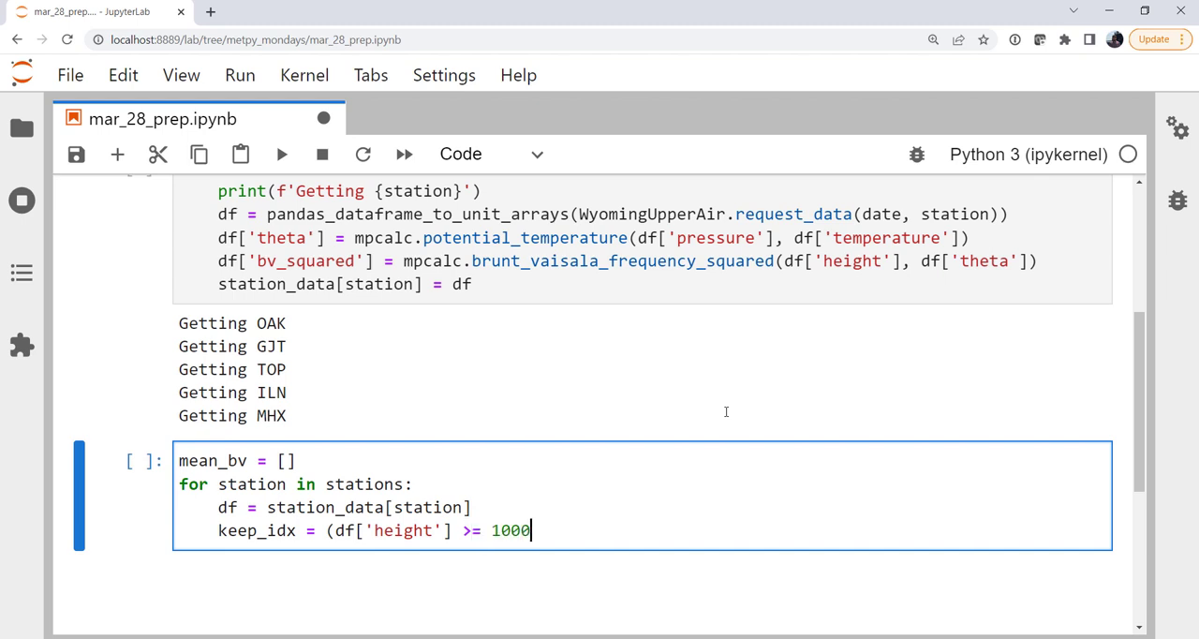
pyautogui.write('* unit')
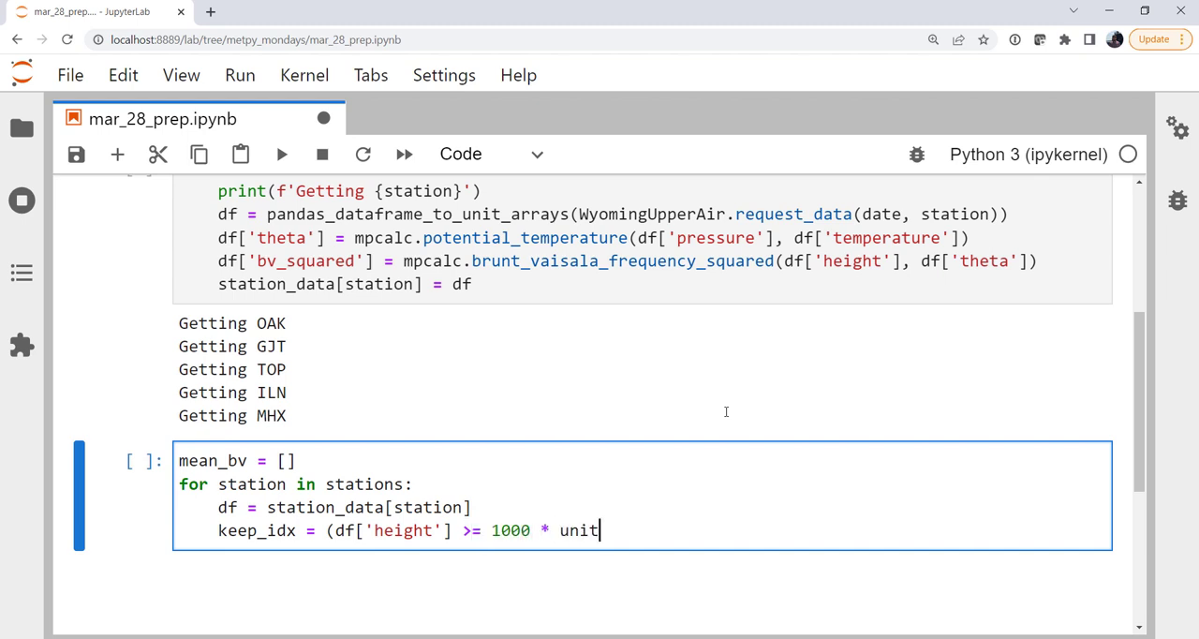
pyautogui.write('s.m')
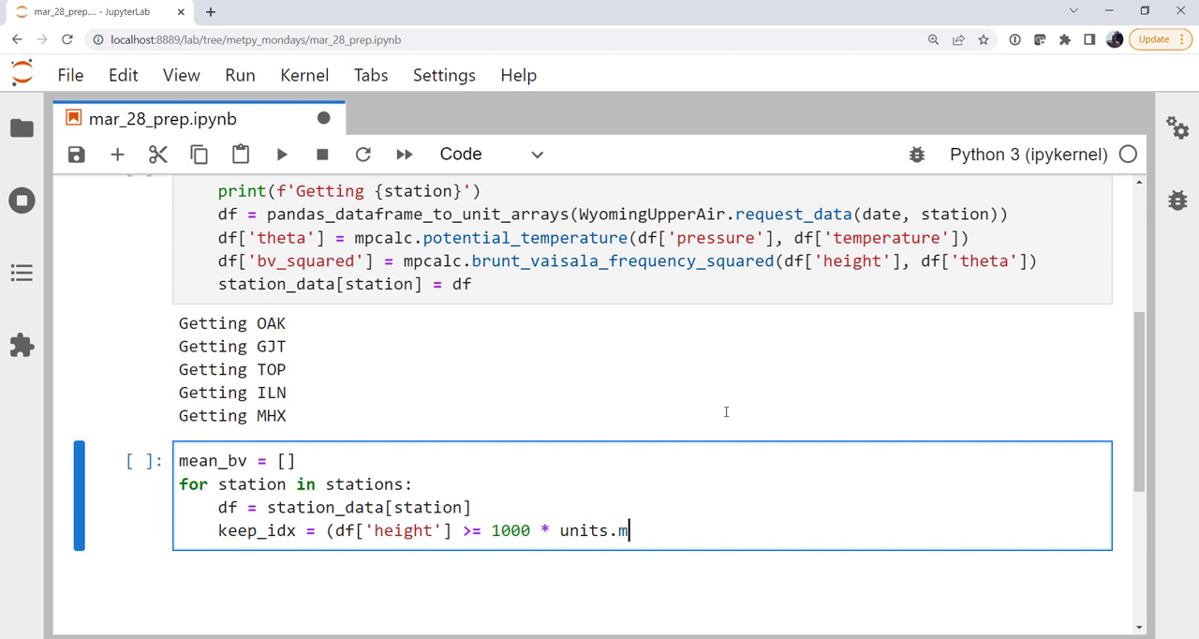
pyautogui.write(') &')
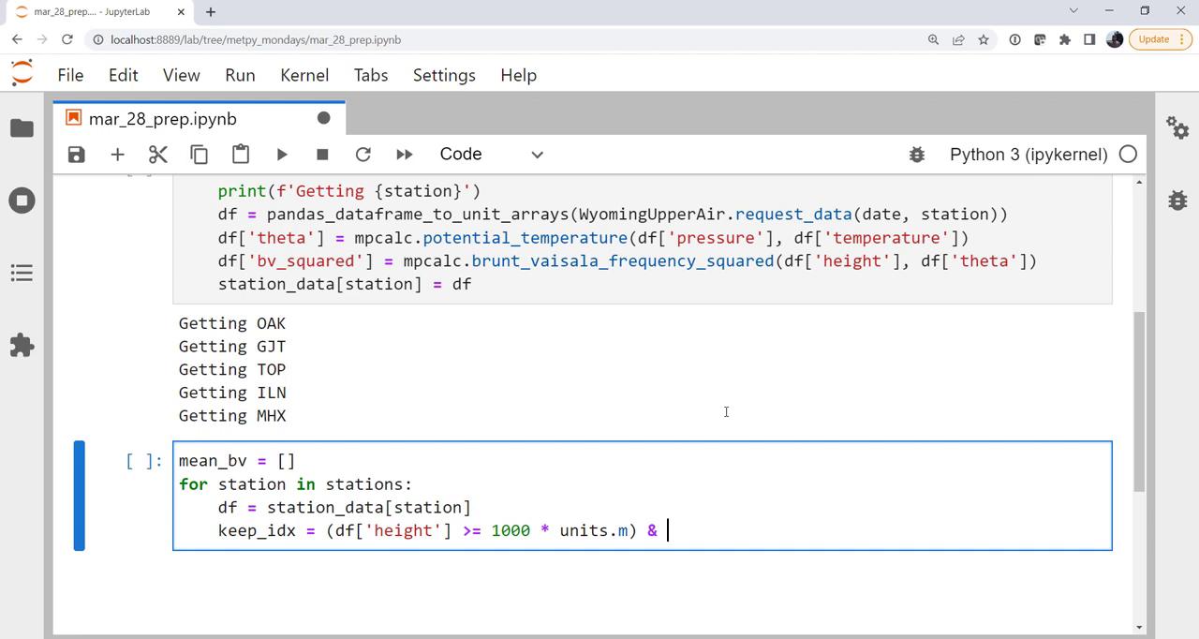
# Step: Complete keep_idx with the second condition df['height'] <= 5 * units.km
pyautogui.write("(df['")
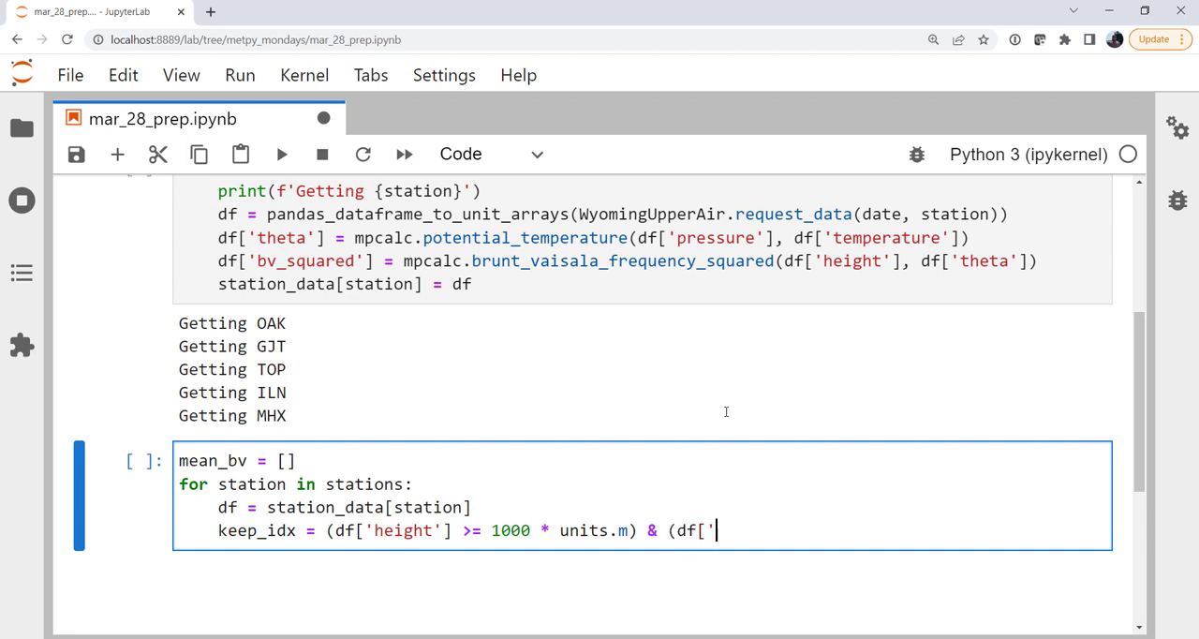
pyautogui.write("height']")
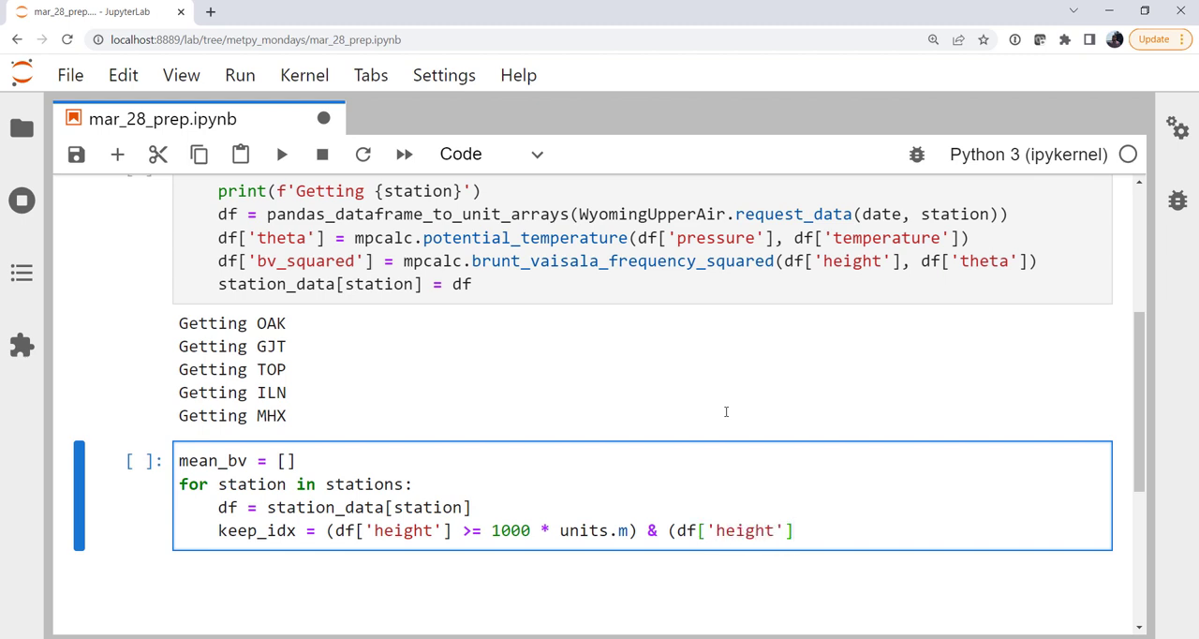
pyautogui.write('<=')
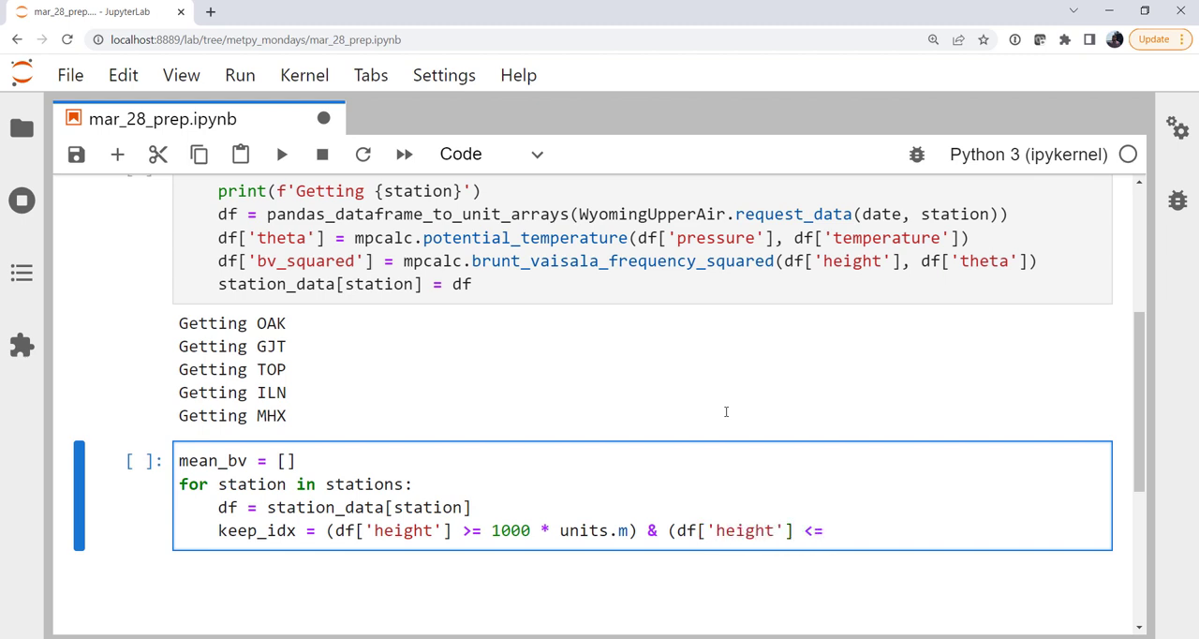
pyautogui.write('5 *')
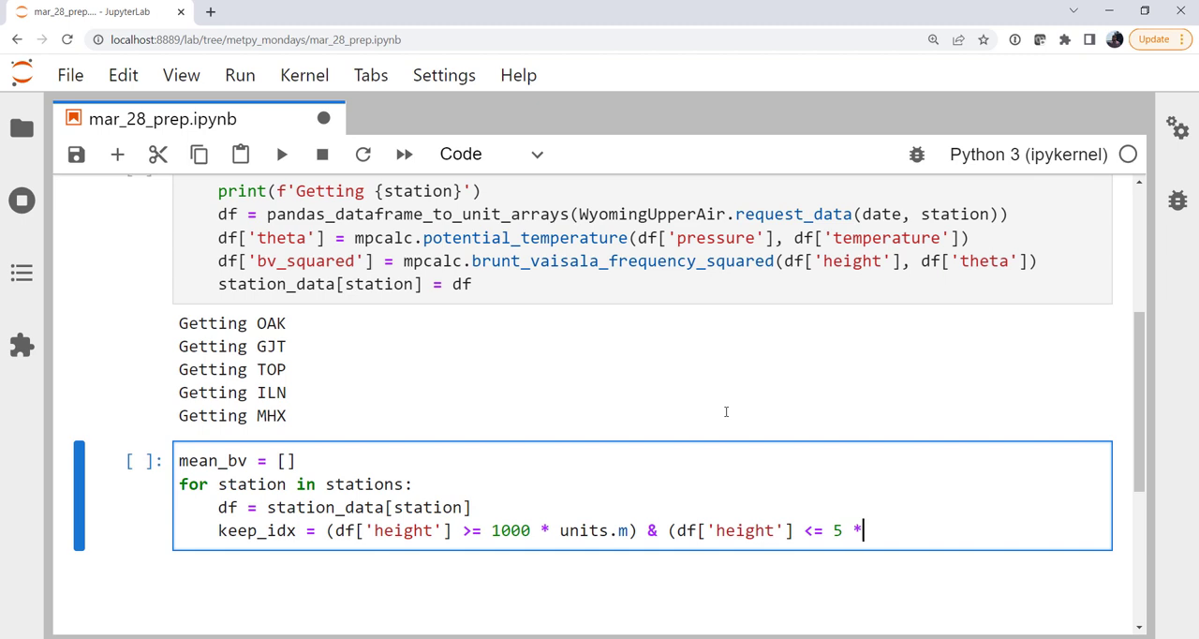
pyautogui.write('u')
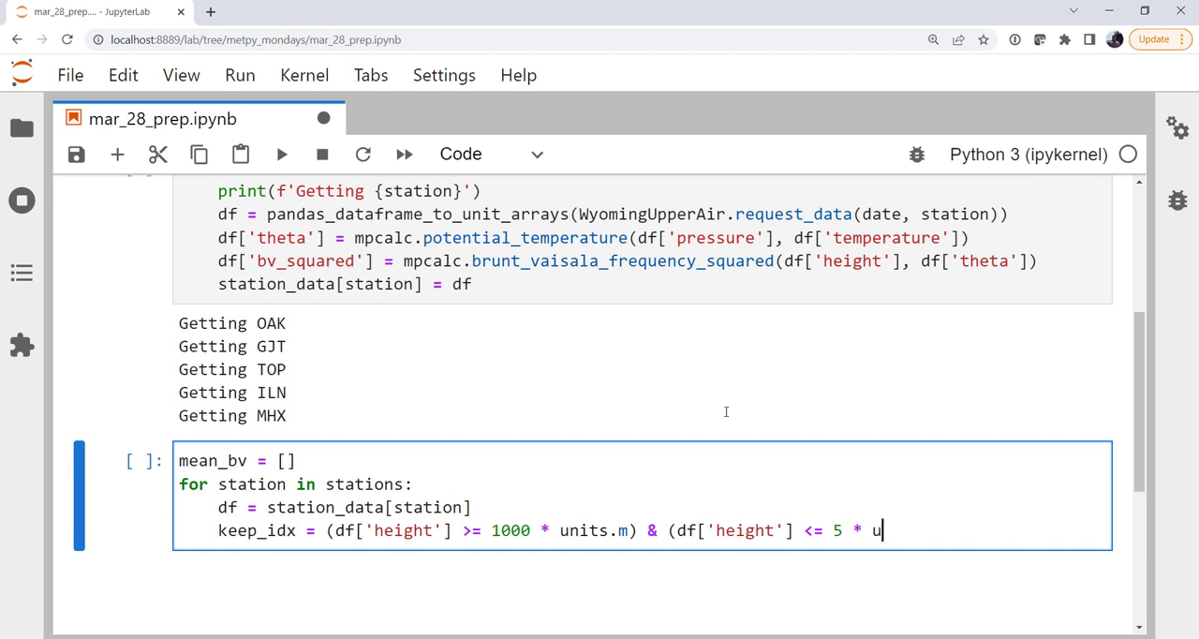
pyautogui.write('nits.')
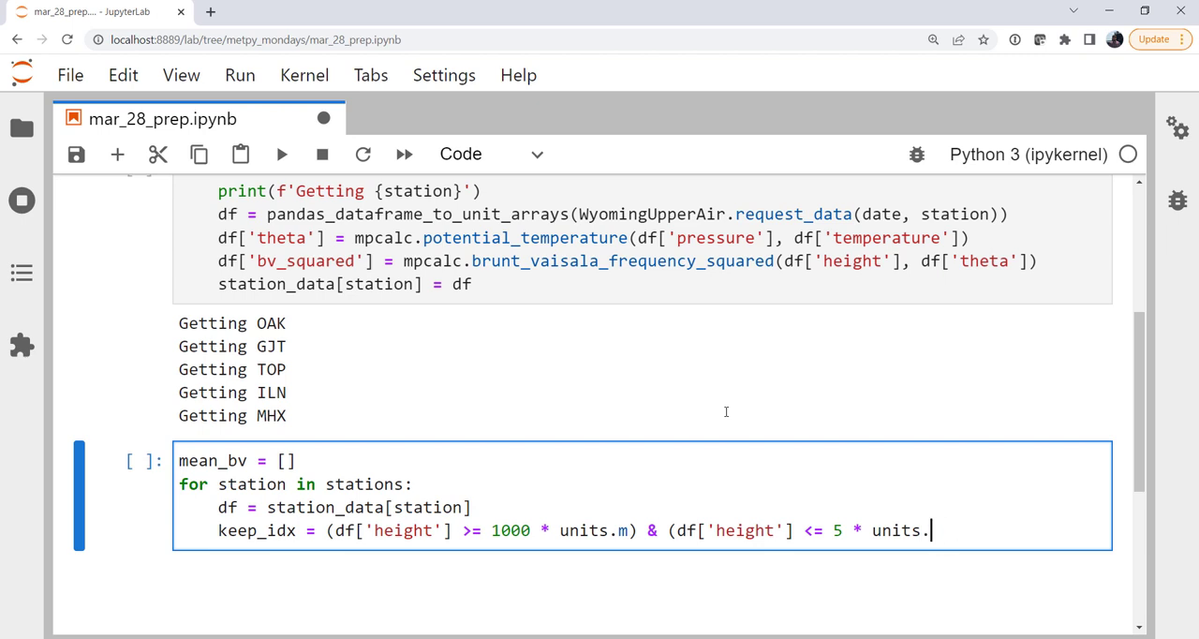
pyautogui.write('km')
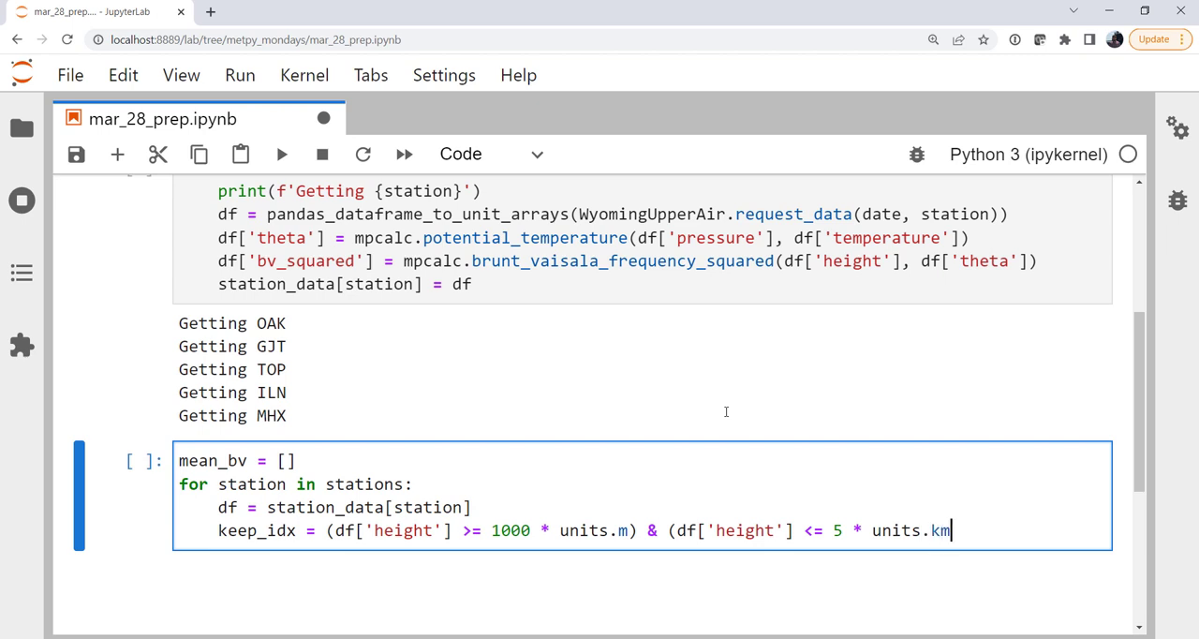
pyautogui.write(')')
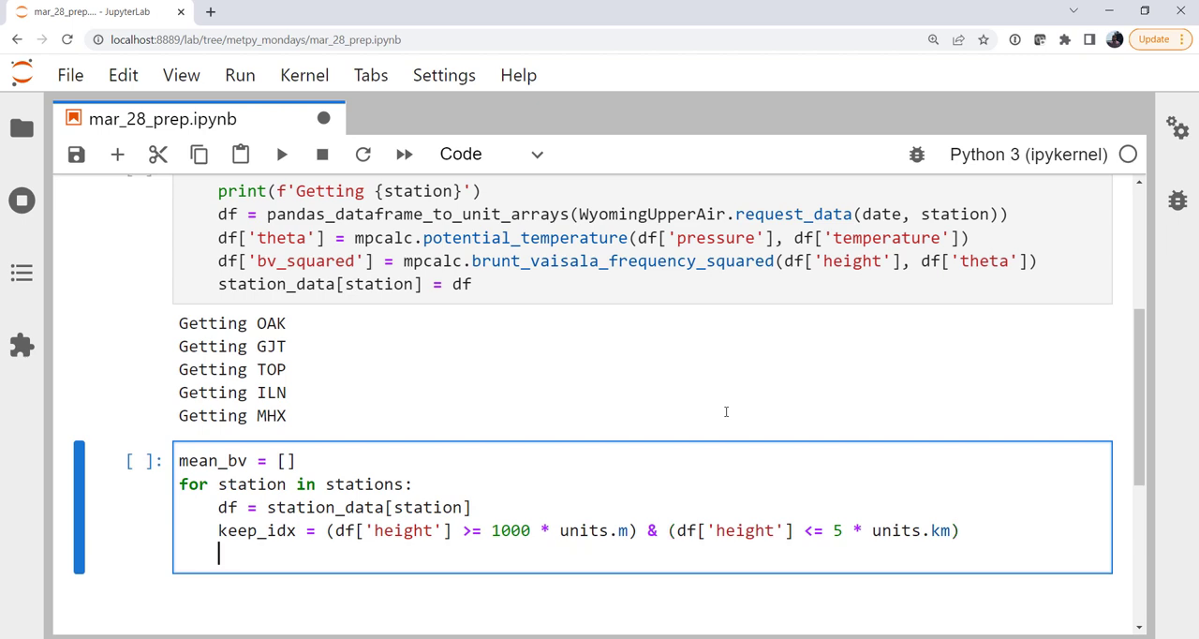
# Step: Append np.mean(df['bv_squared'][keep_idx]).m to mean_bv and run the cell
pyautogui.write('mean_')
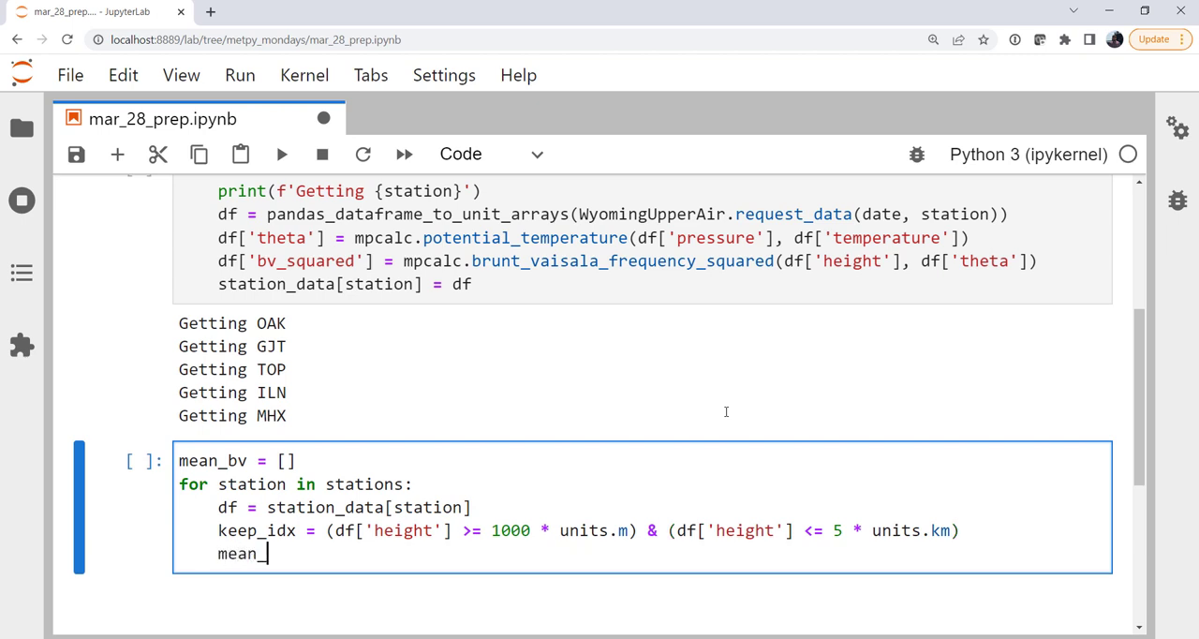
pyautogui.write('bv')
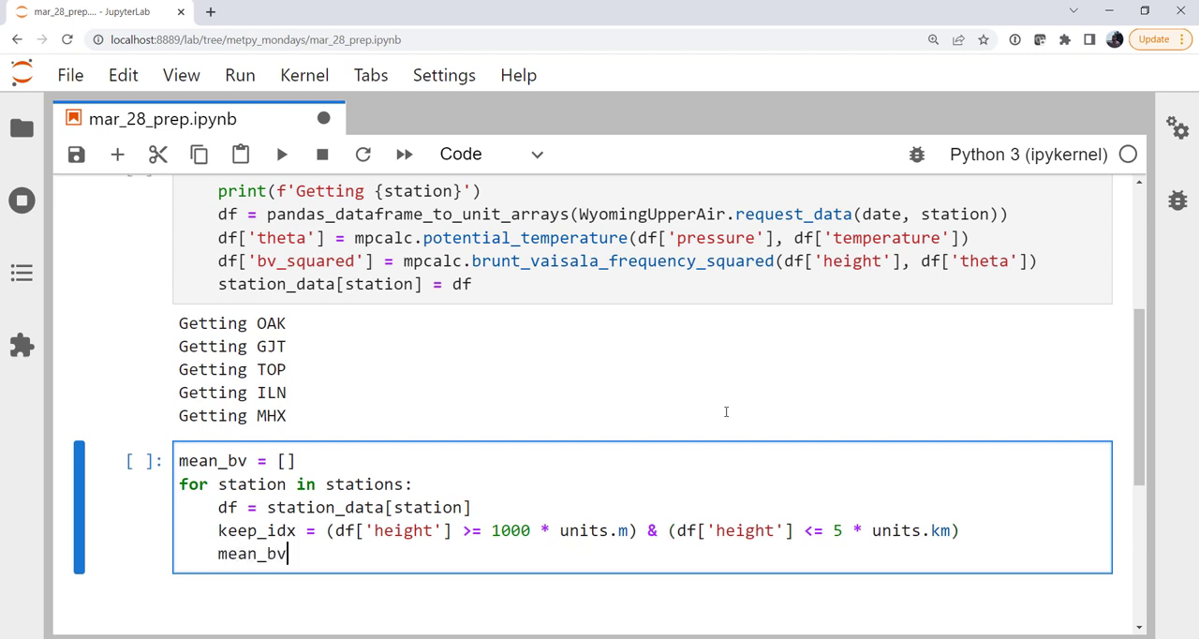
pyautogui.write('.append(')
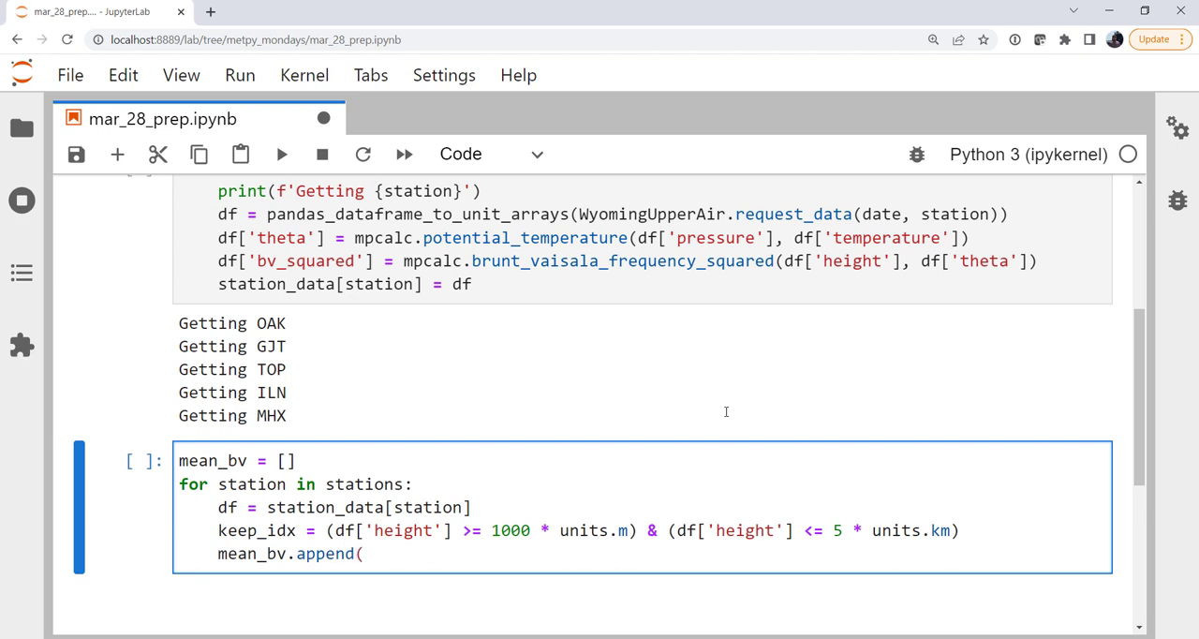
pyautogui.write('np.mean')
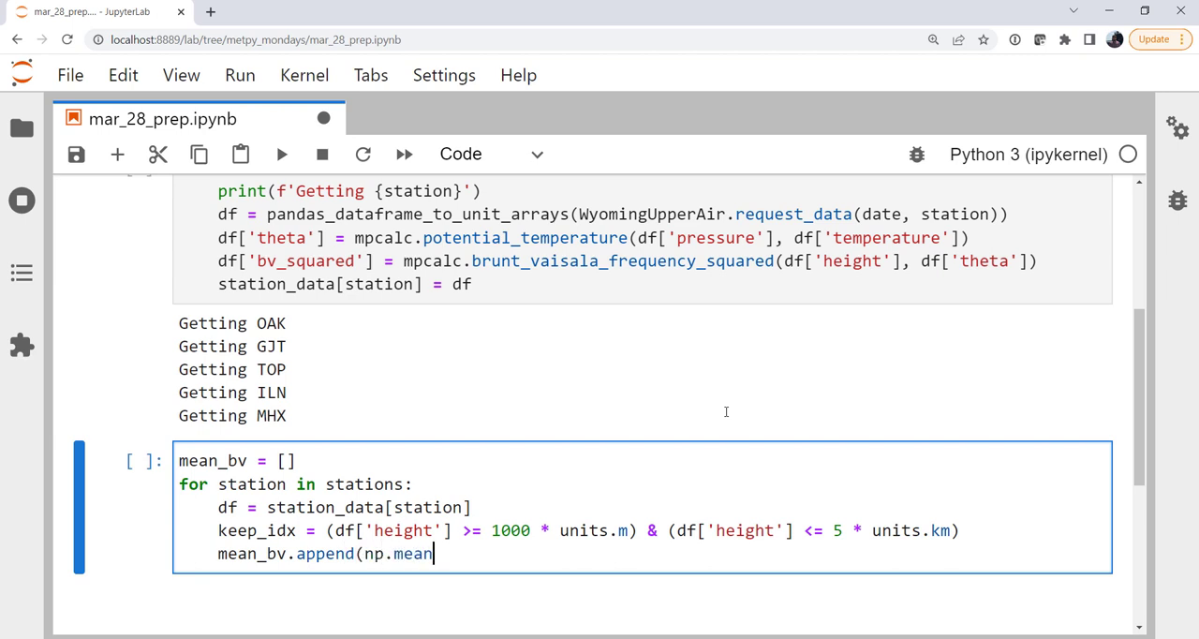
pyautogui.write("(df['")
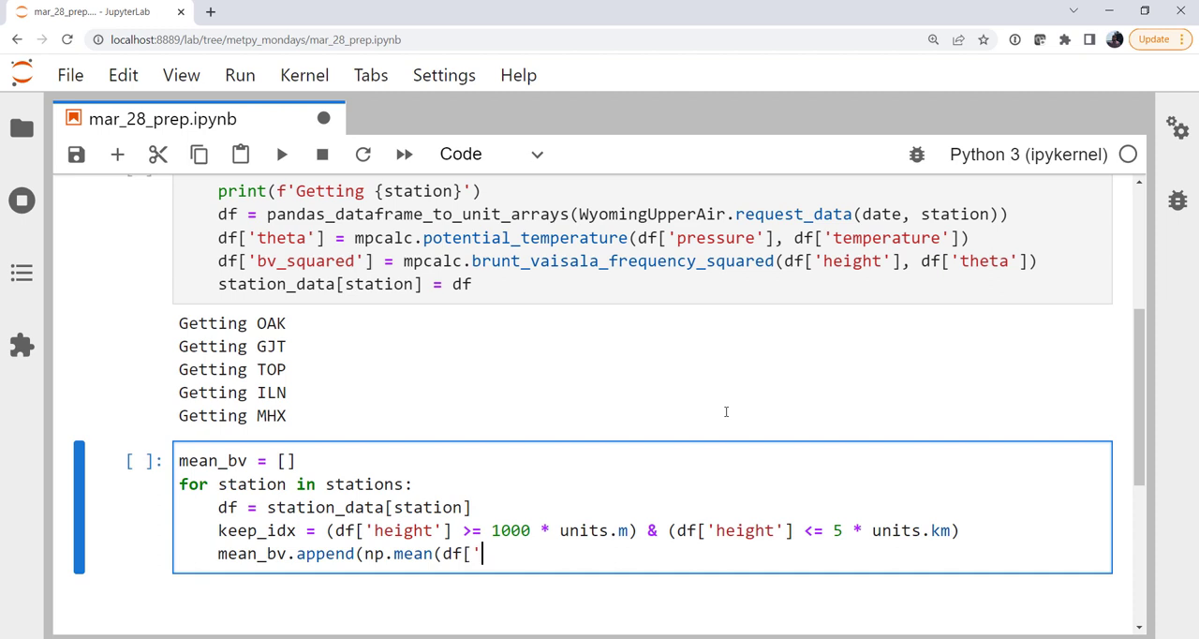
pyautogui.write('bv_s')
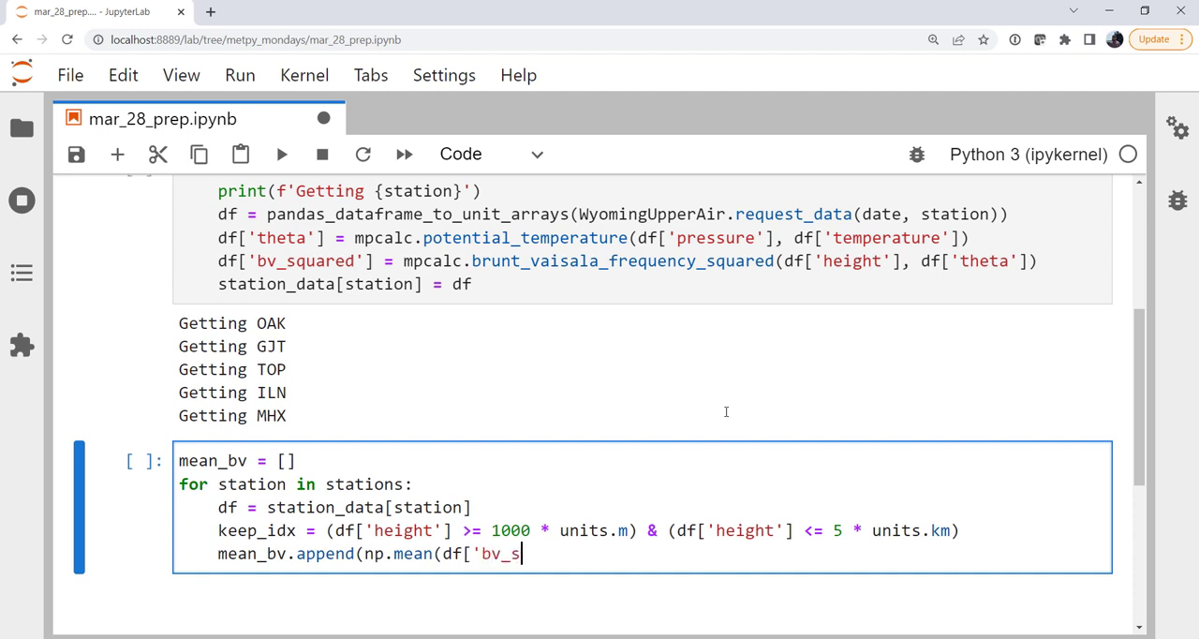
pyautogui.write("quared']")
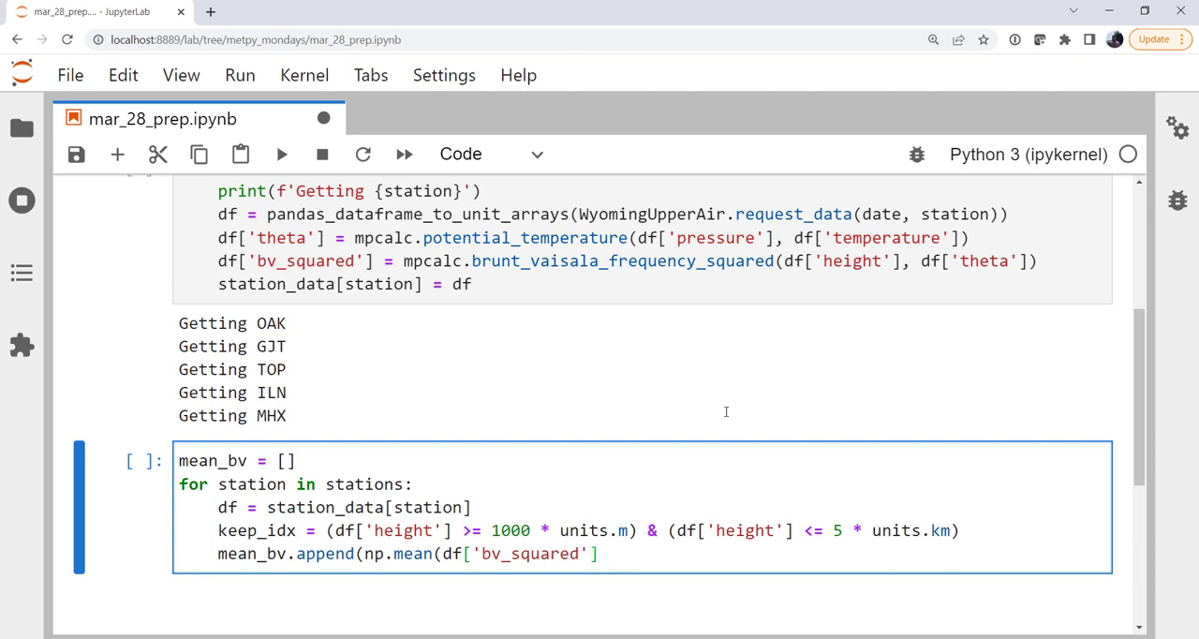
pyautogui.write('[keep_id')
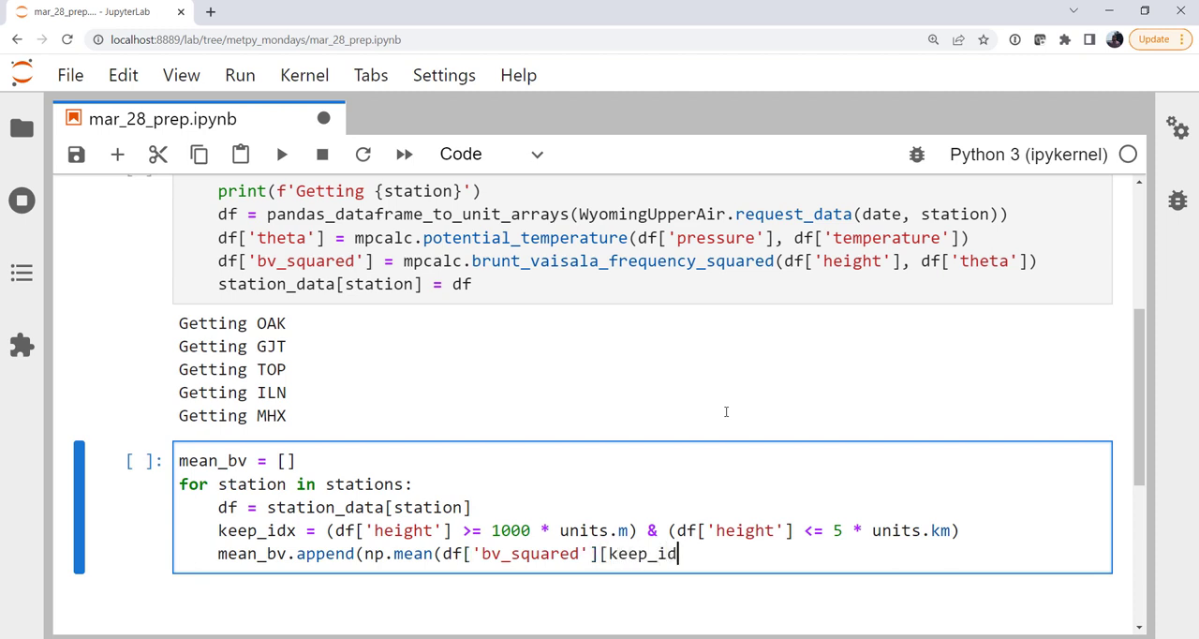
pyautogui.write('x]')
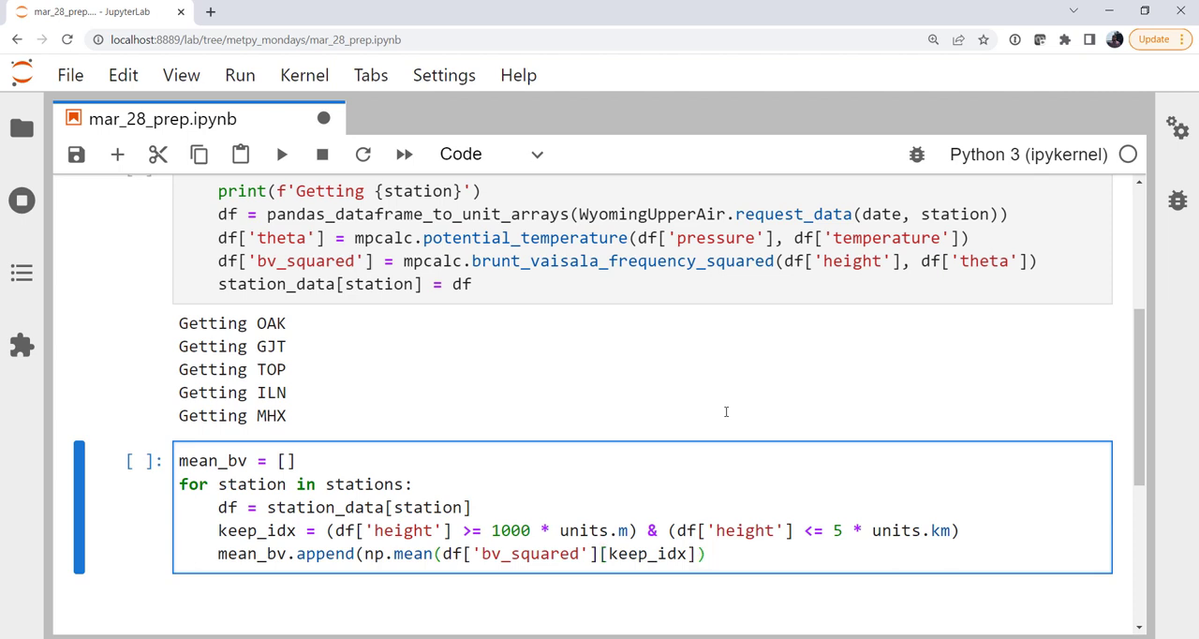
pyautogui.write('.')
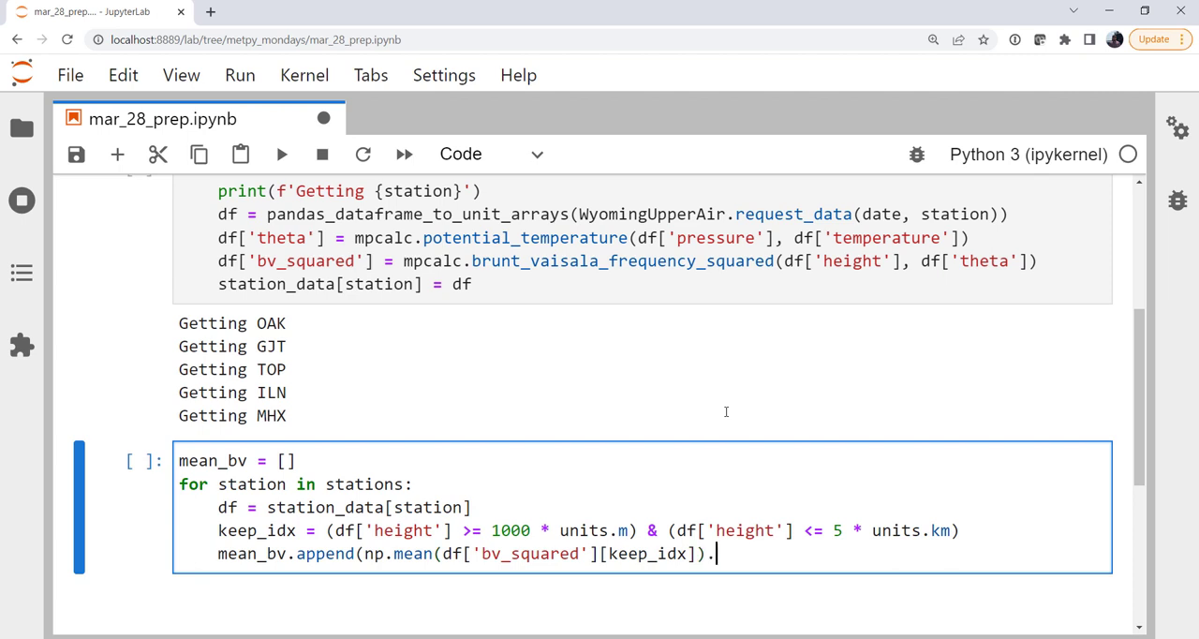
pyautogui.write('m')
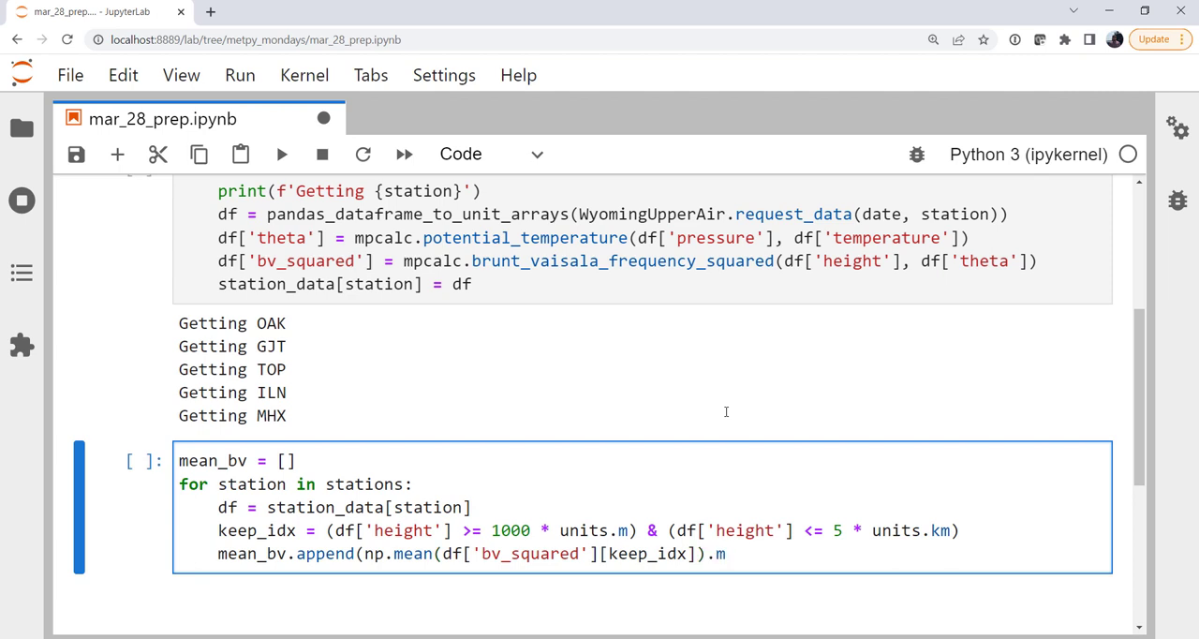
pyautogui.write(')')
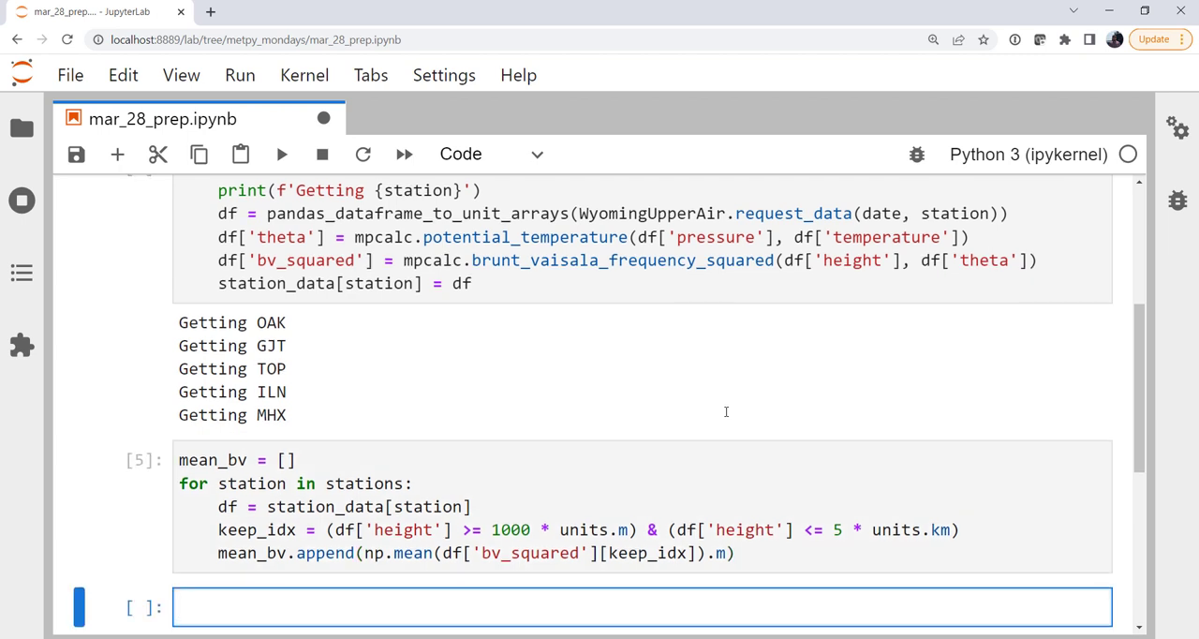
# Step: Run plt.plot(mean_bv) to draw a line chart of the five station means
pyautogui.scroll(-3)
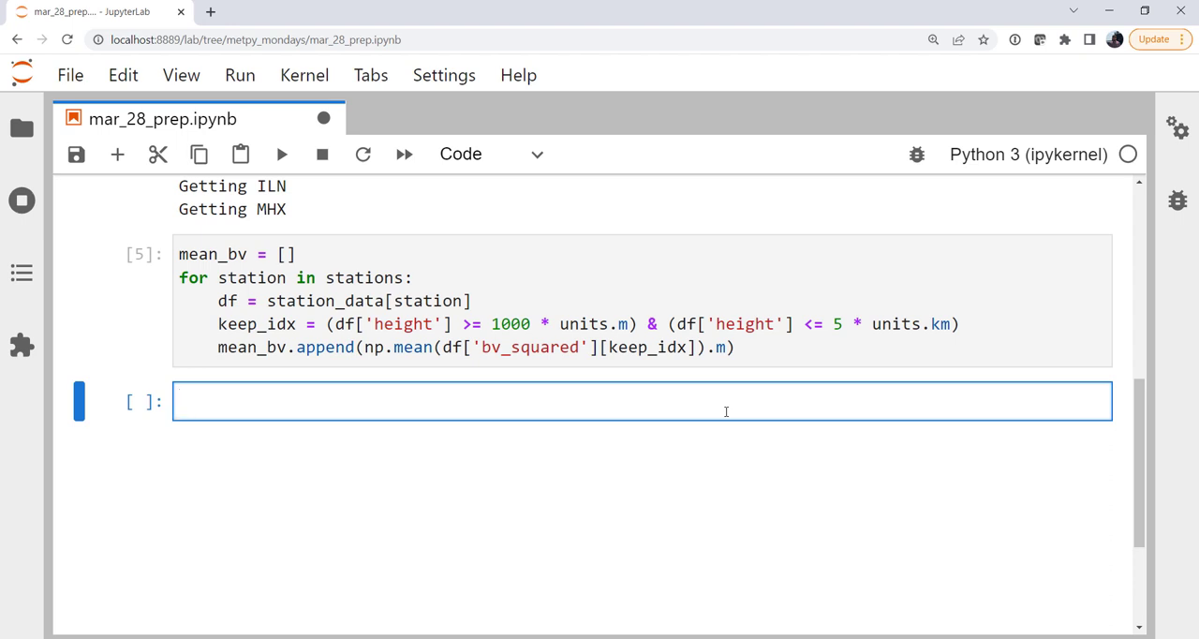
pyautogui.write('plt.plot')
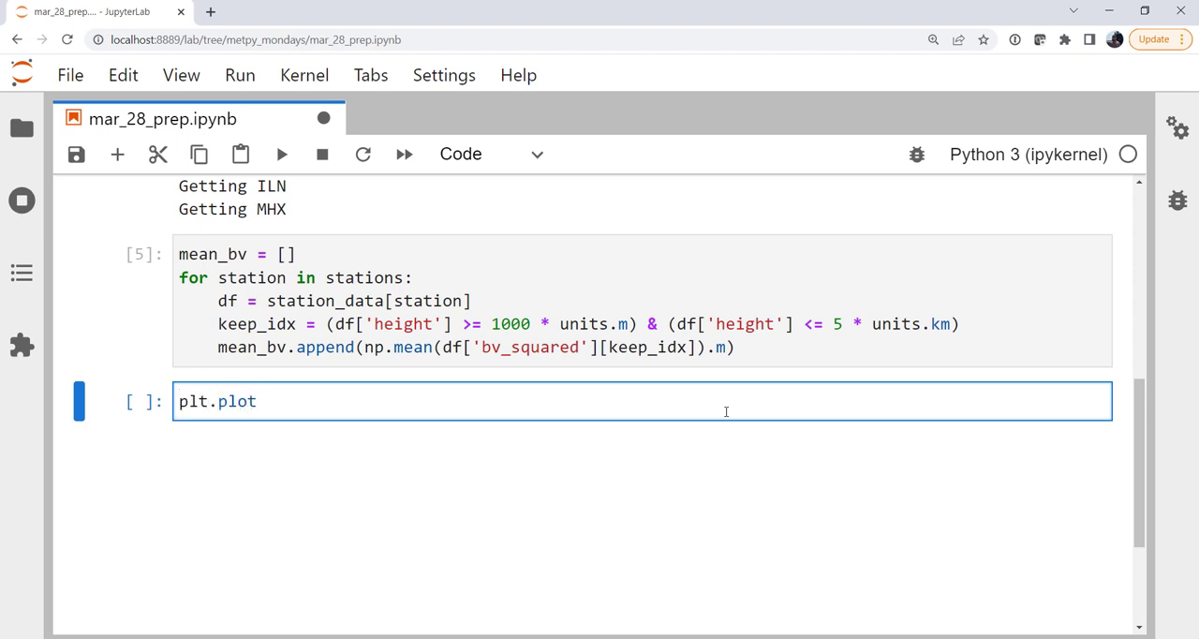
pyautogui.write('(mean_bv')
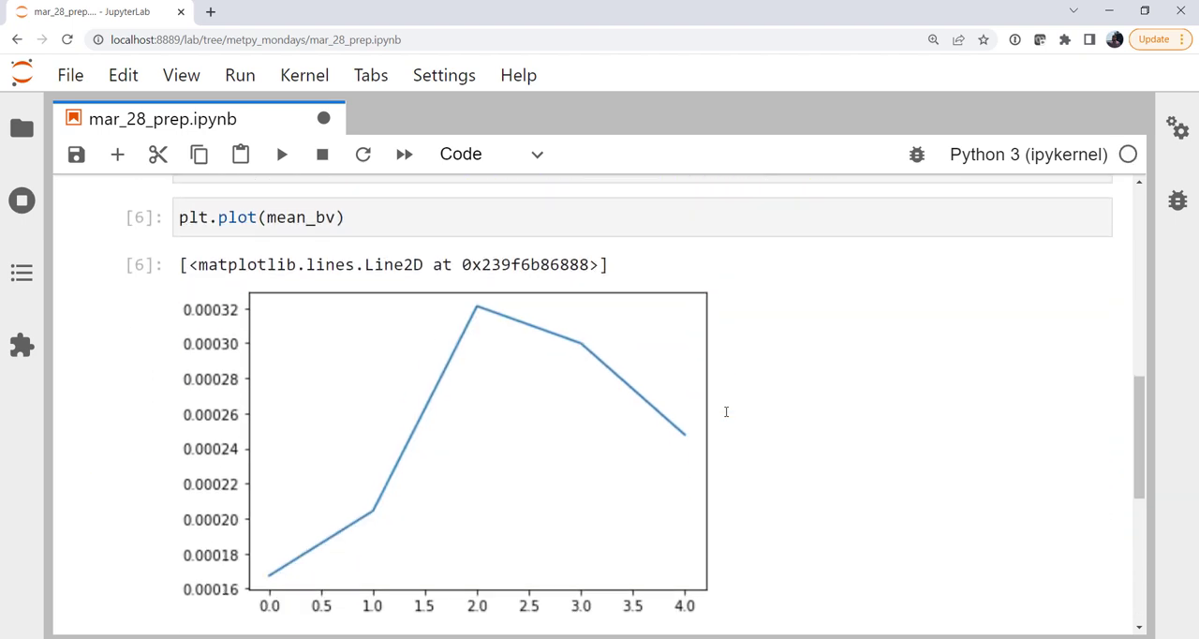
pyautogui.scroll(-3)
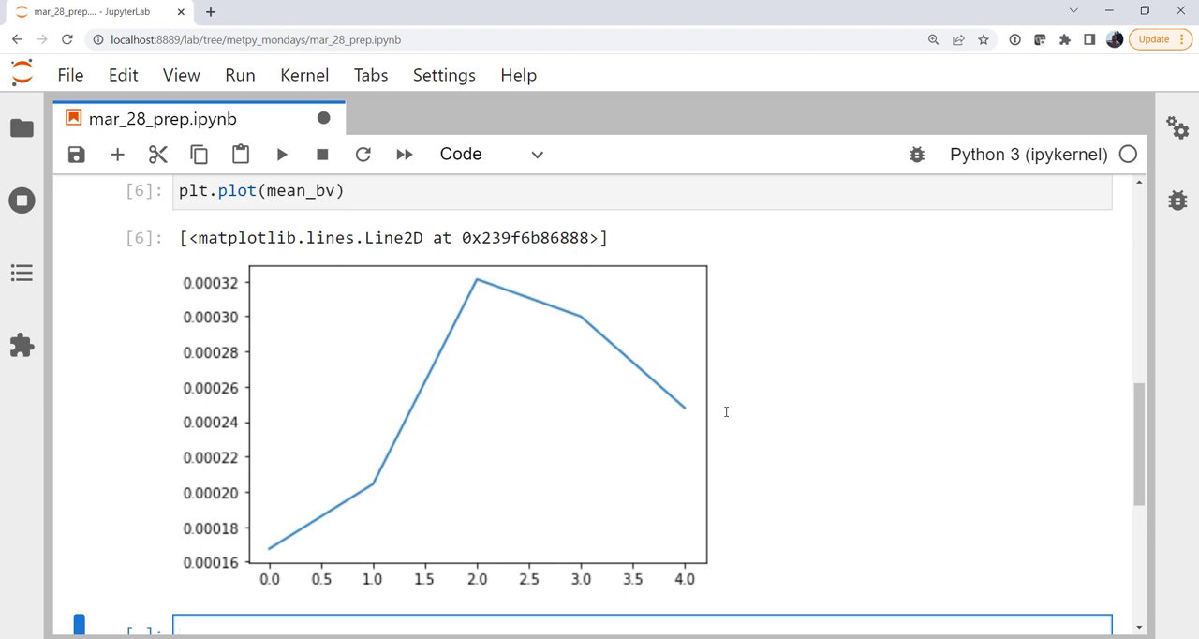
pyautogui.moveTo(511, 546)
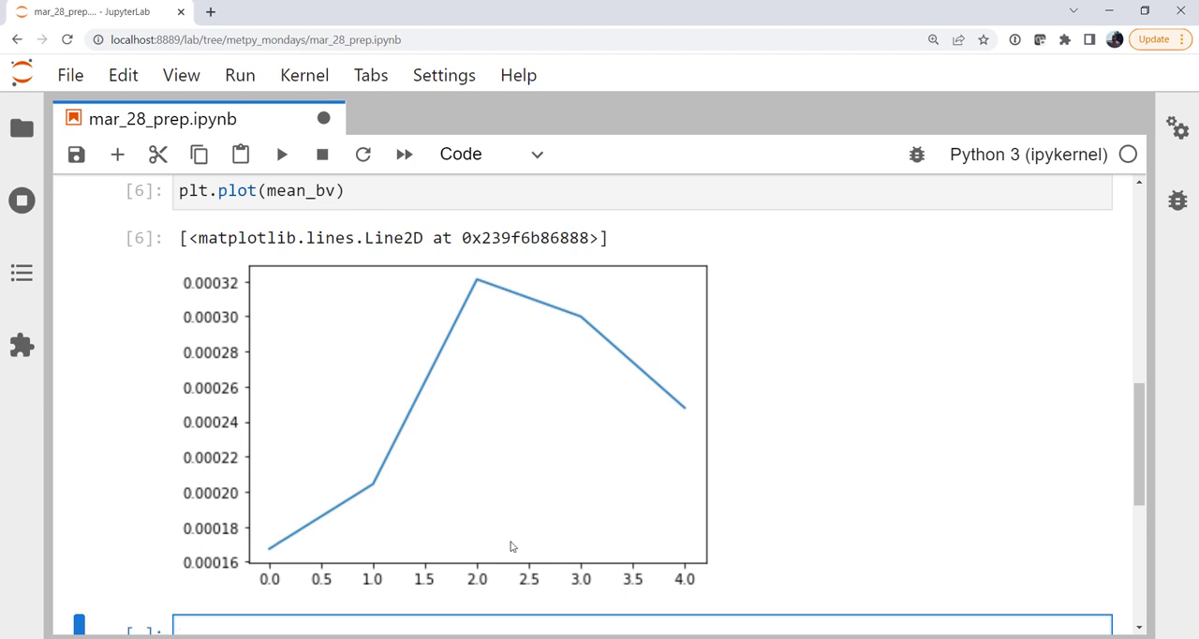
pyautogui.moveTo(137, 611)
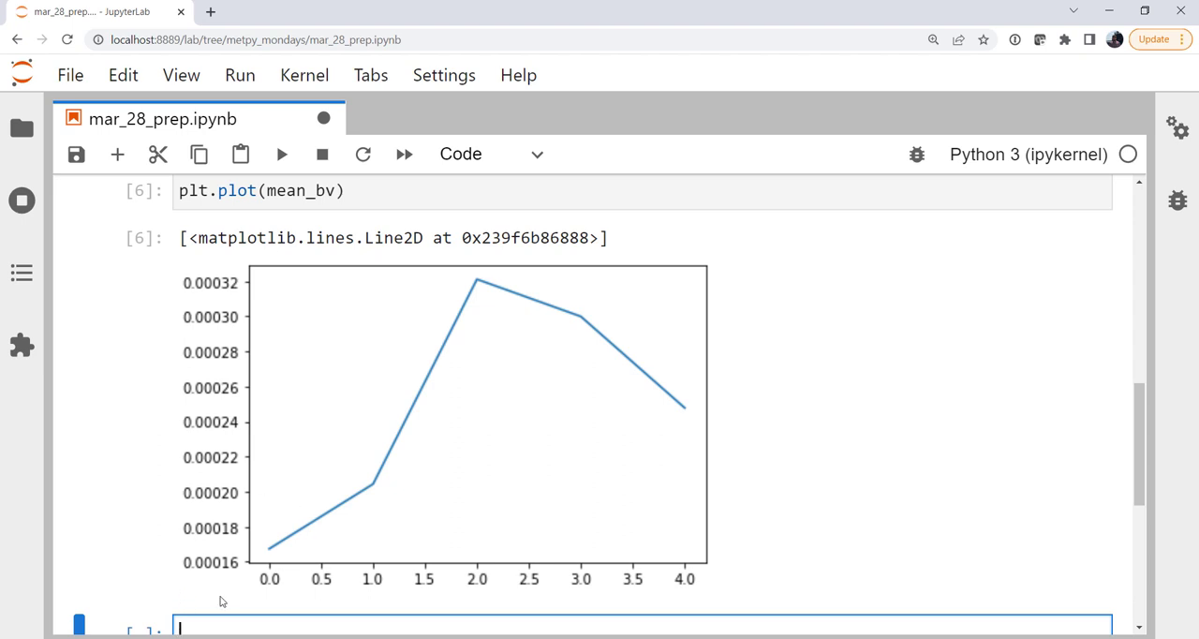
pyautogui.moveTo(261, 573)
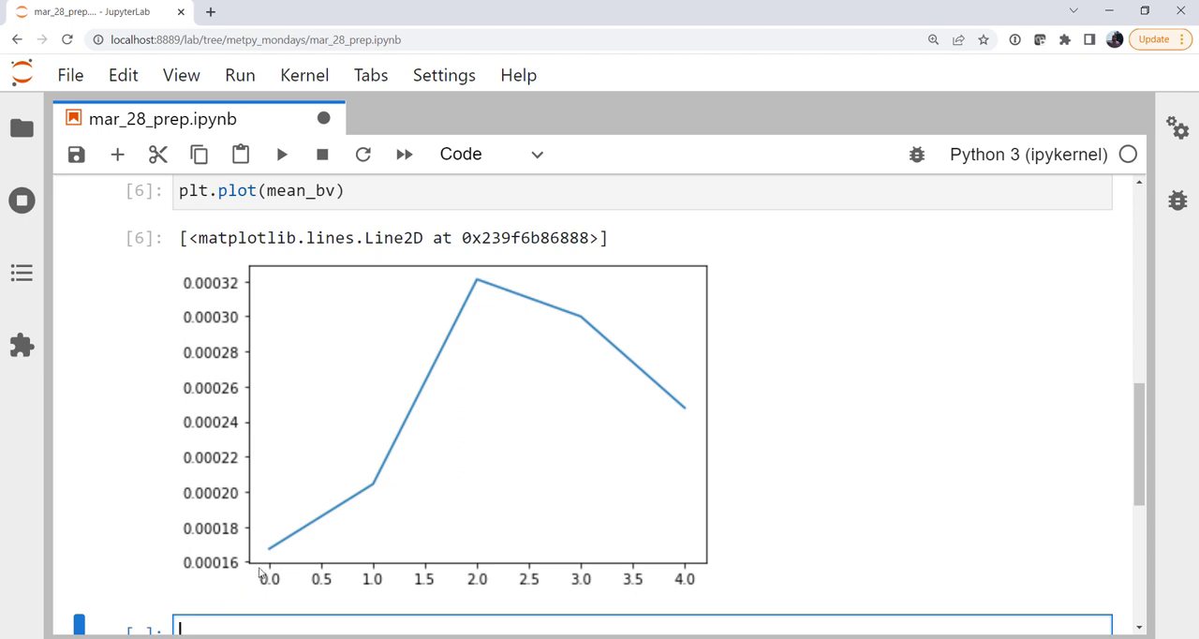
pyautogui.moveTo(476, 287)
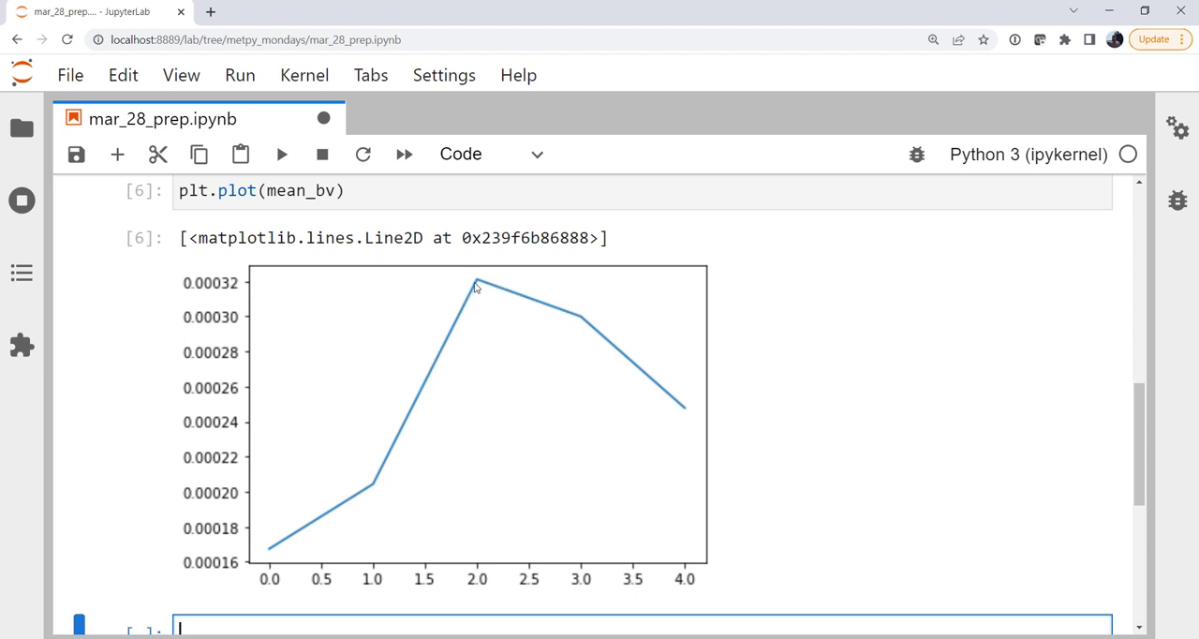
pyautogui.moveTo(522, 287)
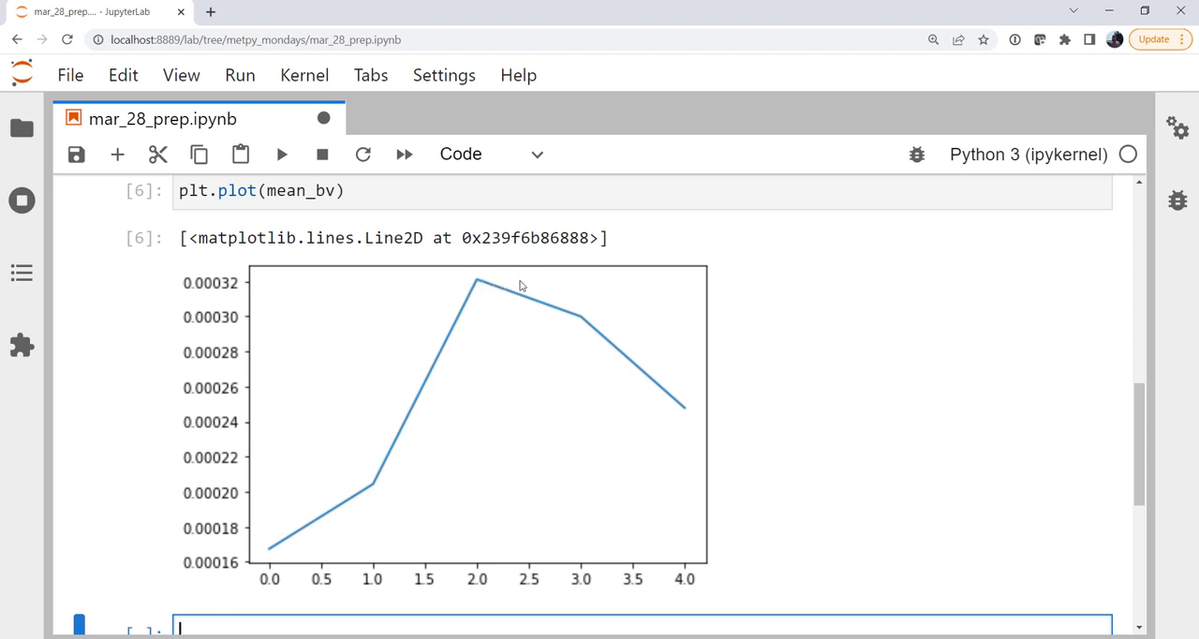
pyautogui.moveTo(670, 378)
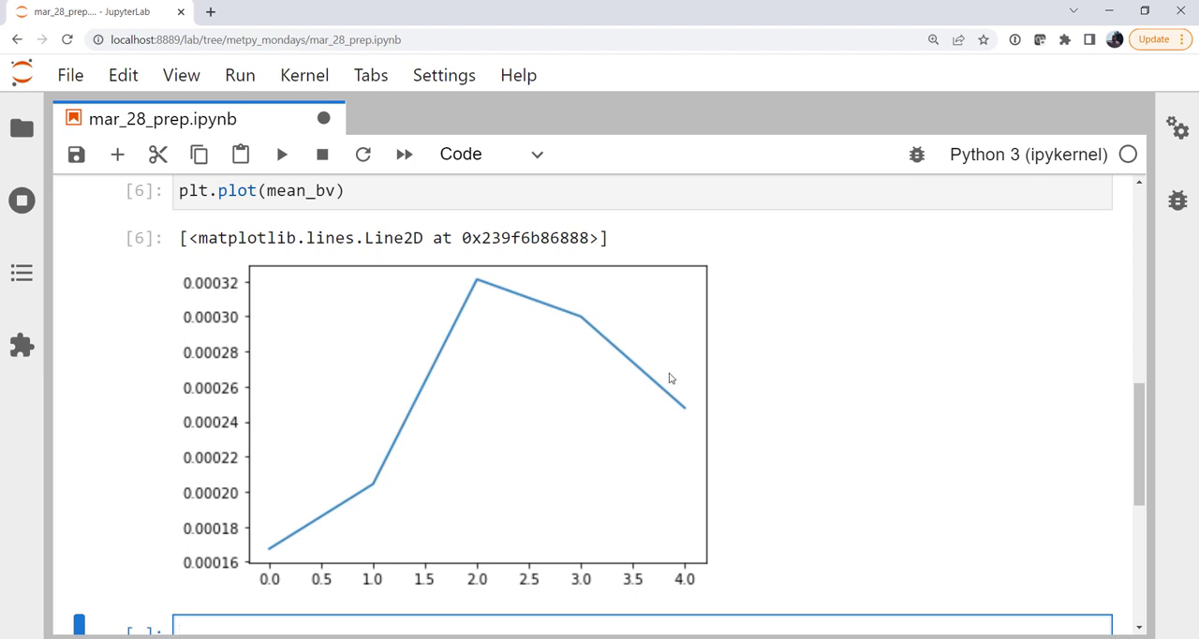
pyautogui.moveTo(712, 419)
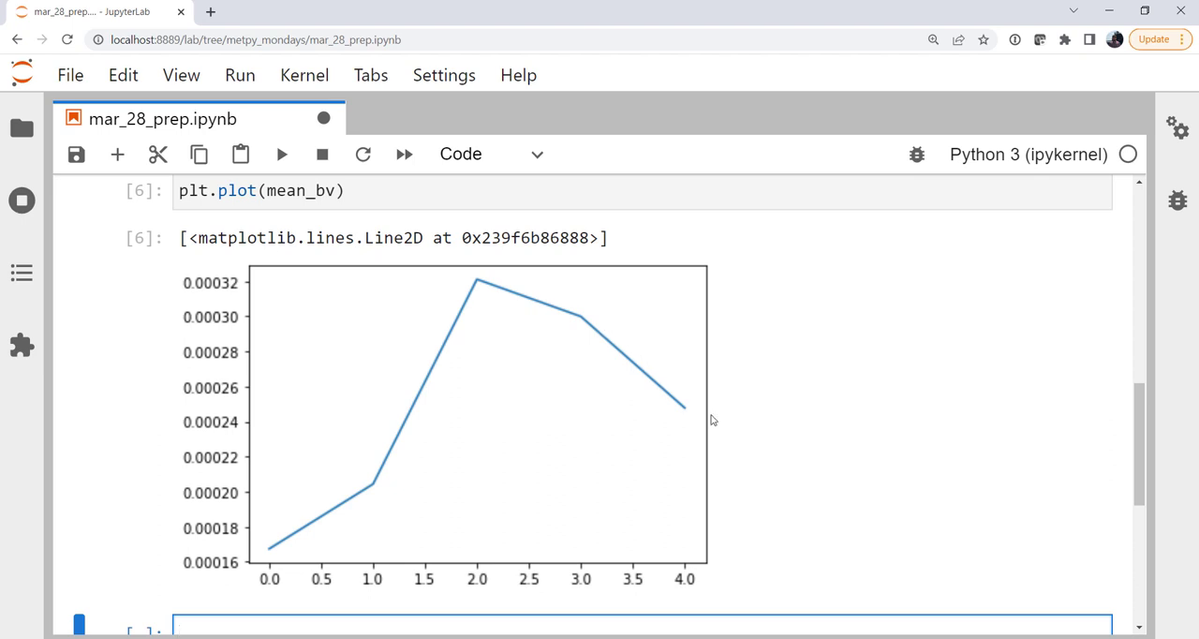
pyautogui.scroll(-3)
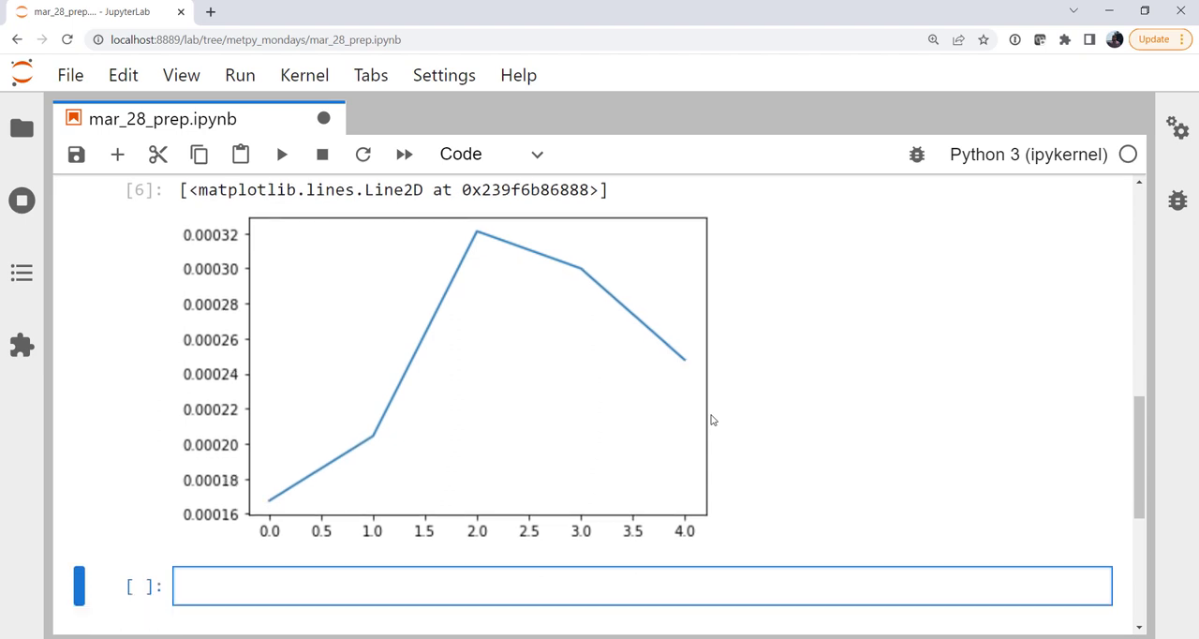
pyautogui.scroll(-3)
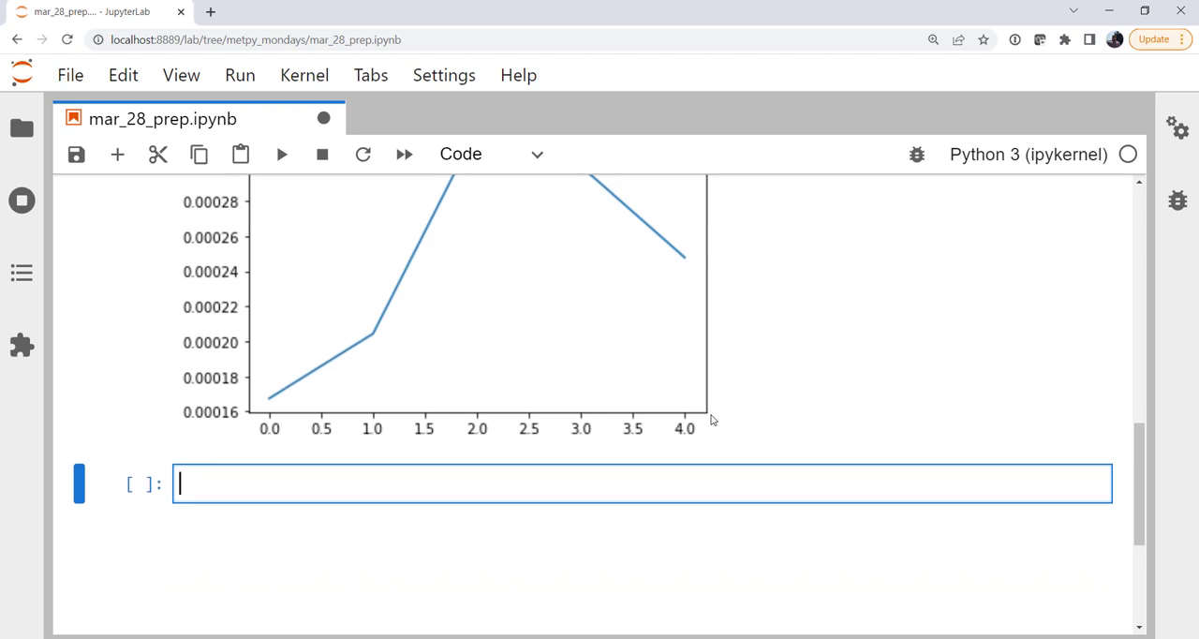
pyautogui.scroll(-3)
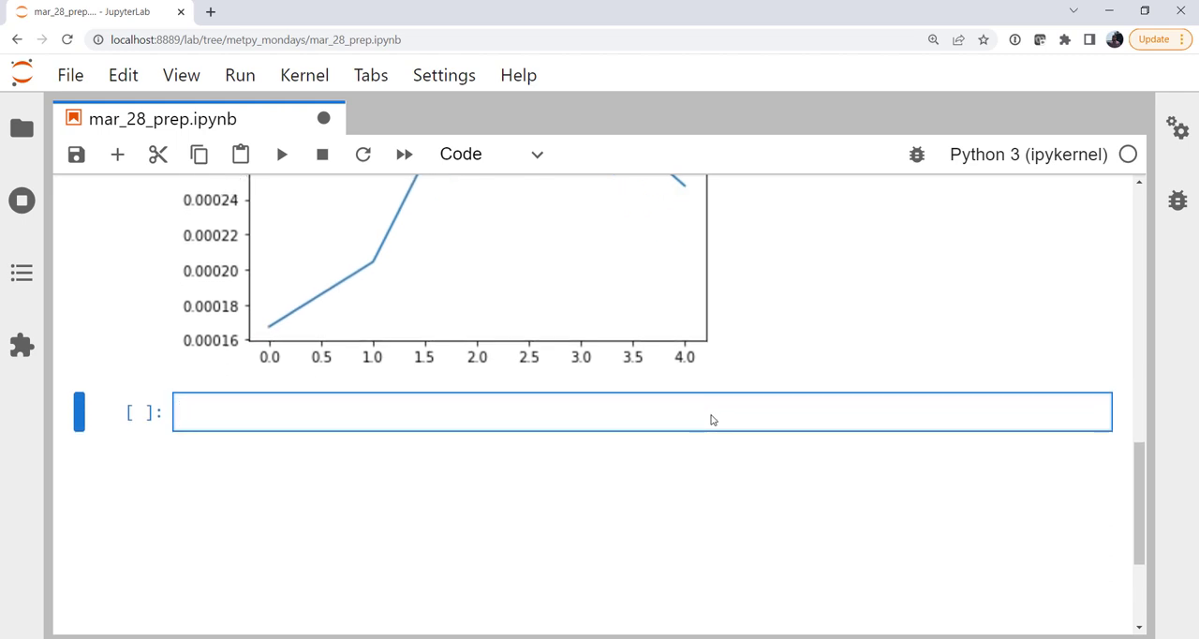
# Step: Loop over stations plotting df['height'] against df['bv_squared'] with label=station
pyautogui.write('for station in stations:')
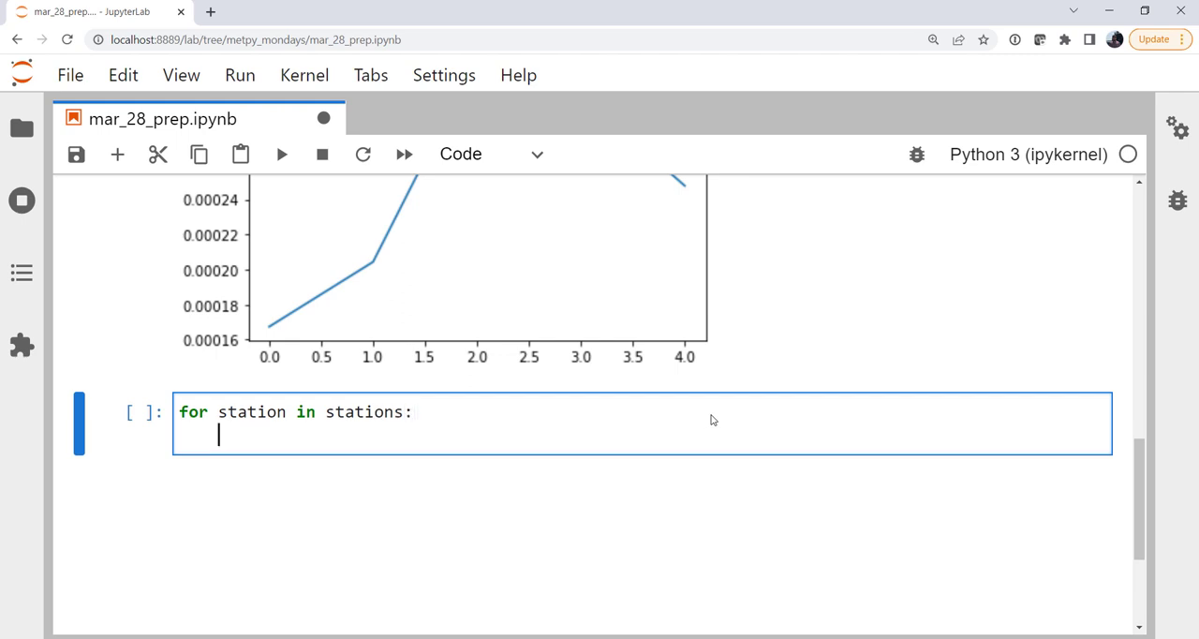
pyautogui.write('df = stati')
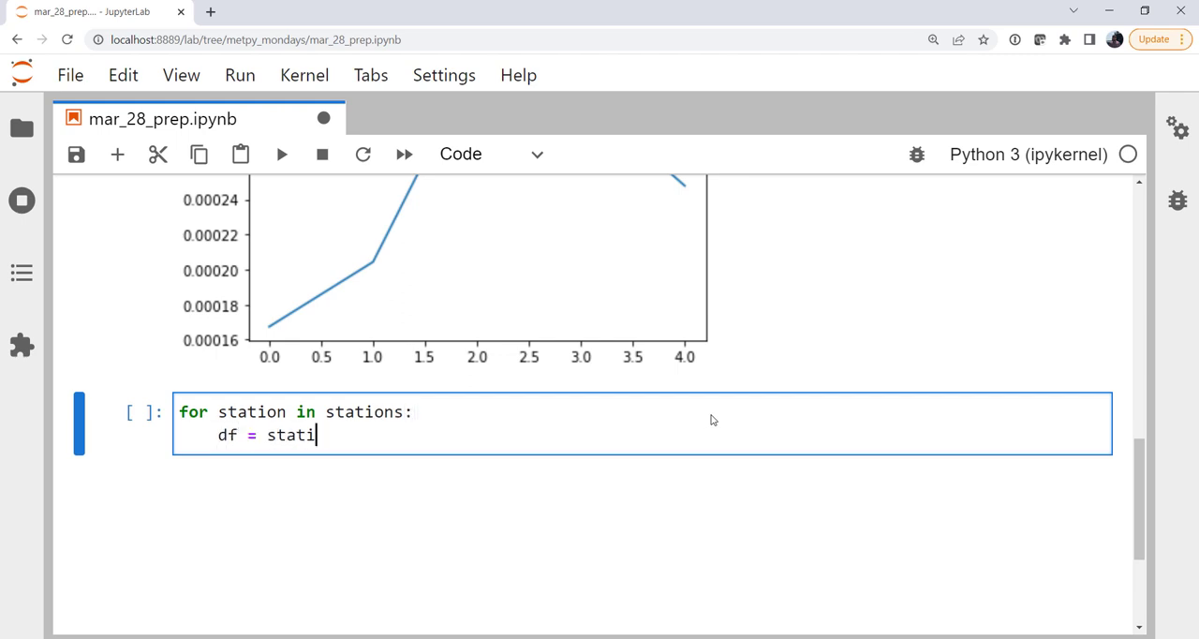
pyautogui.write('on_data')
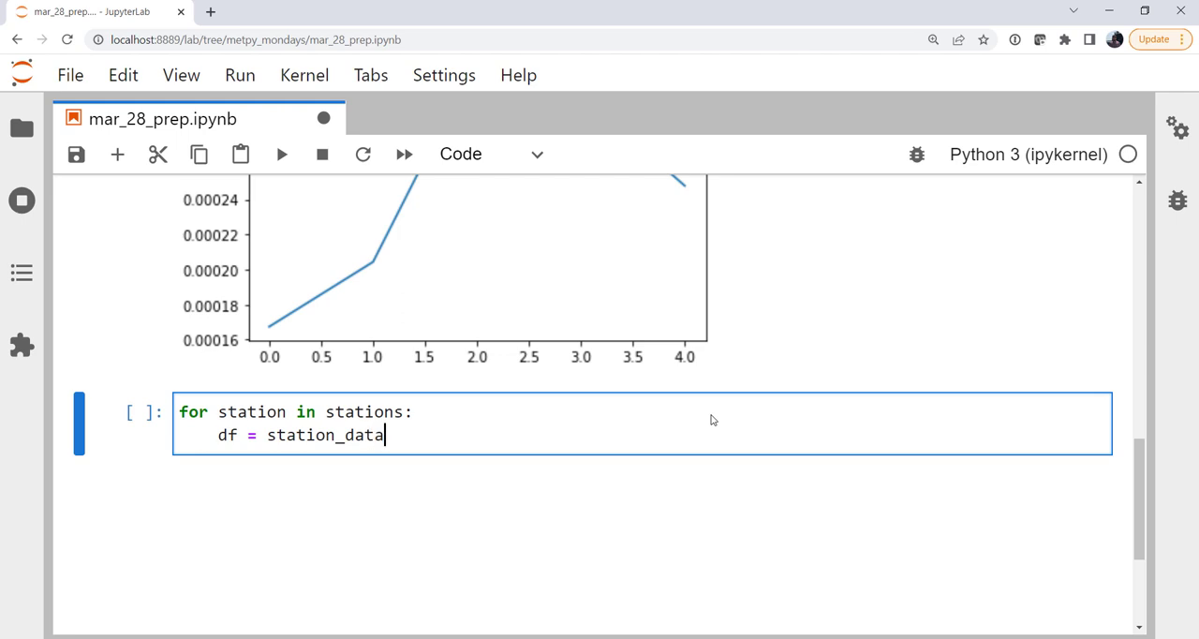
pyautogui.write('[station]')
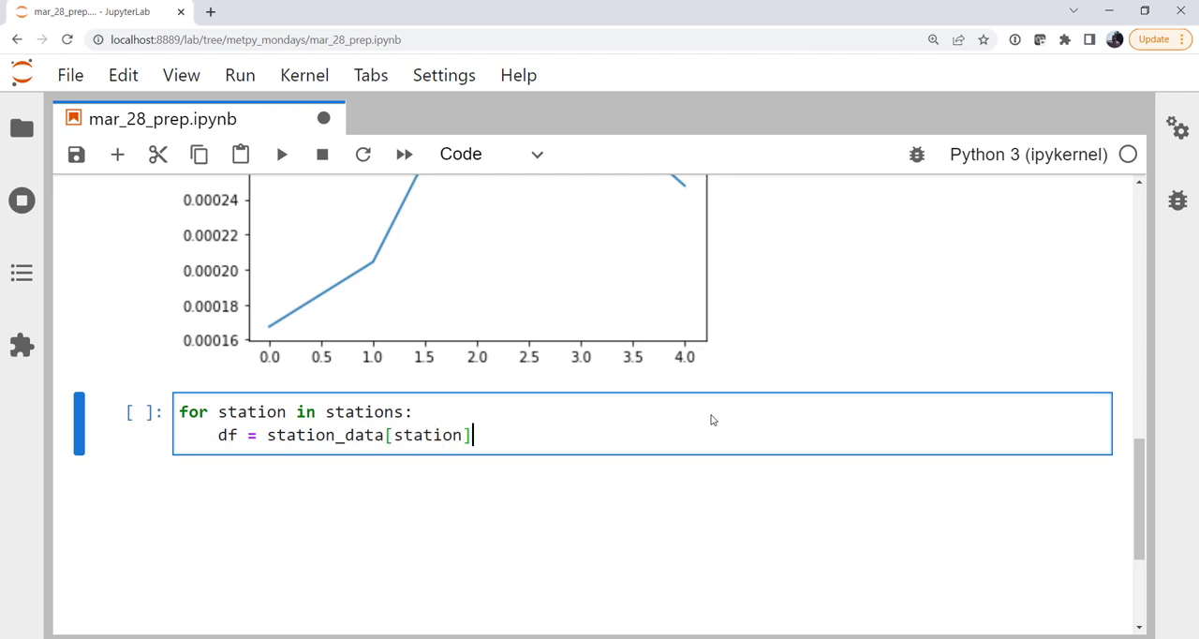
pyautogui.write('plt.plot')
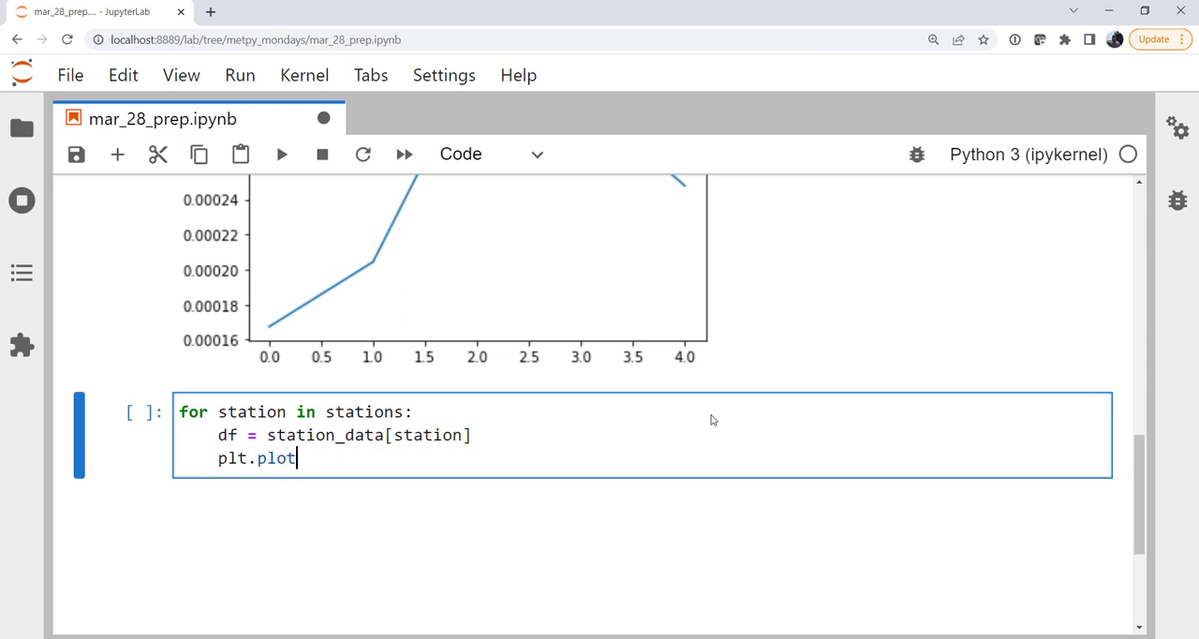
pyautogui.write('(')
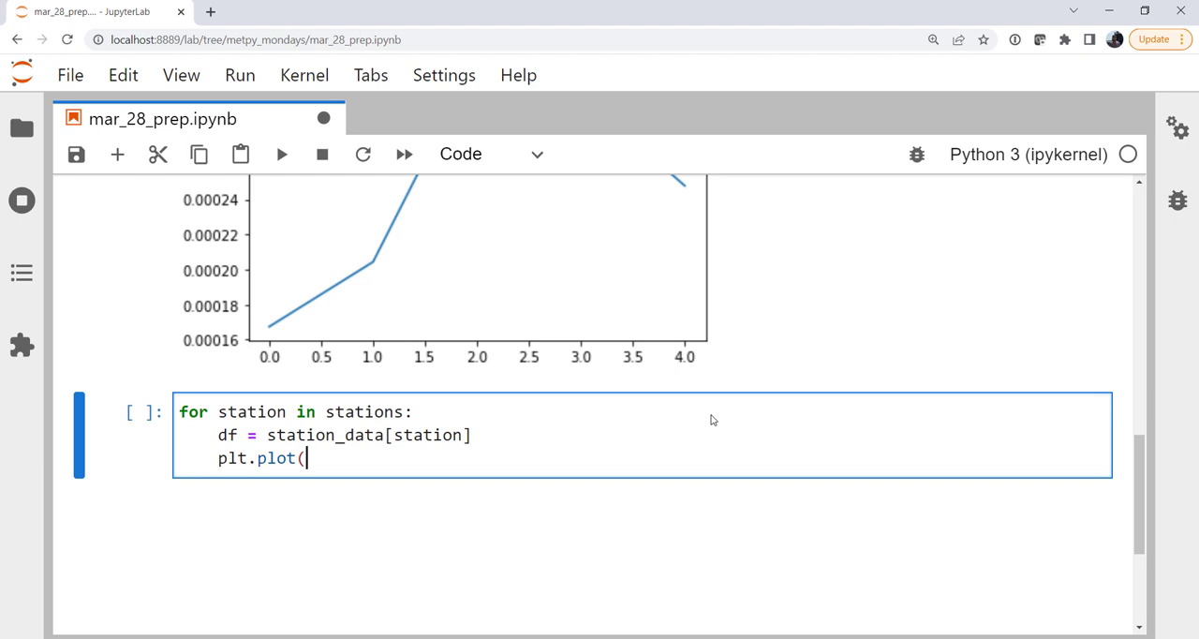
pyautogui.write("df['h")
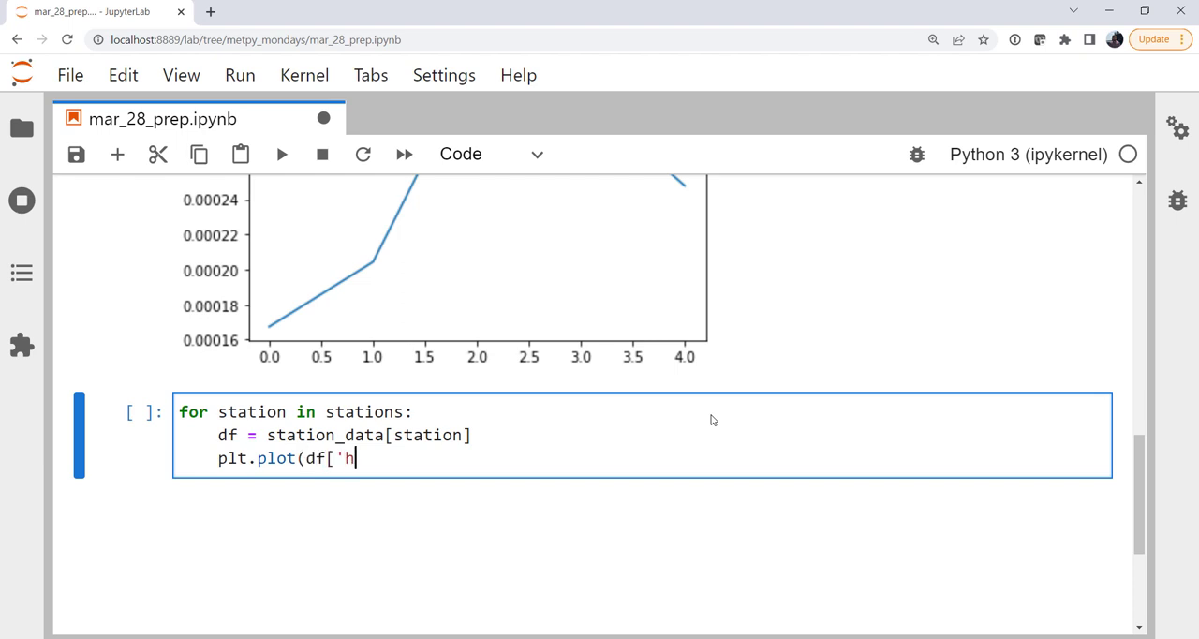
pyautogui.write("eight']")
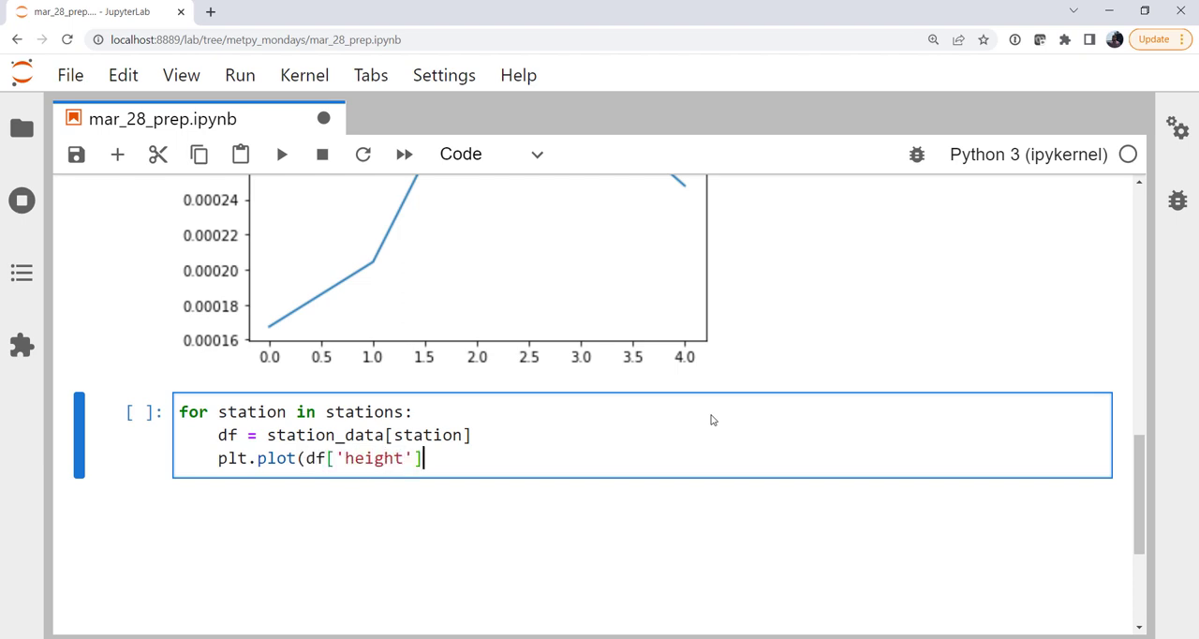
pyautogui.write(', df')
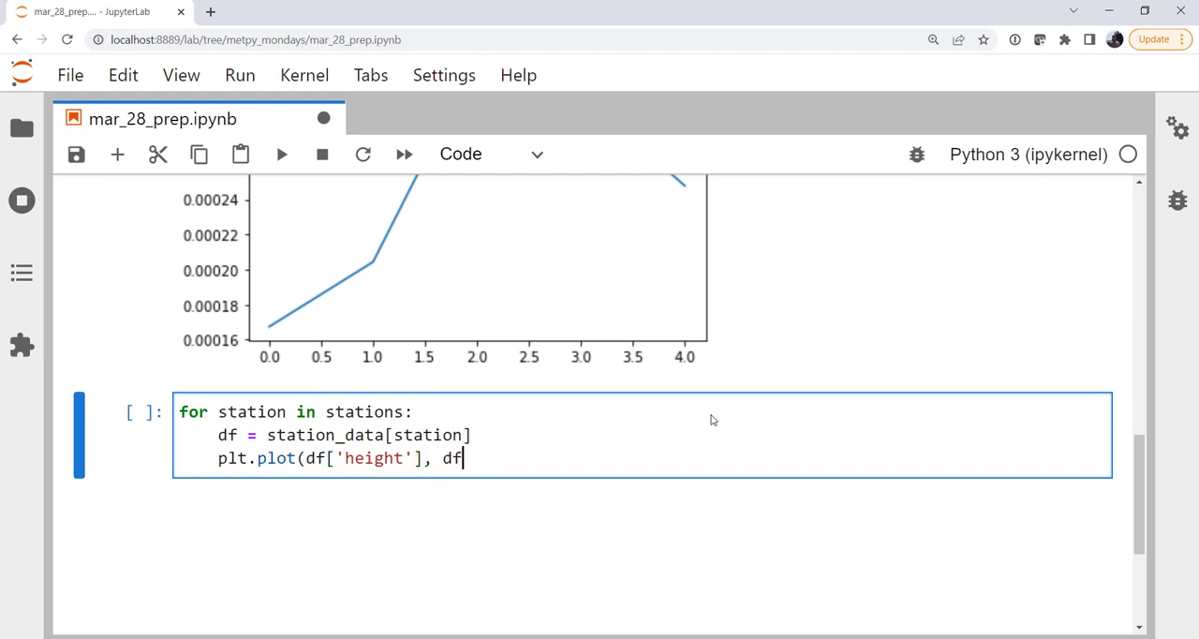
pyautogui.write("['")
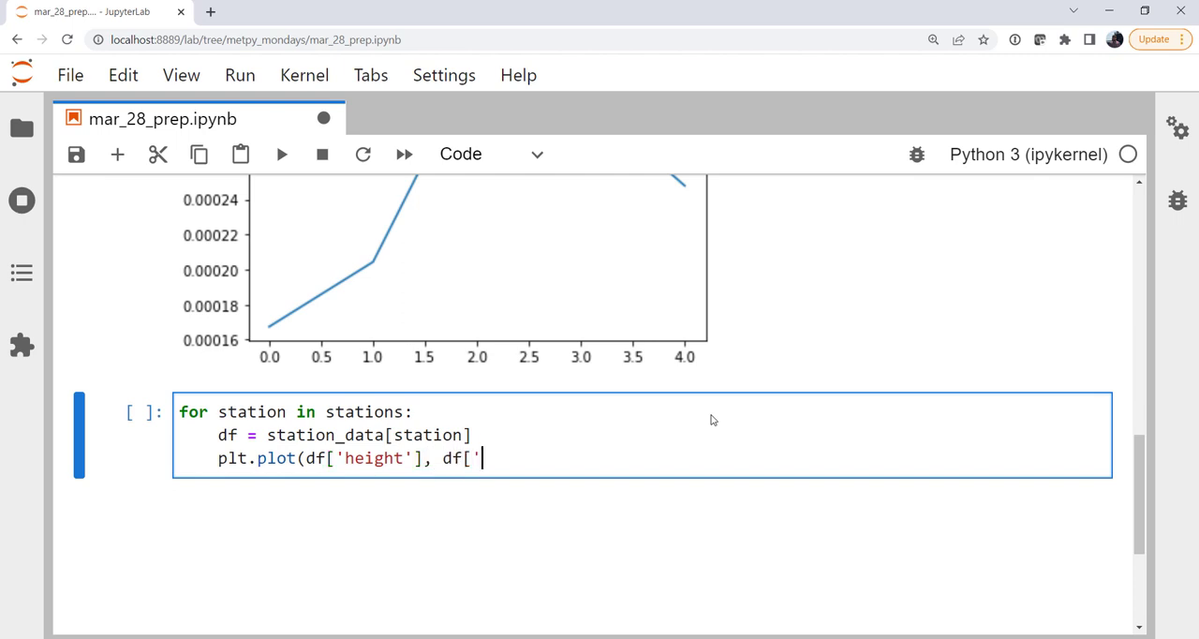
pyautogui.write('bv_squared')
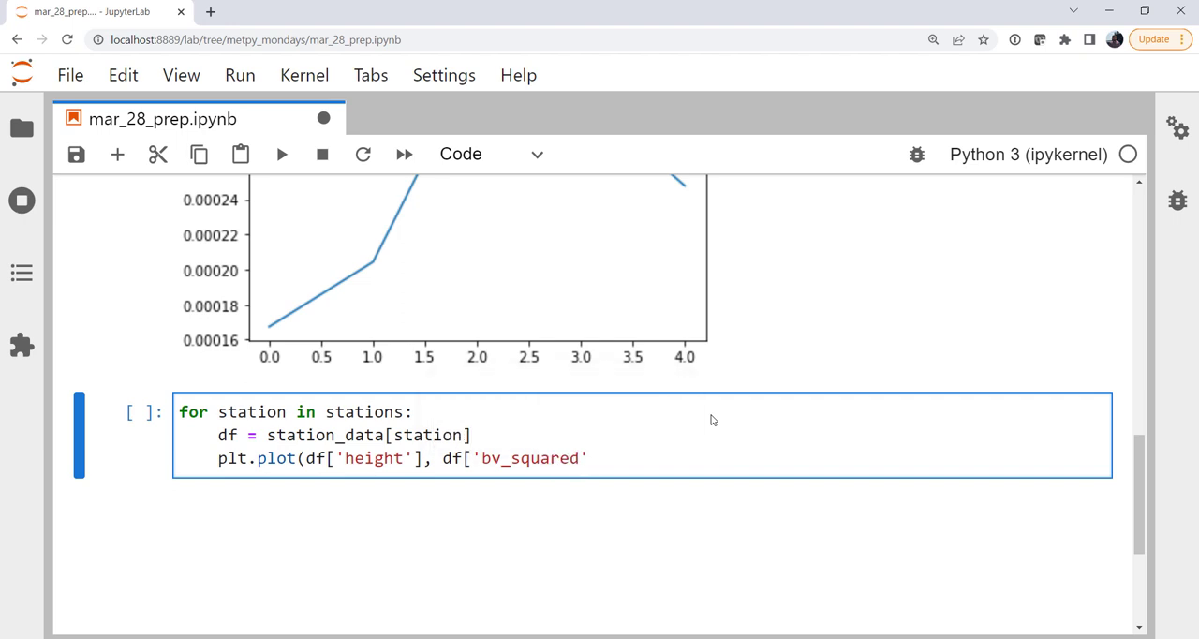
pyautogui.write(')')
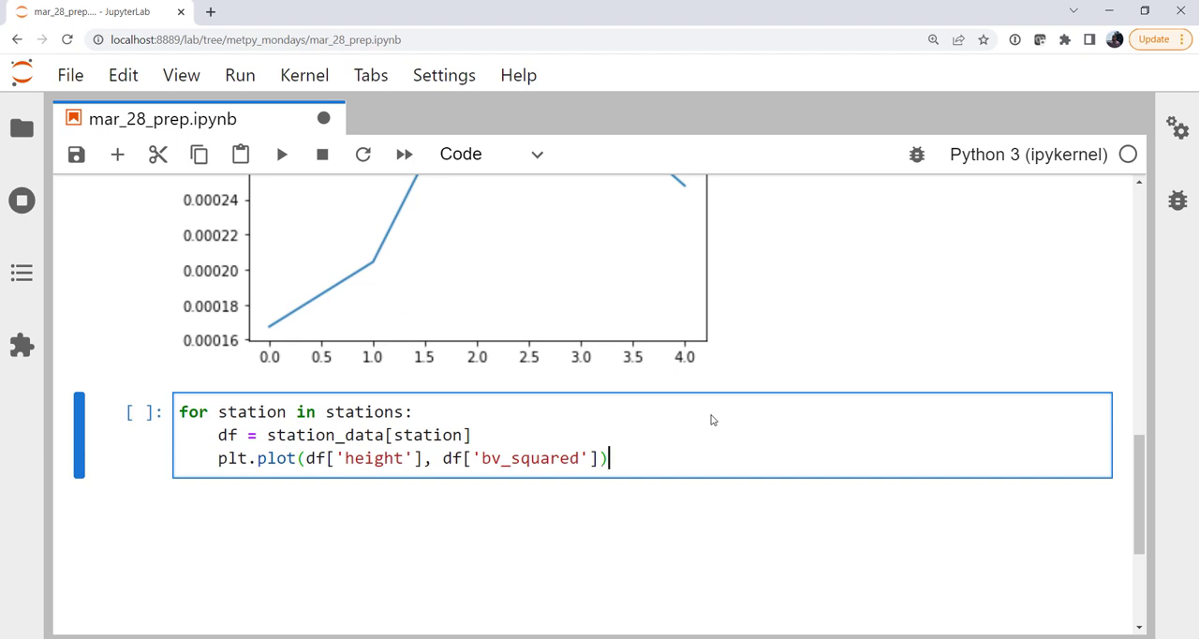
pyautogui.write(', label-;')
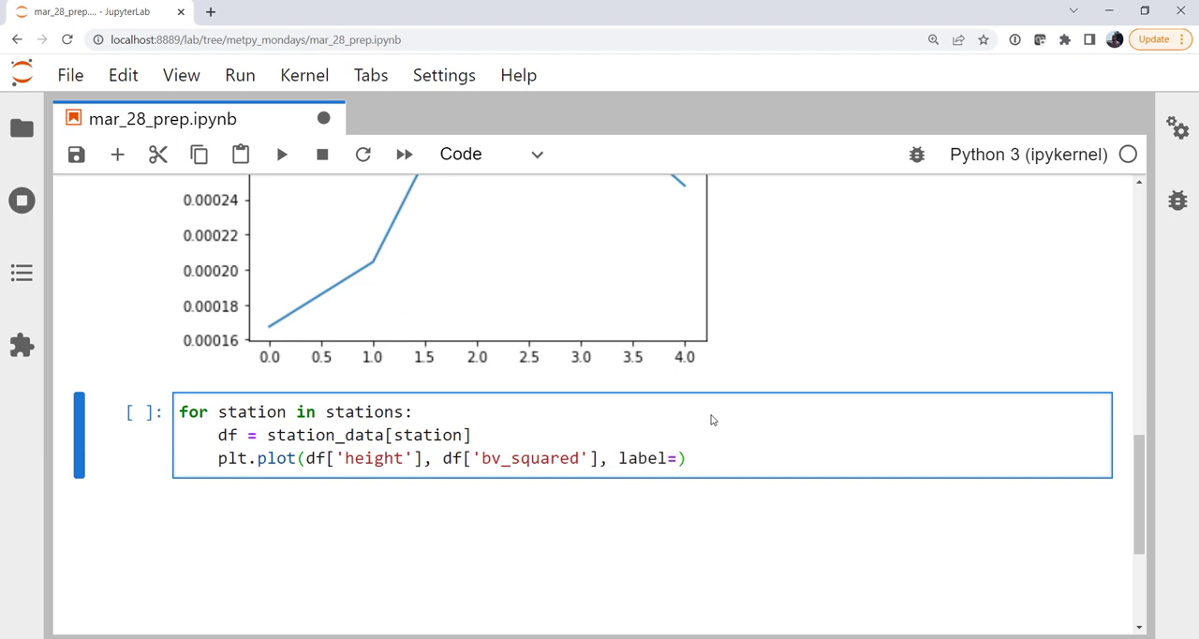
pyautogui.write('station')
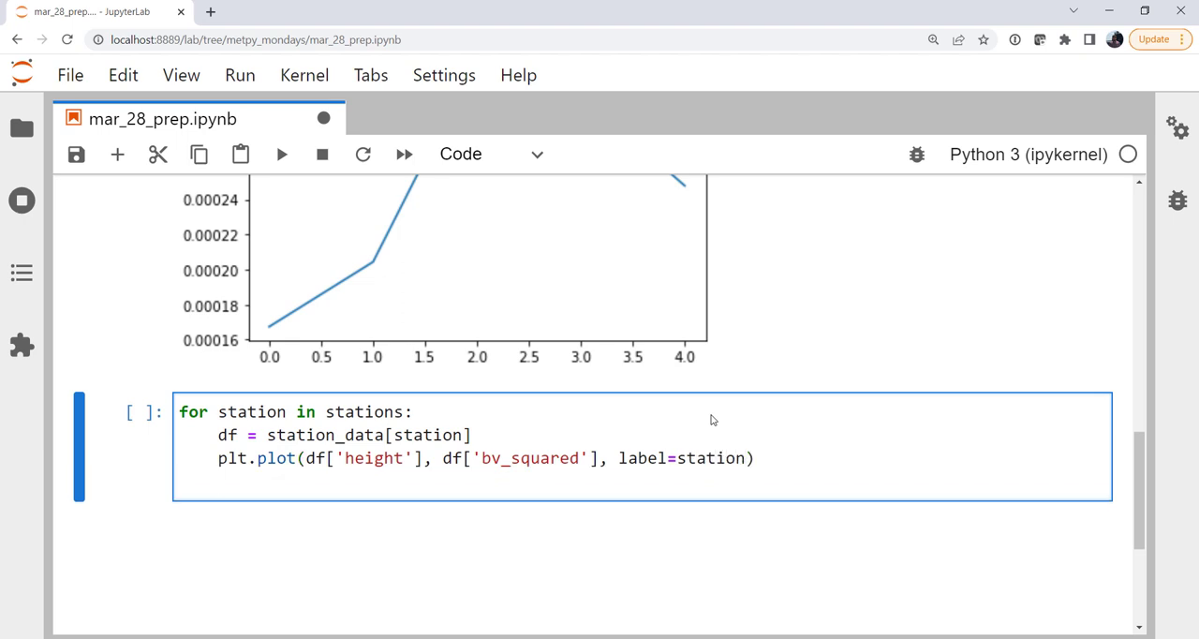
# Step: Add plt.axhline(y=0, color='k', linestyle='--') and plt.legend() after the loop
pyautogui.write('plt.')
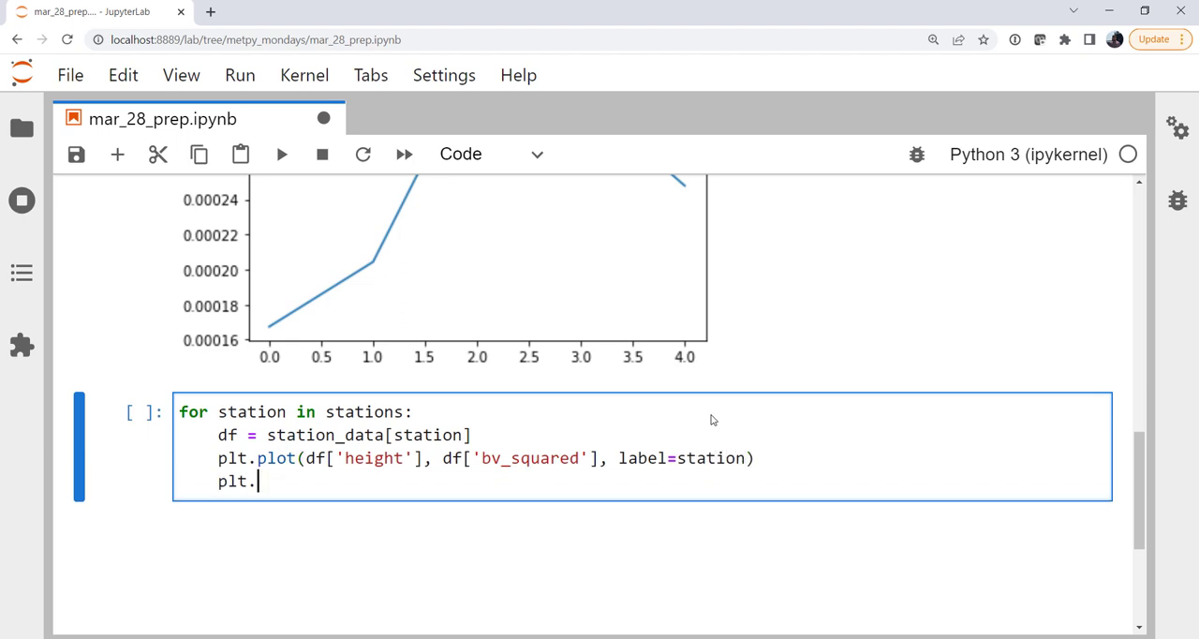
pyautogui.press('Backspace')
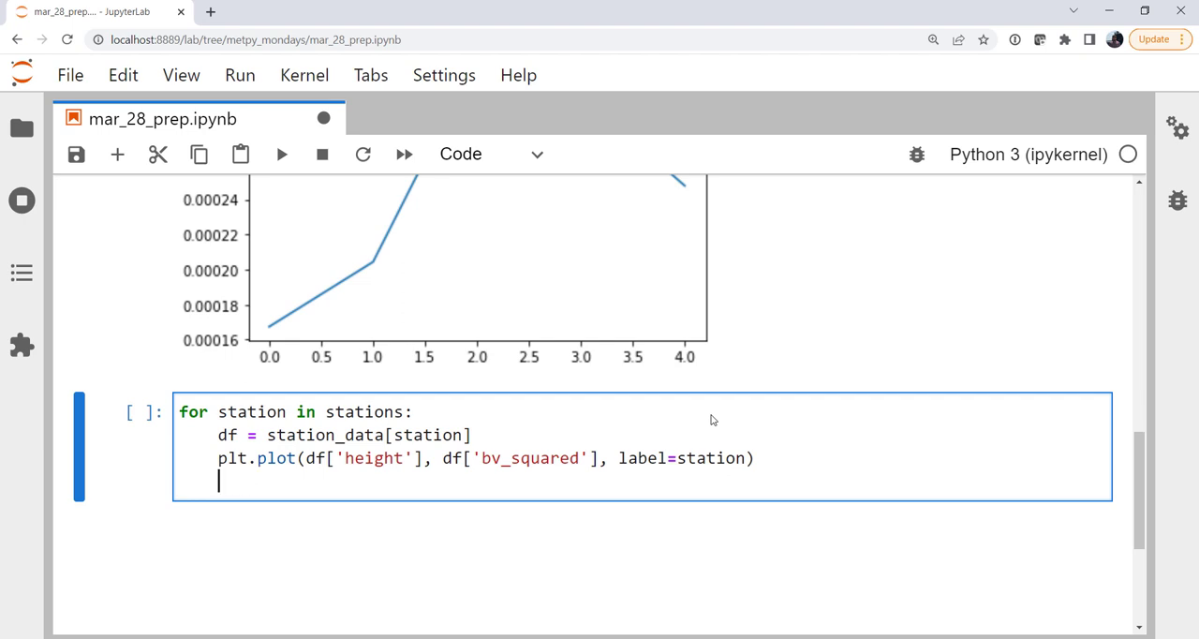
pyautogui.write('plt.')
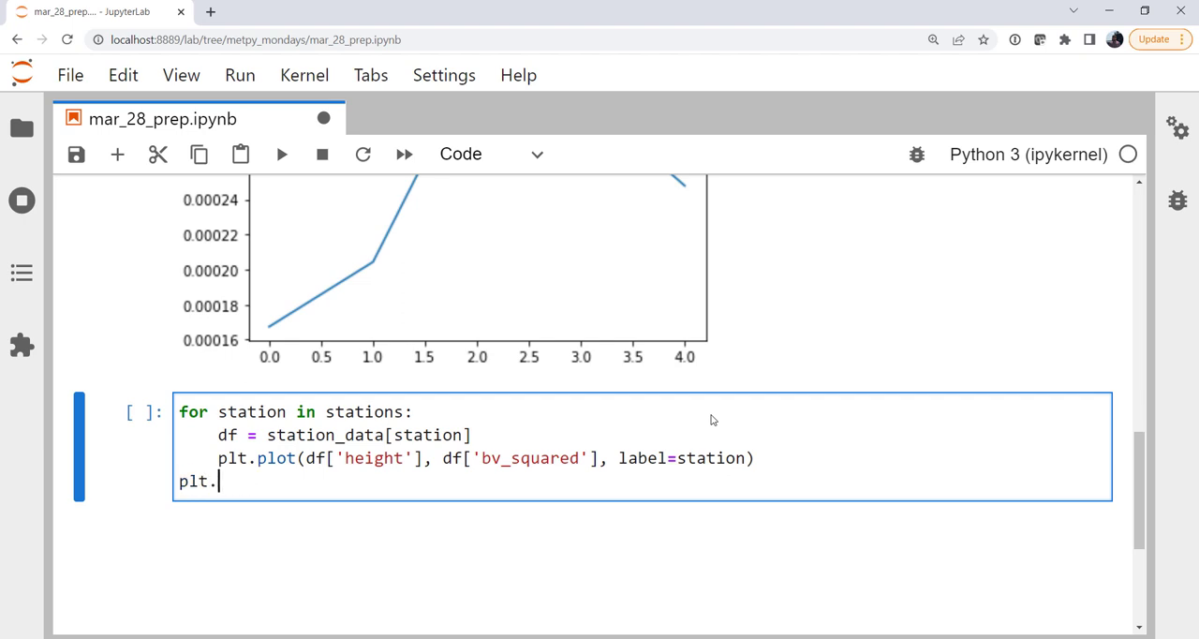
pyautogui.write('ahline')
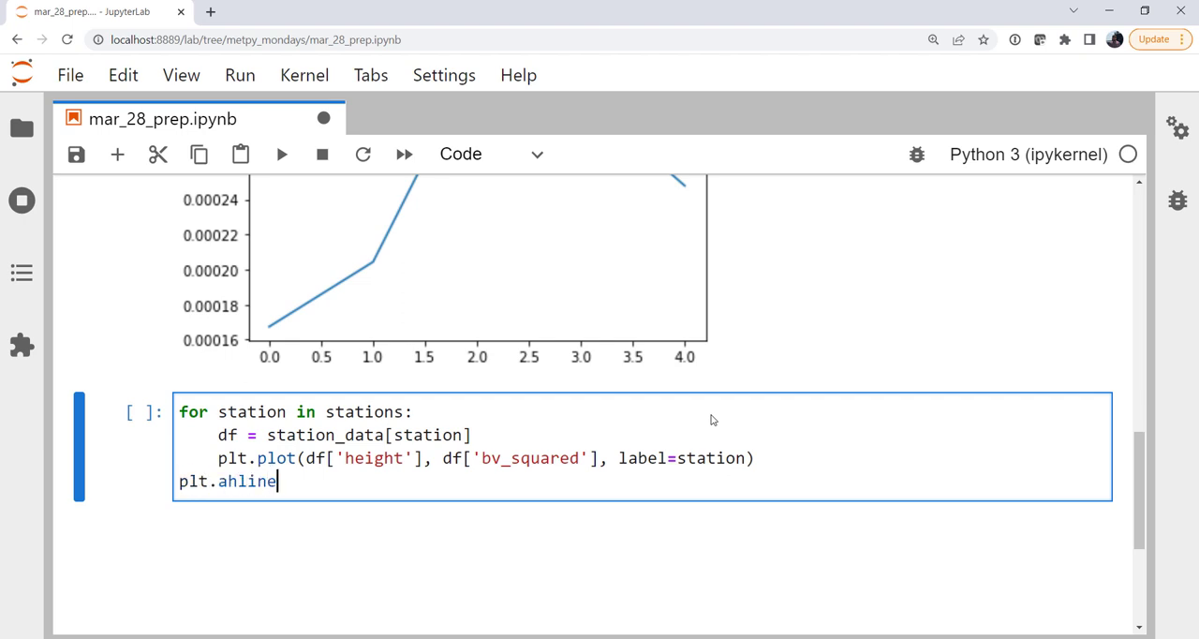
pyautogui.write('(y=0,')
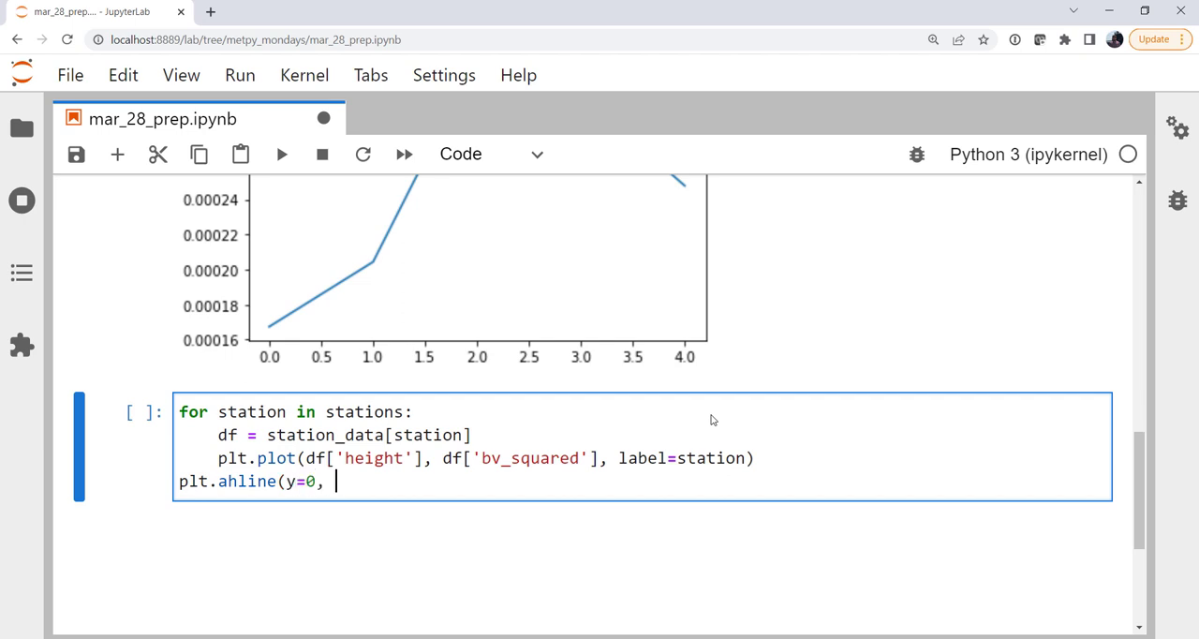
pyautogui.write("color='k', li")
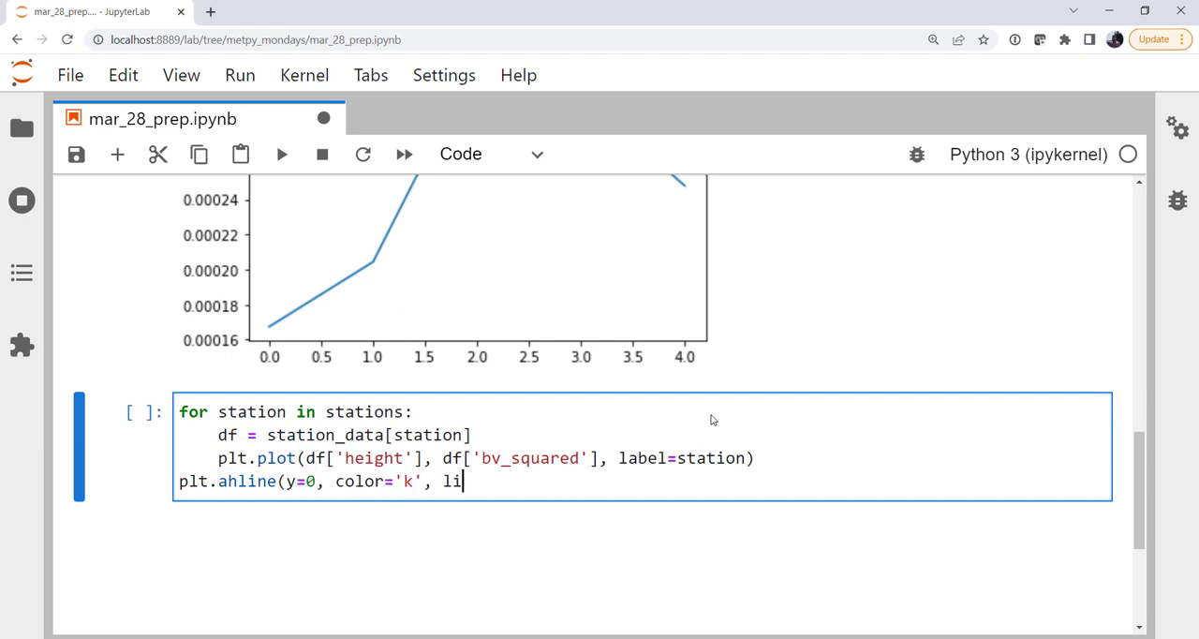
pyautogui.write('nestyle=')
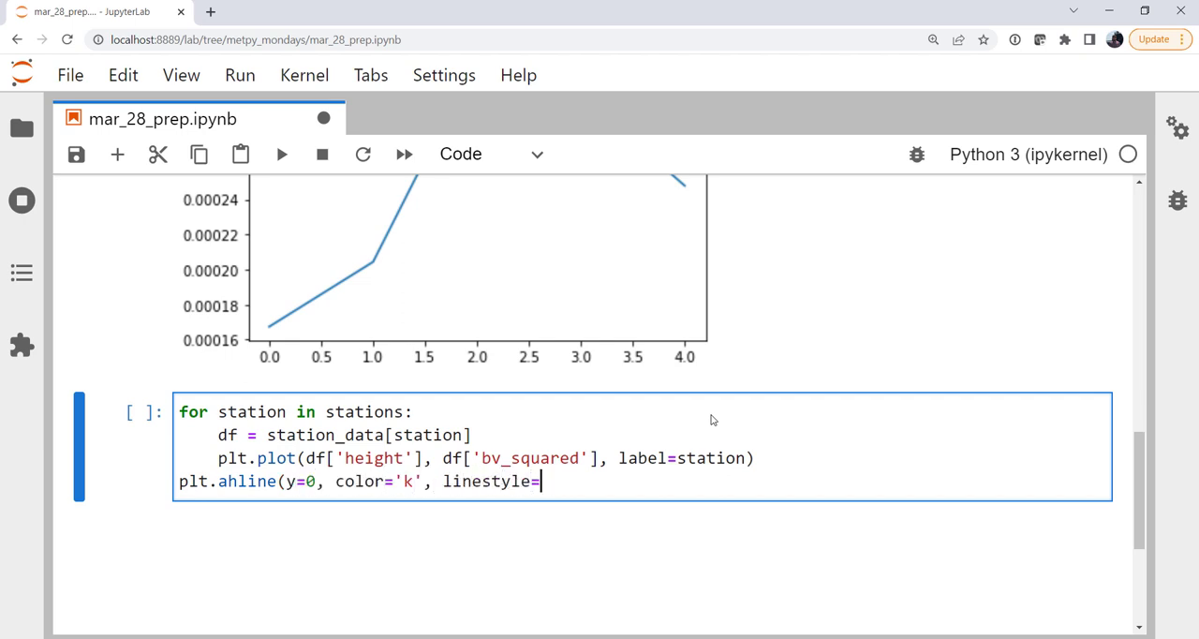
pyautogui.write("'--')")
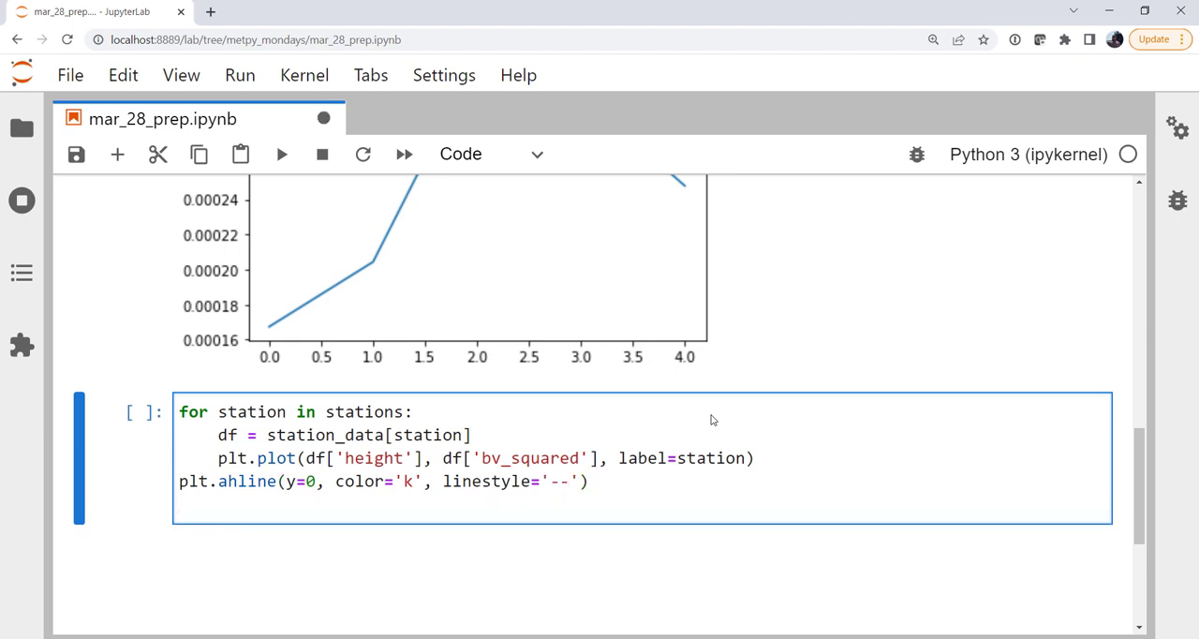
pyautogui.write('plt.le')
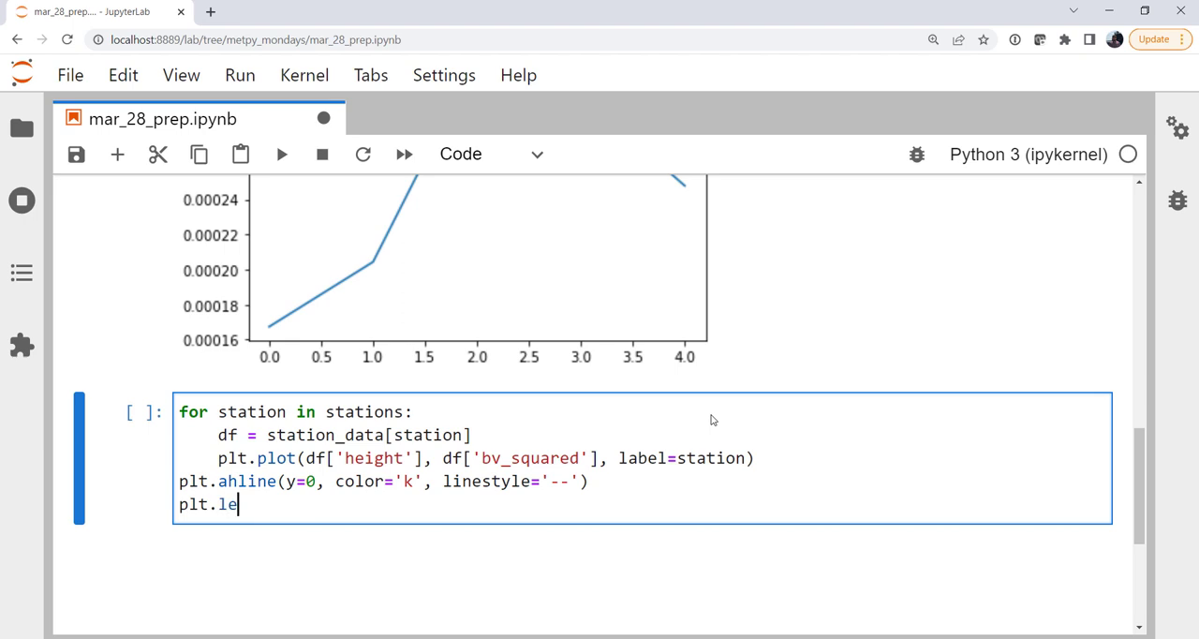
pyautogui.write('gend()')
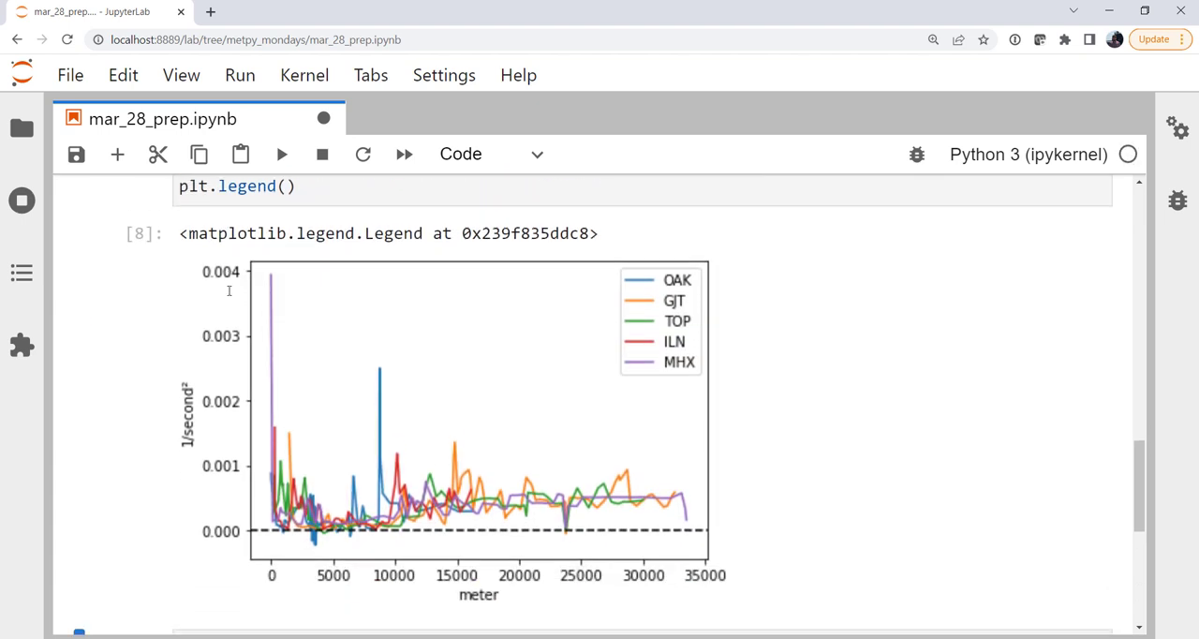
# Step: Scroll down to review the multi-station plot with its OAK, GJT, TOP, ILN, MHX legend
pyautogui.scroll(-3)
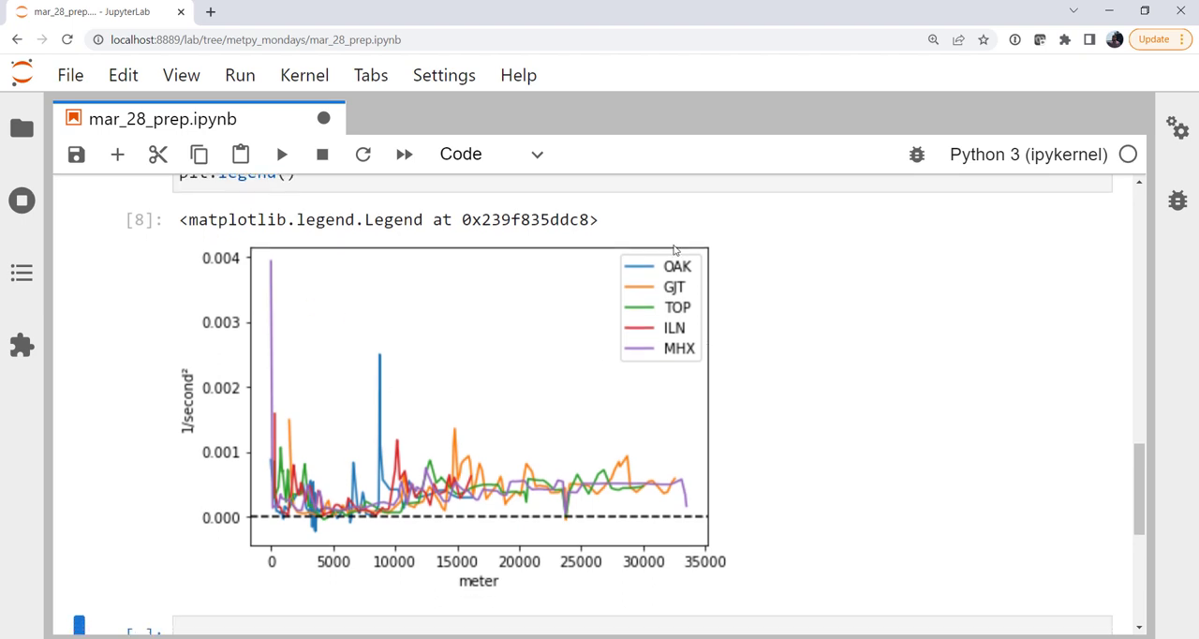
pyautogui.moveTo(487, 473)
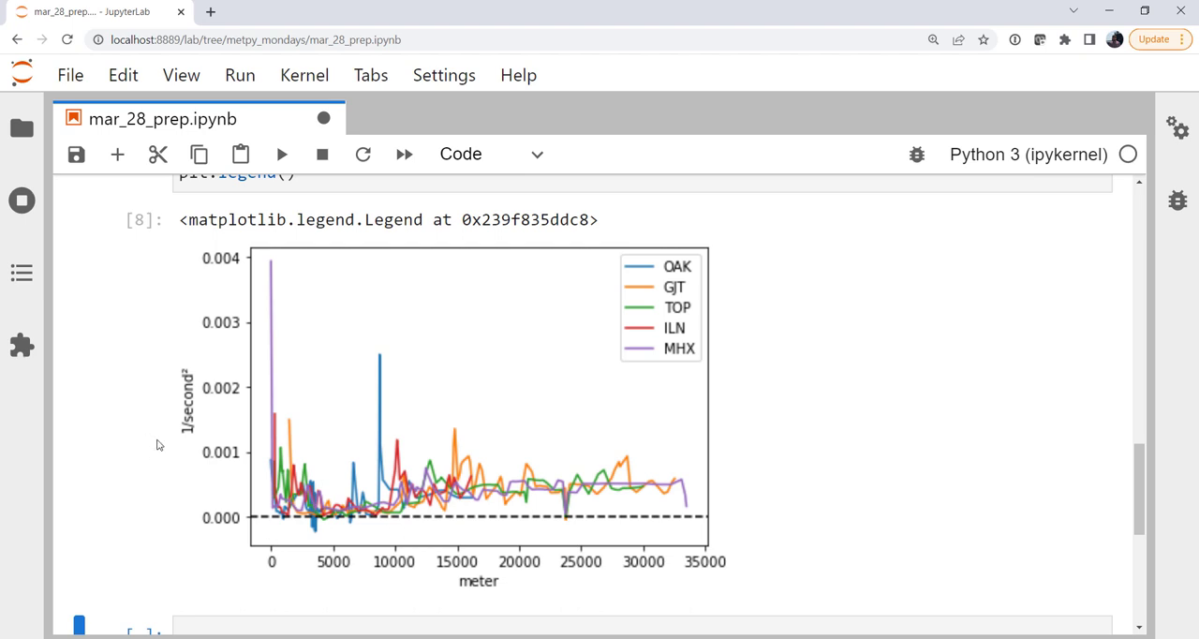
pyautogui.moveTo(189, 449)
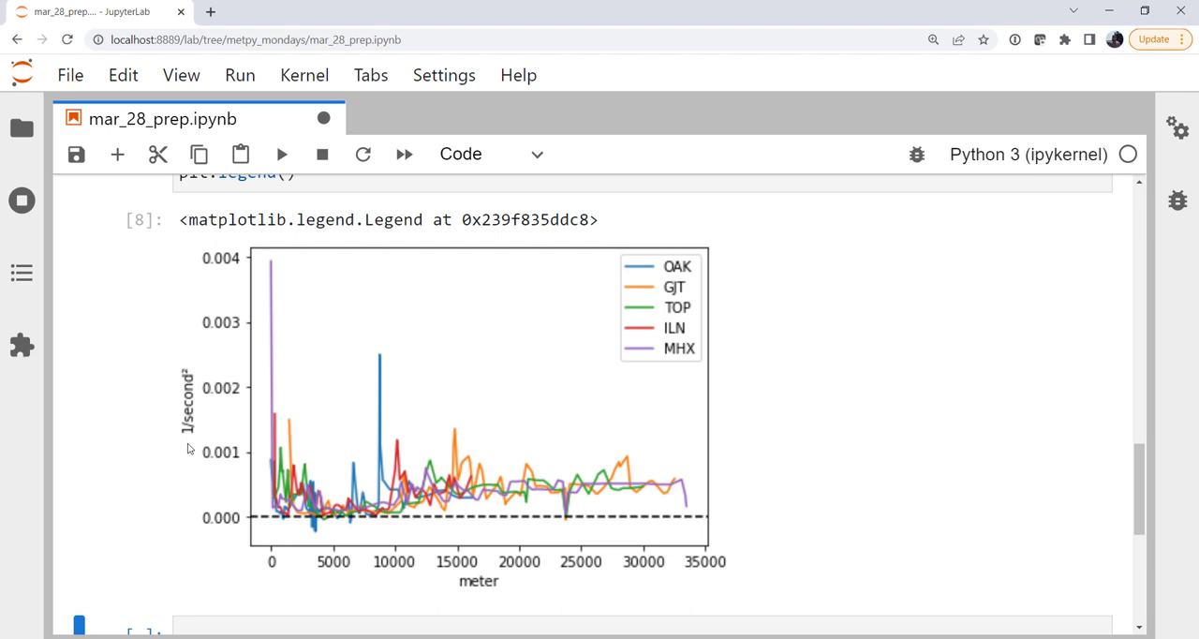
pyautogui.moveTo(640, 572)
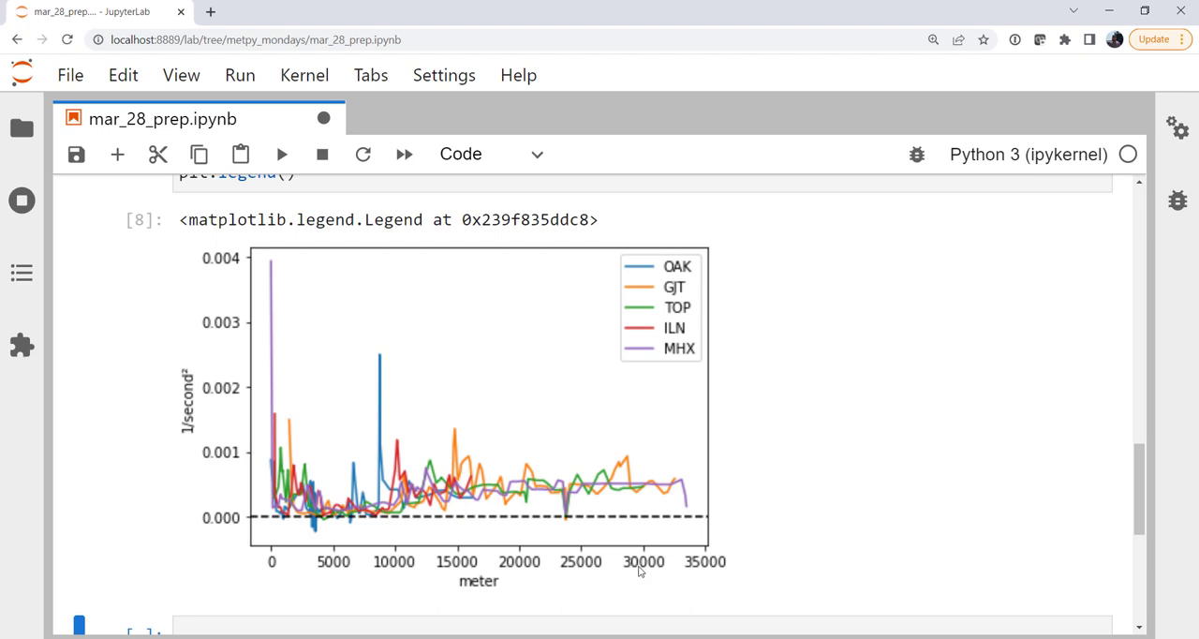
pyautogui.moveTo(353, 518)
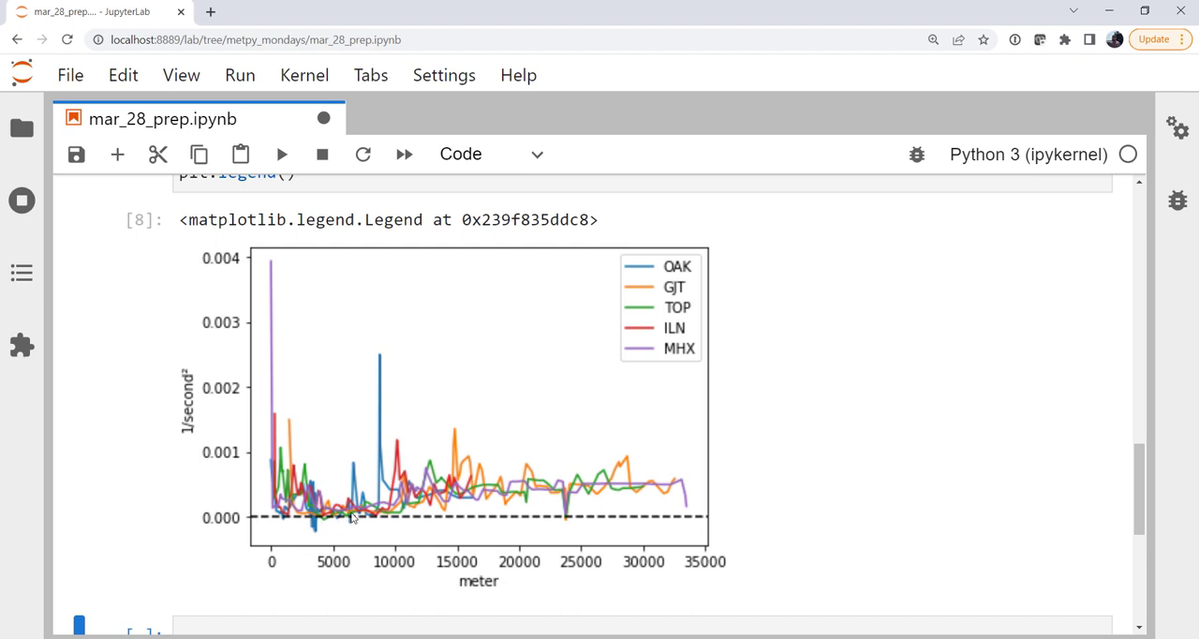
pyautogui.moveTo(504, 485)
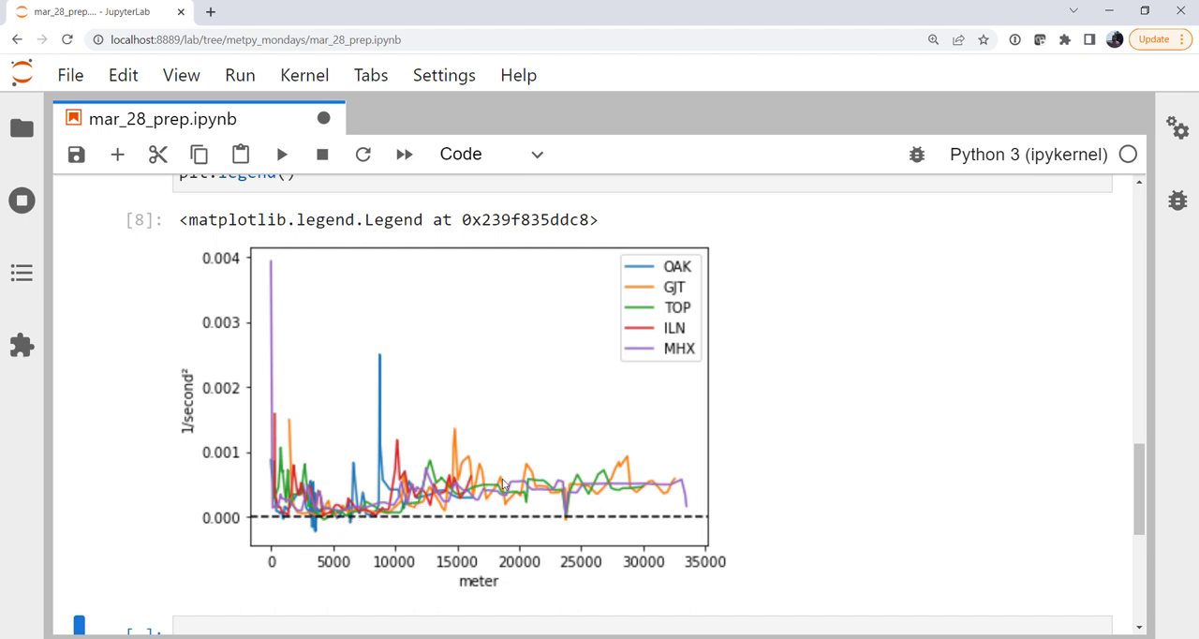
pyautogui.moveTo(568, 482)
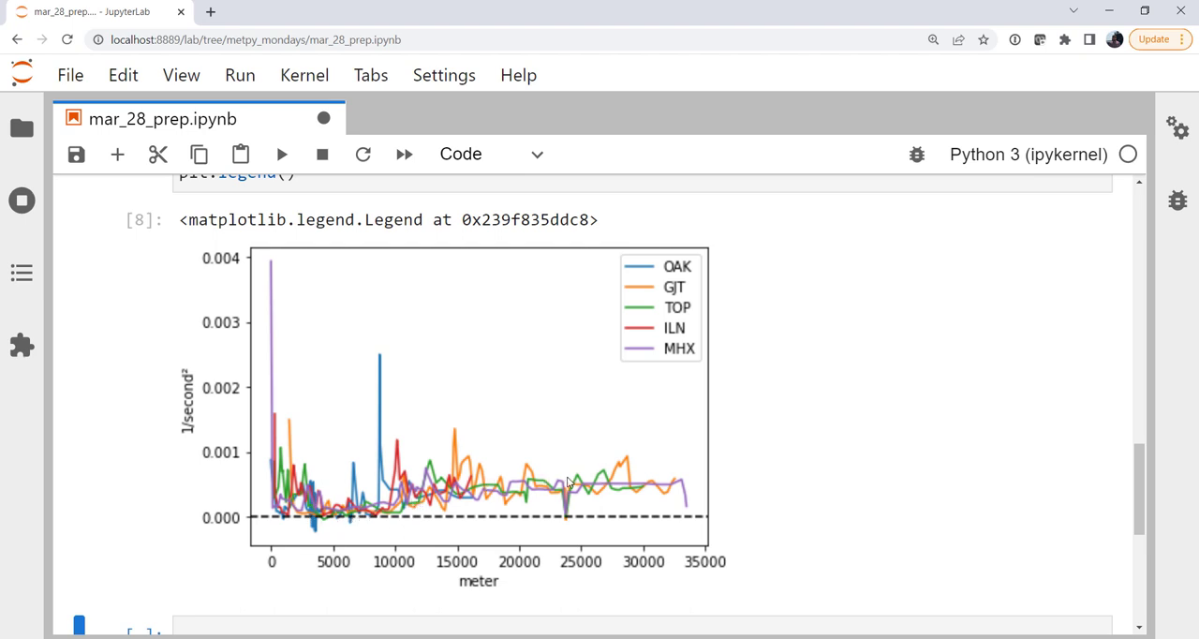
pyautogui.moveTo(584, 528)
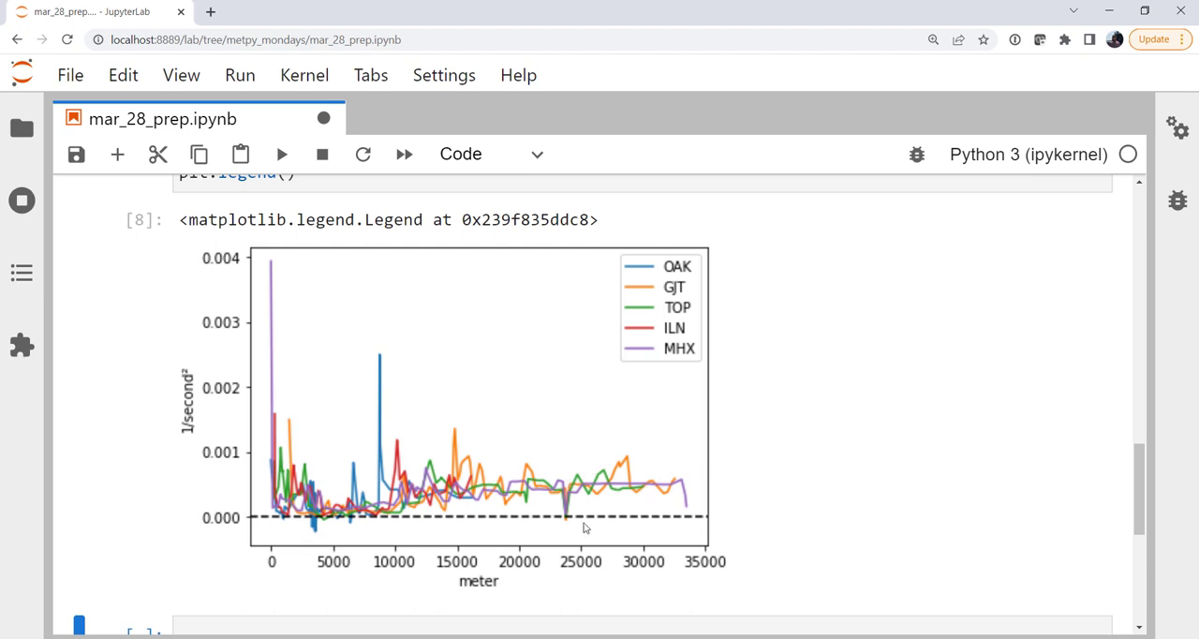
pyautogui.moveTo(584, 527)
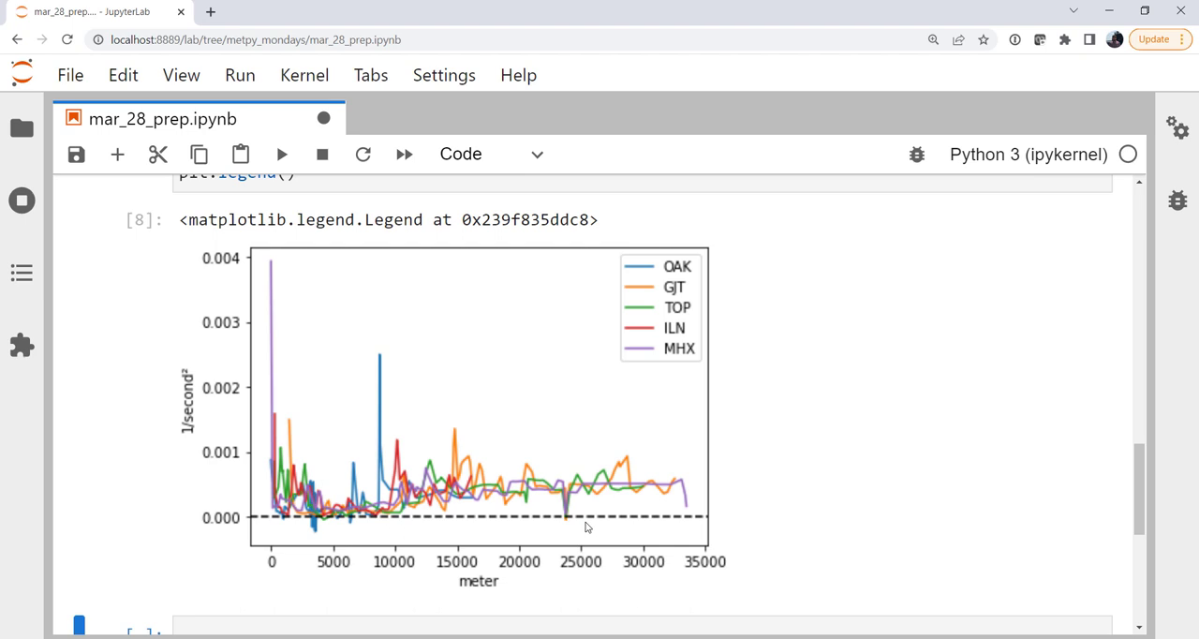
pyautogui.moveTo(499, 544)
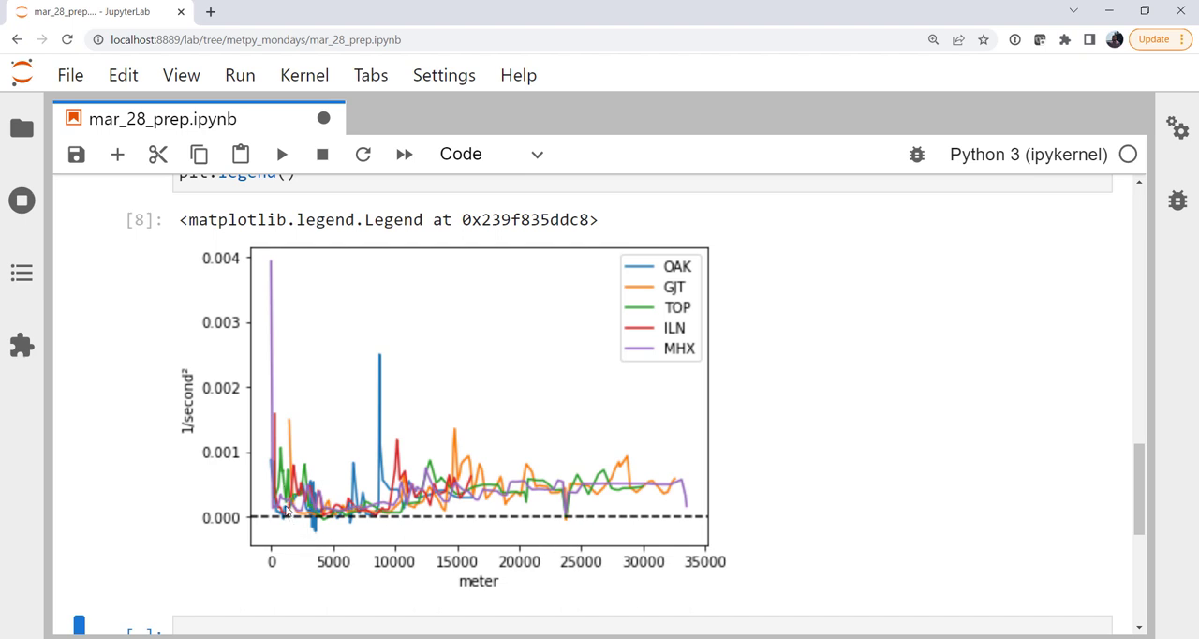
pyautogui.moveTo(304, 540)
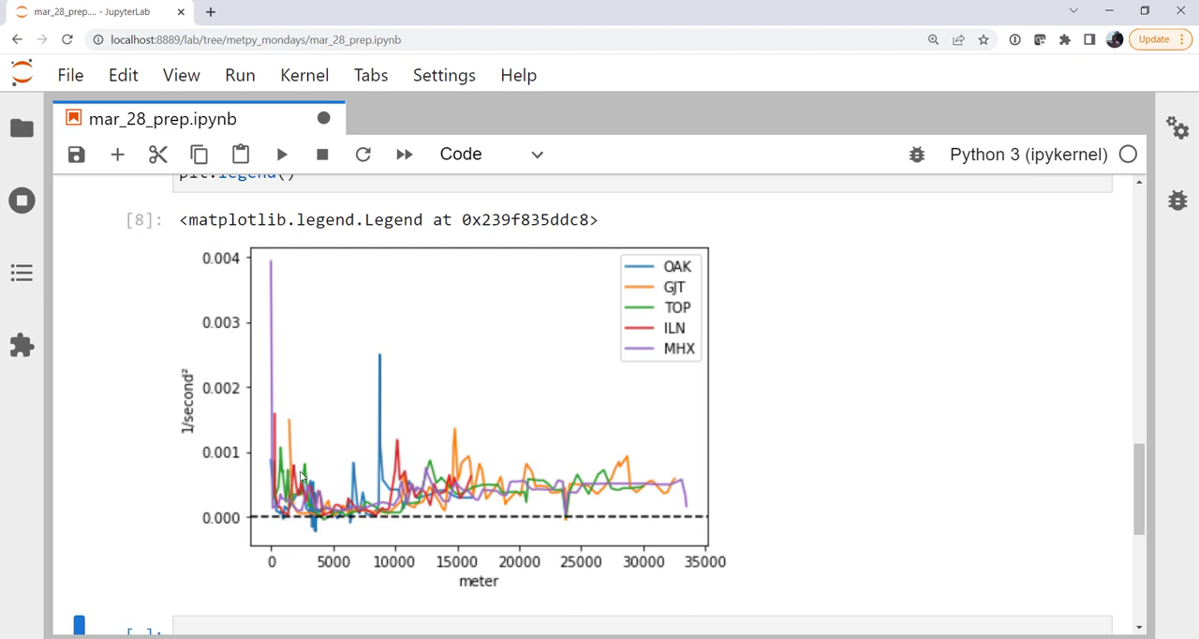
pyautogui.moveTo(283, 485)
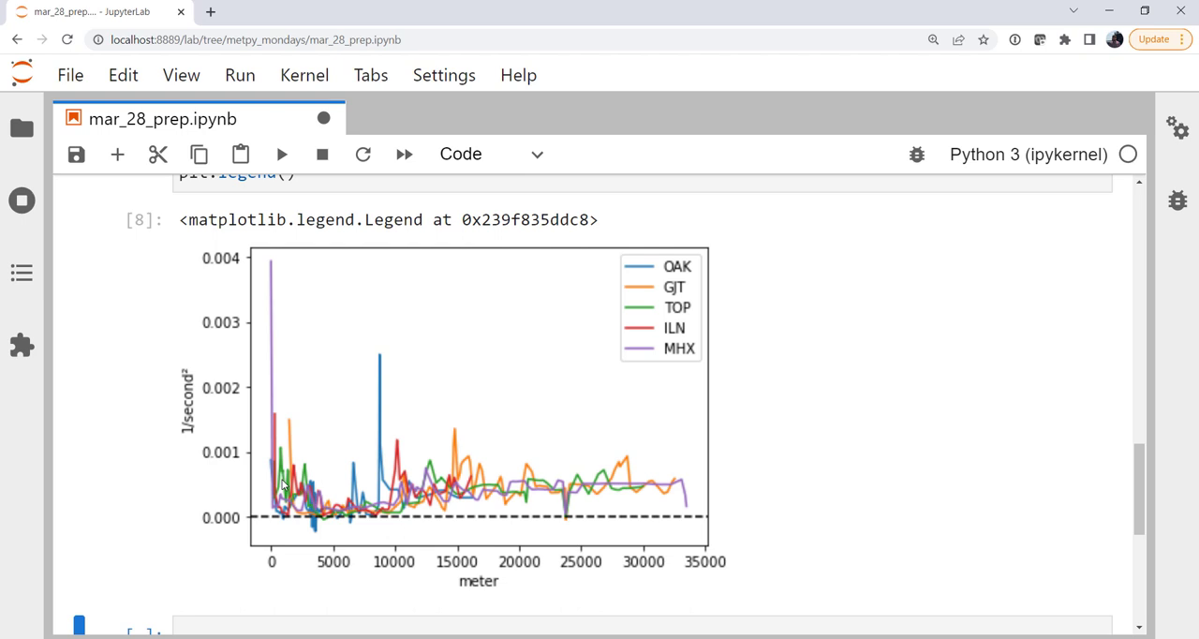
pyautogui.moveTo(272, 517)
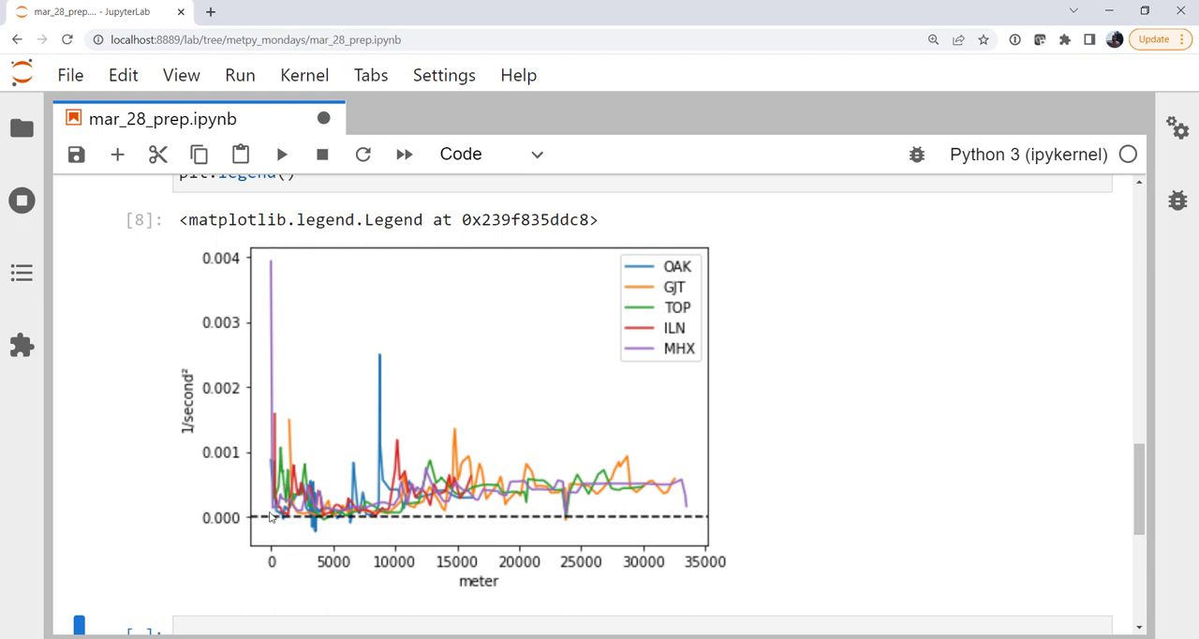